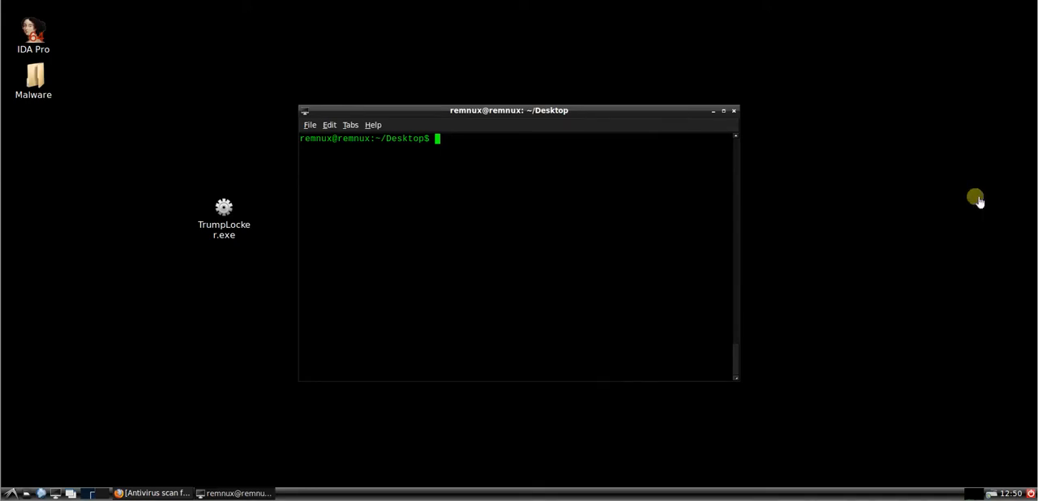
mouse_move(215, 375)
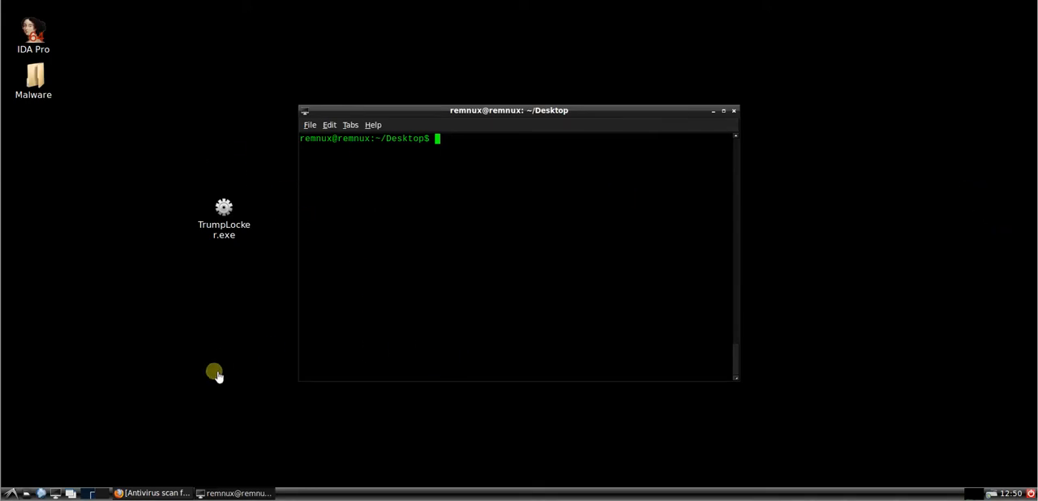
mouse_move(576, 424)
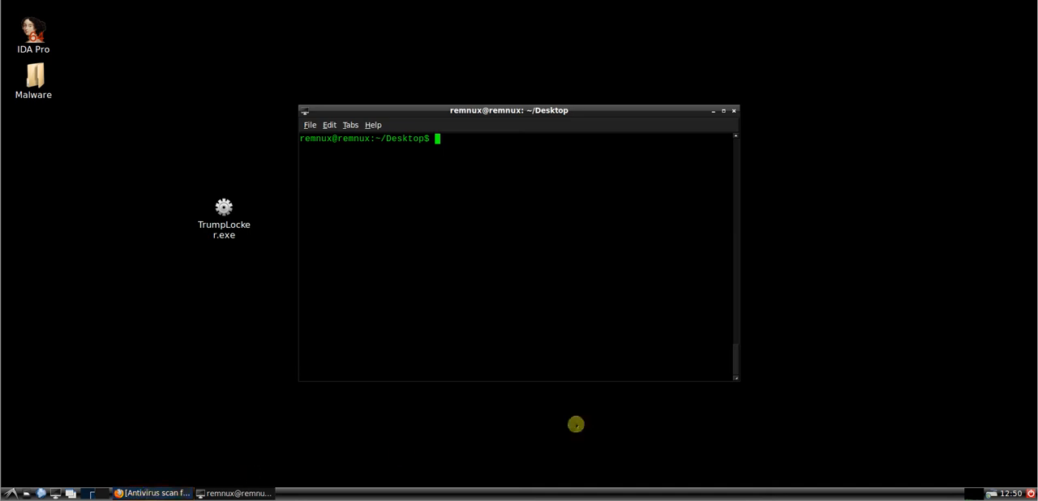
mouse_move(207, 487)
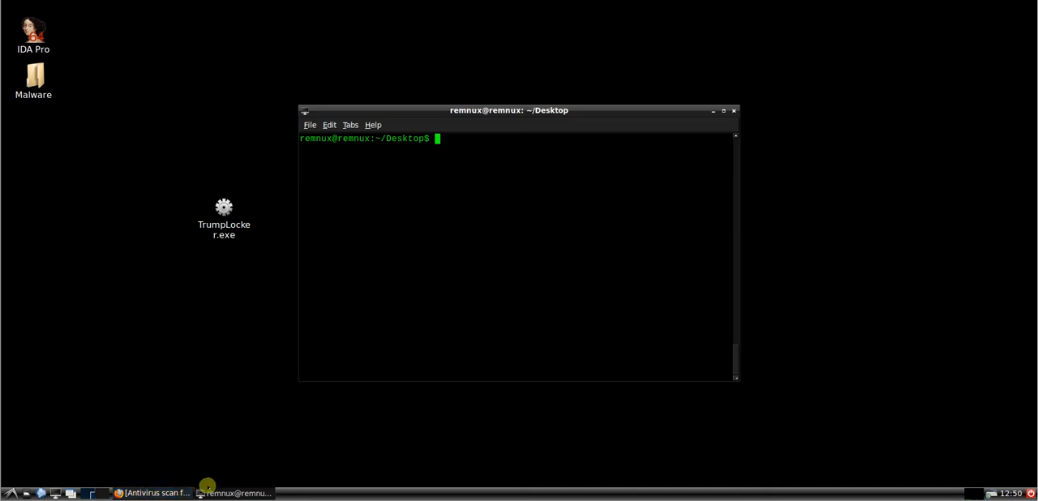
Step: Enter the command 'pescanner TrumpLocker.exe' in the REMnux terminal
text(pescan)
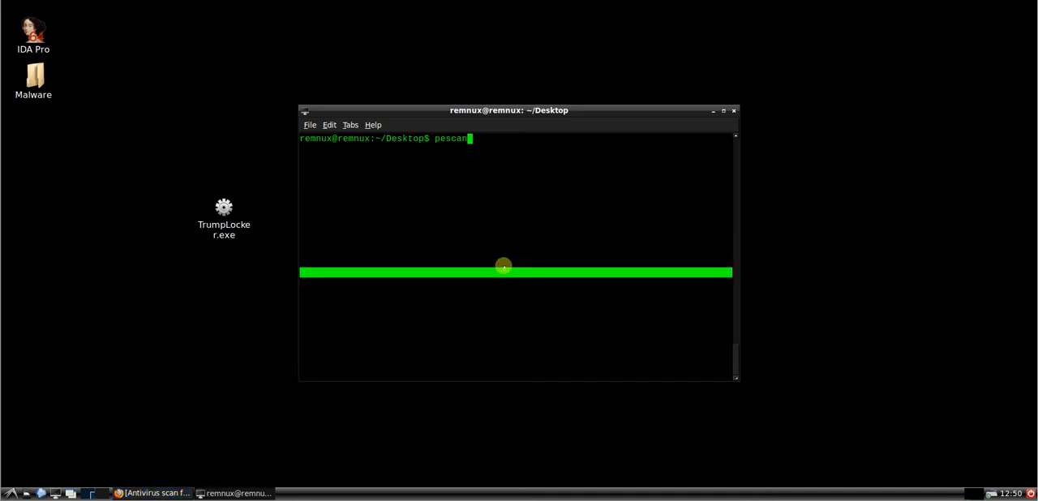
text(ner)
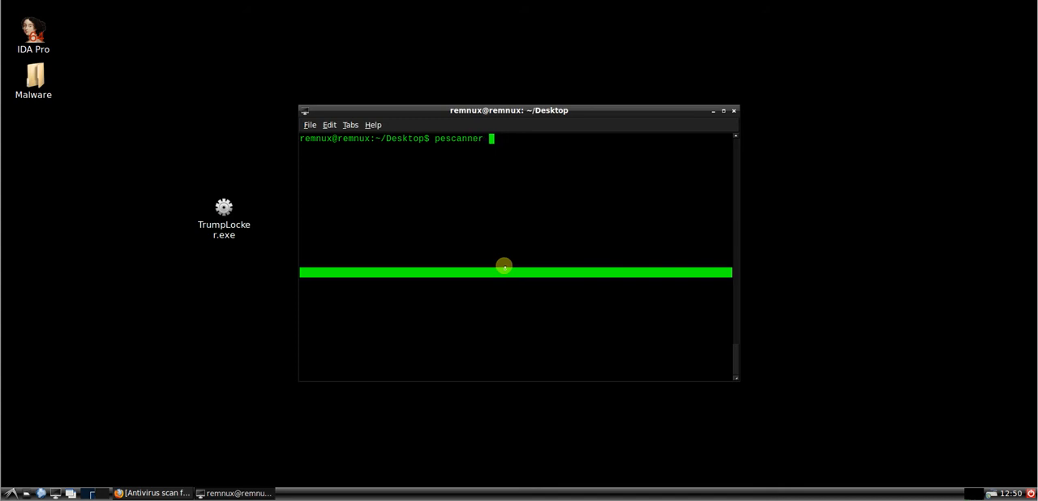
text(TrumpLocker.exe)
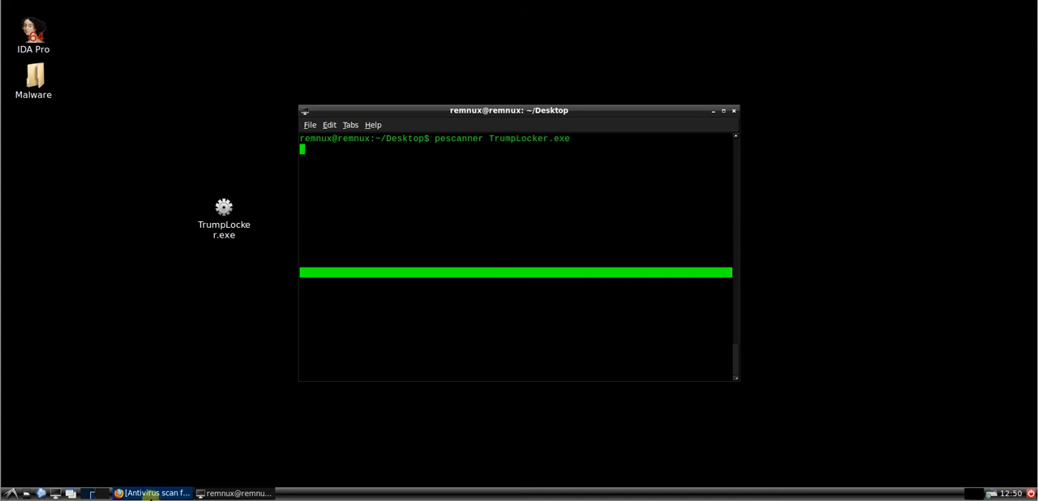
Step: Bring up the sample's VirusTotal report, highlight the 51/60 detection ratio and show File detail
click(154, 493)
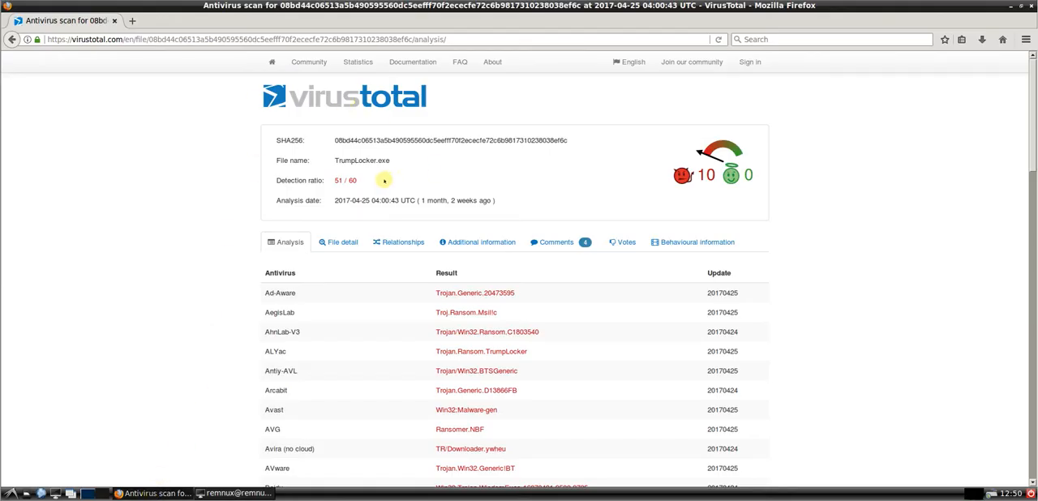
double_click(346, 180)
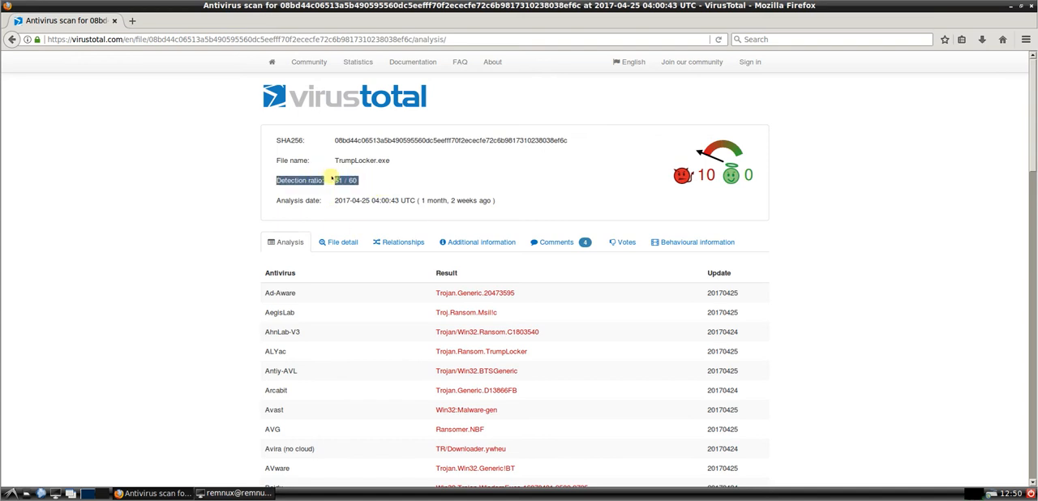
mouse_move(397, 242)
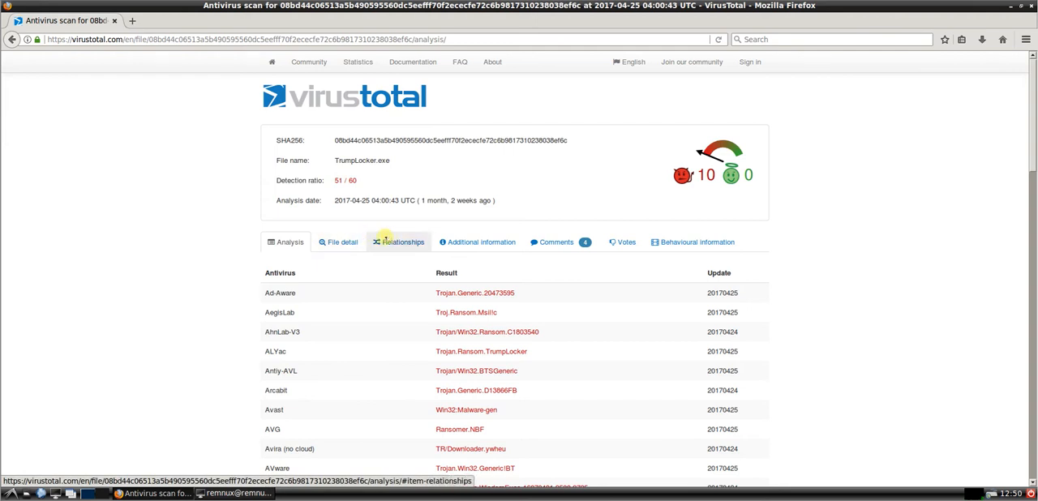
click(338, 236)
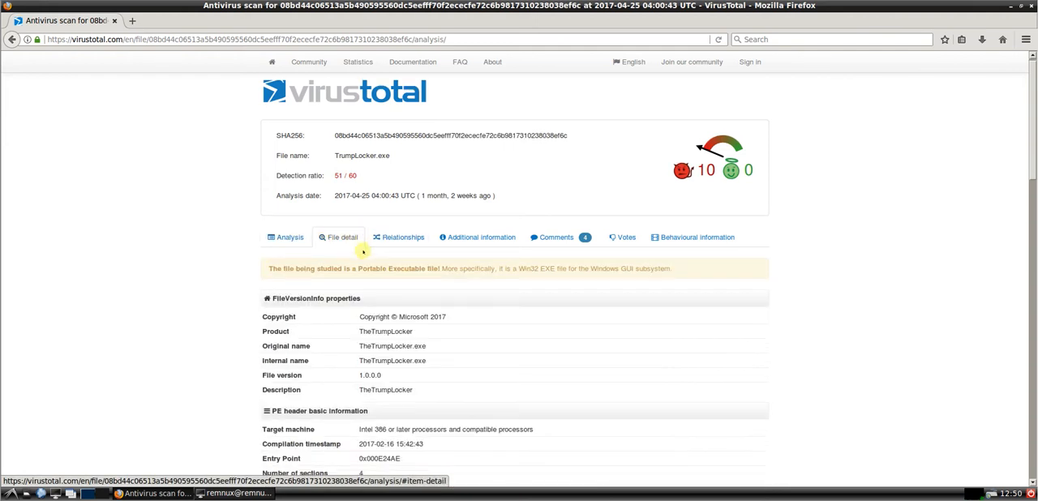
Step: Scroll through the PE sections, imports and ExifTool metadata of TrumpLocker.exe
scroll(down, 3)
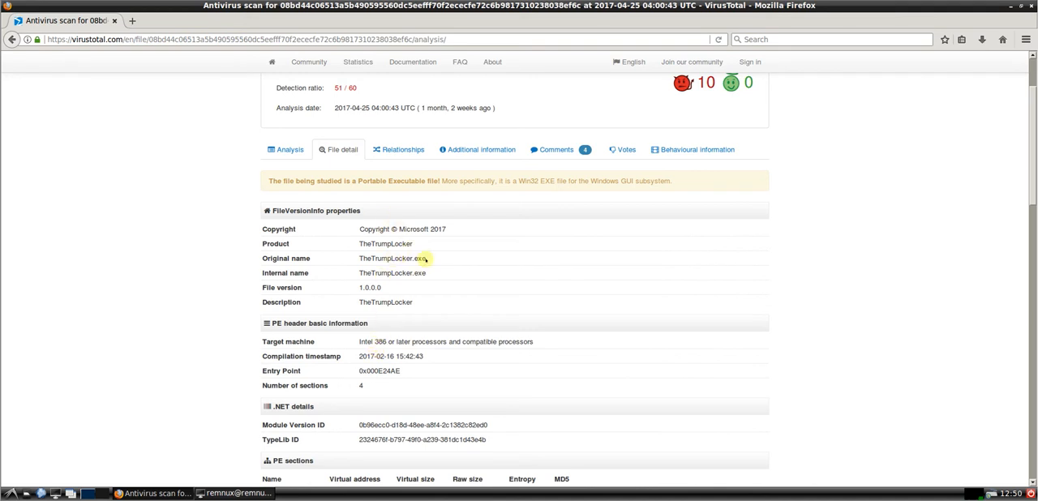
scroll(down, 3)
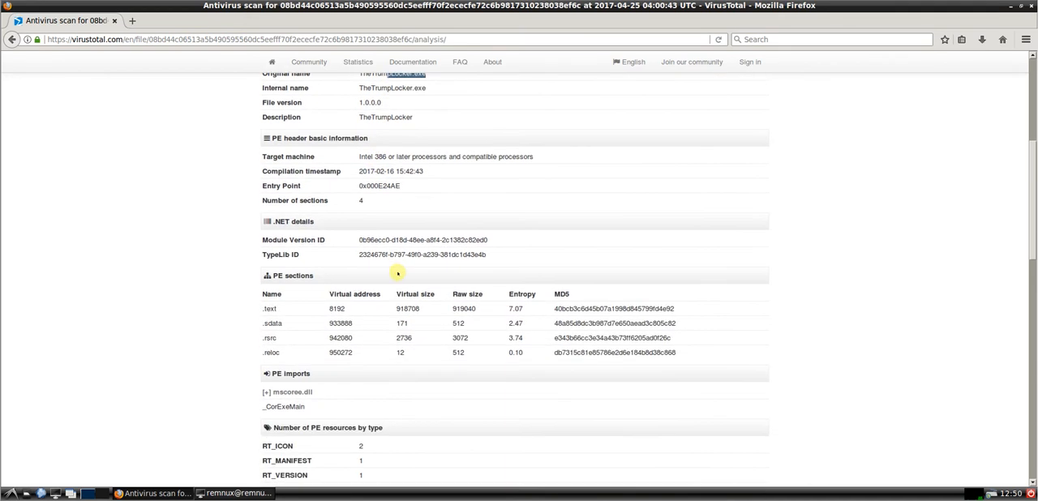
scroll(down, 3)
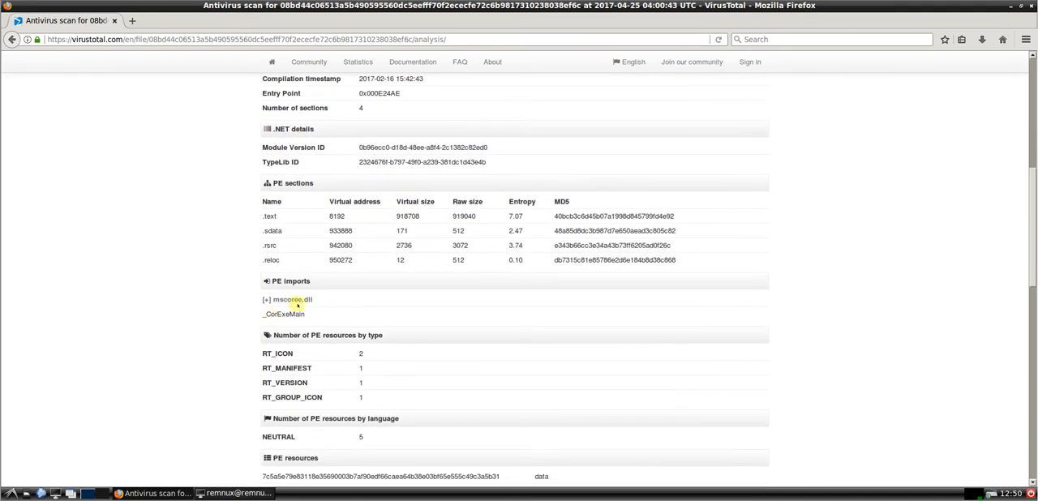
mouse_move(308, 315)
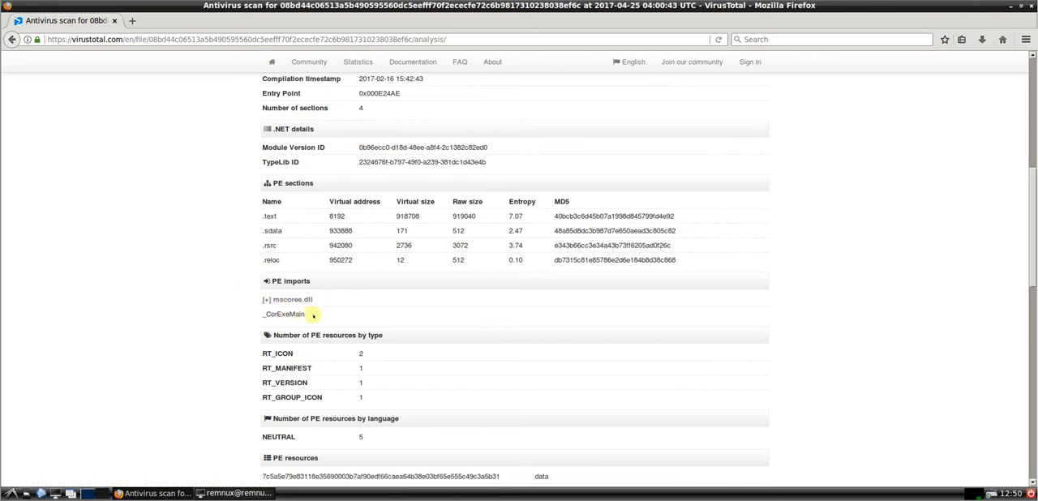
scroll(down, 3)
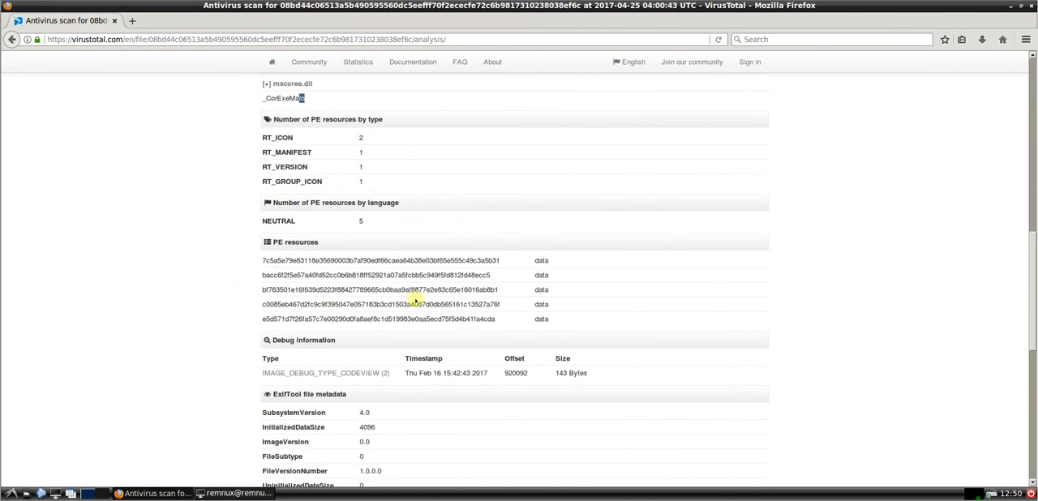
scroll(down, 3)
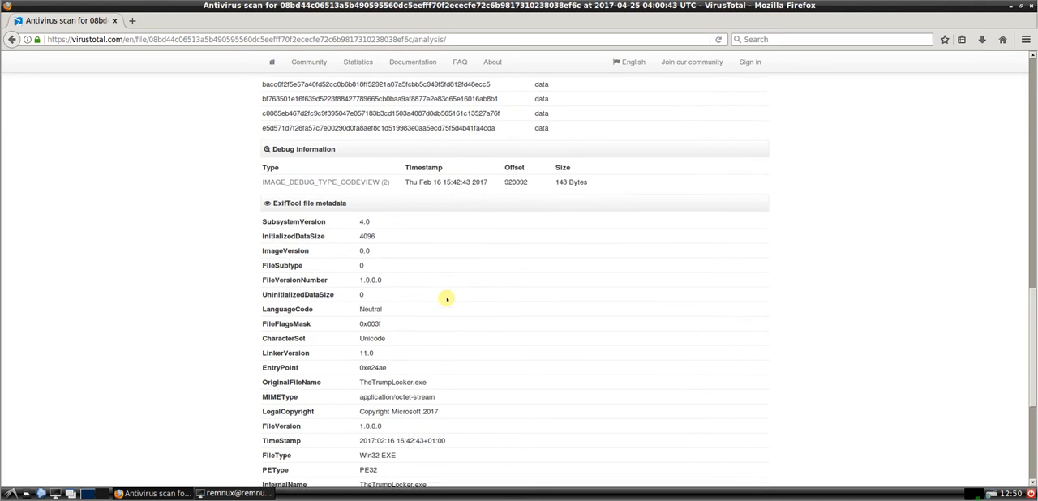
scroll(up, 3)
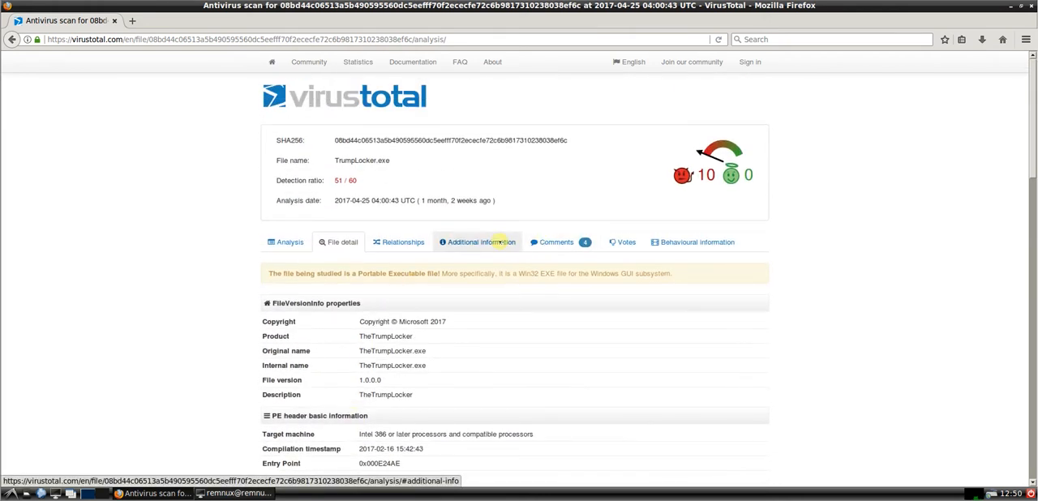
Step: Show the VirusTotal comments and highlight the #Venus_Locker tag in the first comment
click(558, 242)
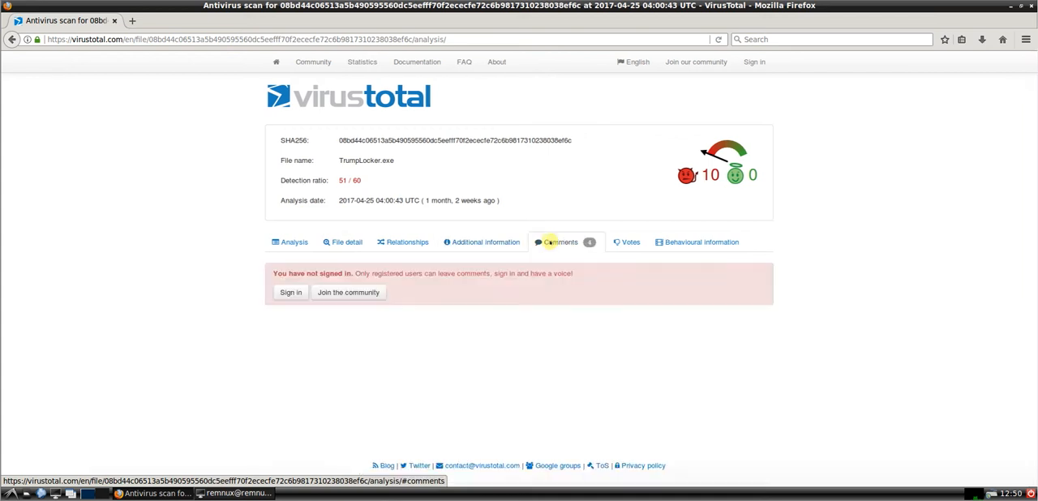
click(560, 242)
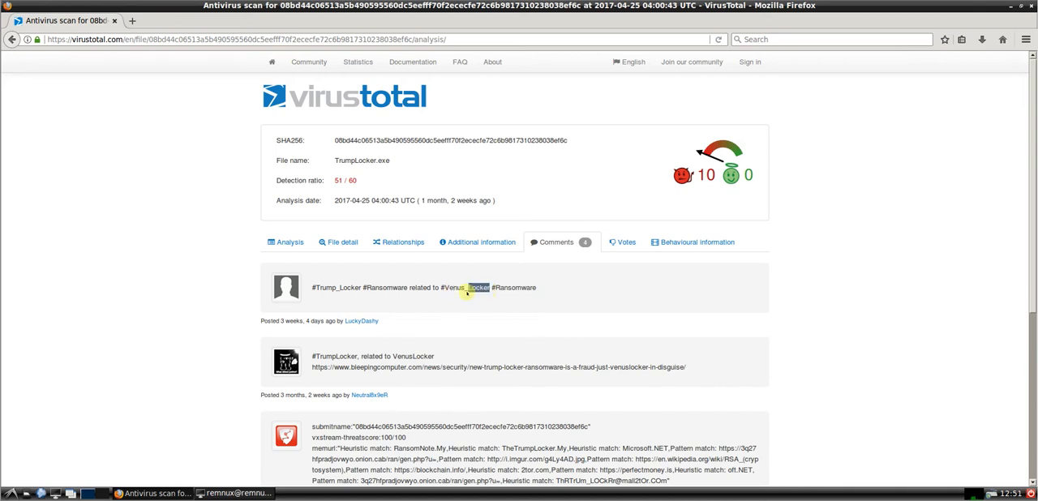
double_click(466, 288)
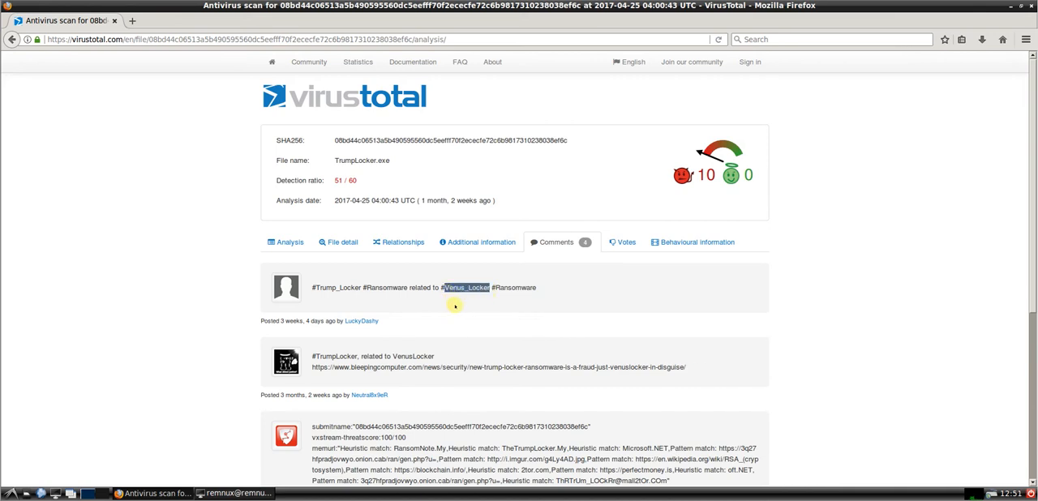
mouse_move(463, 308)
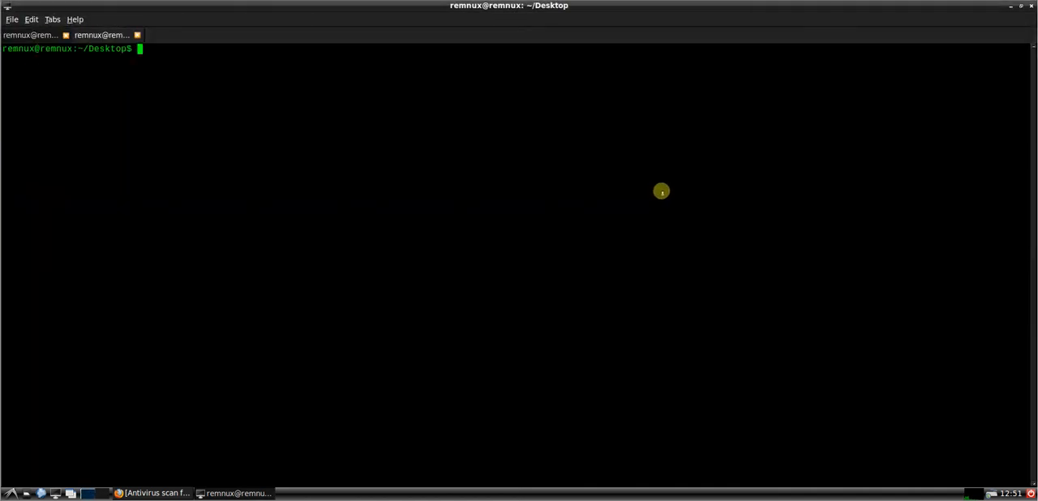
Step: Run 'packerid -P TrumpLocker.exe', which reports None, then recall the pescanner results
text(packer)
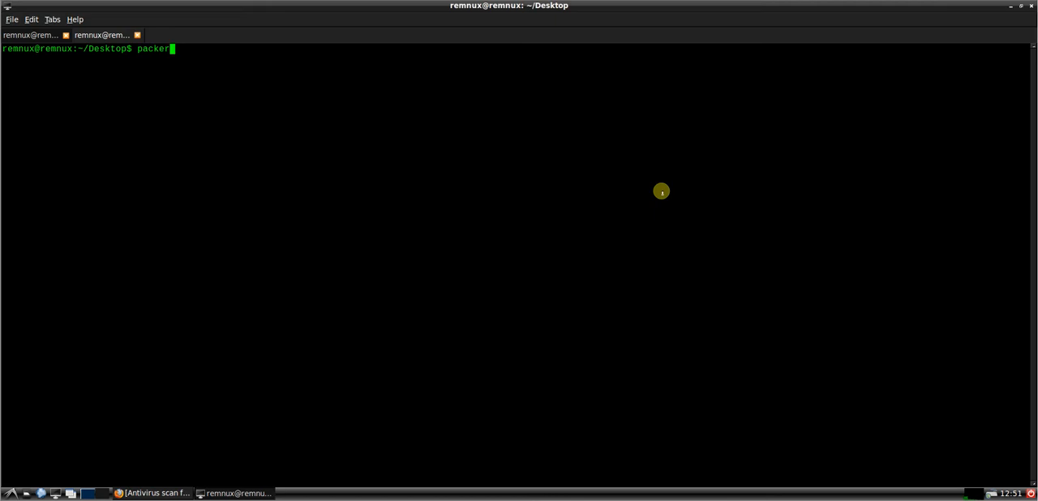
text(id -P)
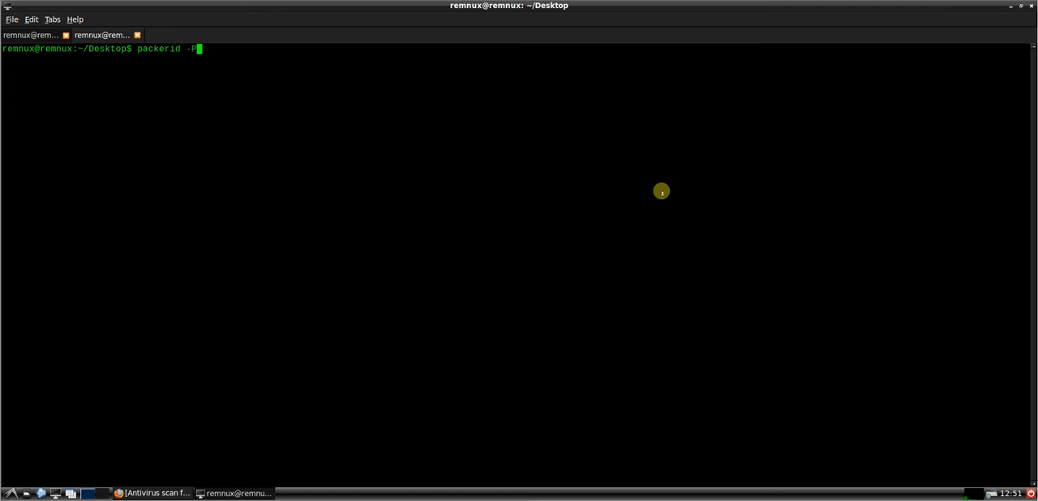
text(TrumpLocker.exe)
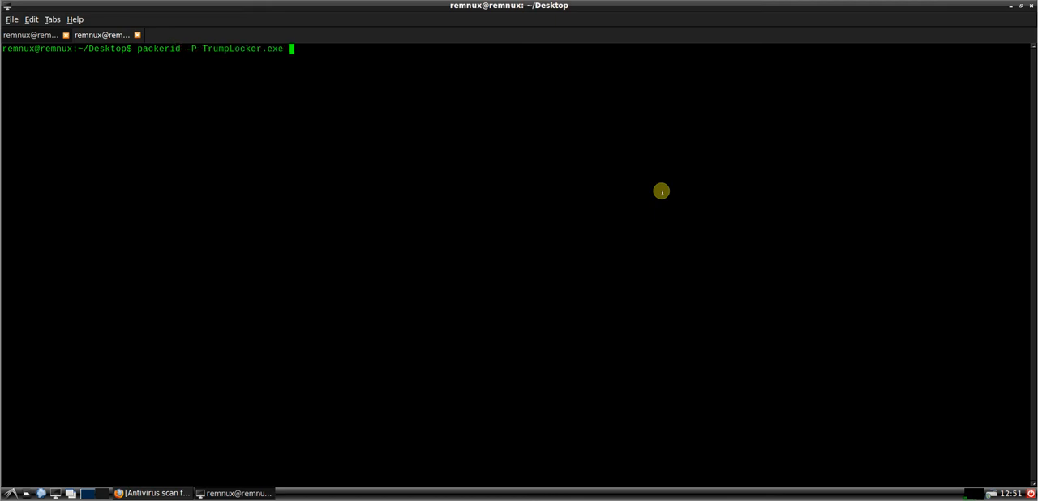
key(Return)
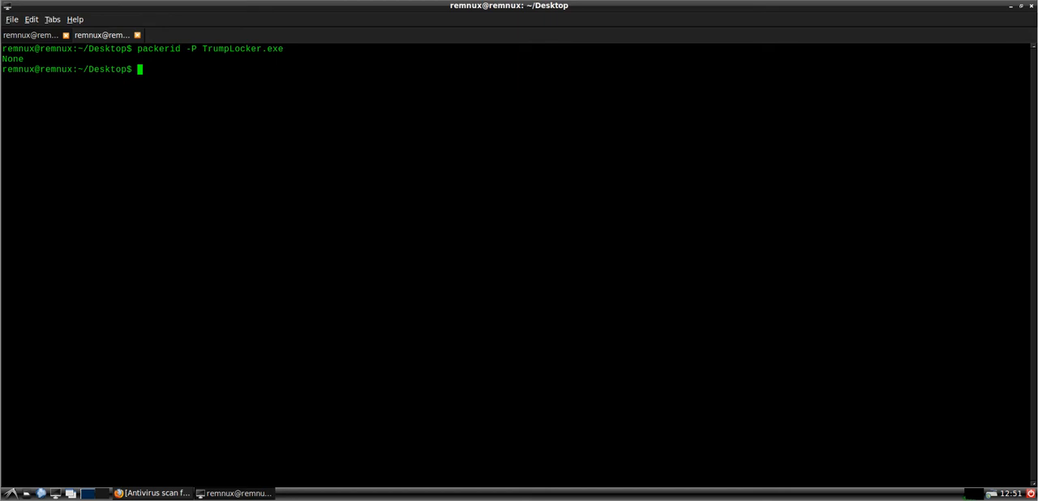
key(Return)
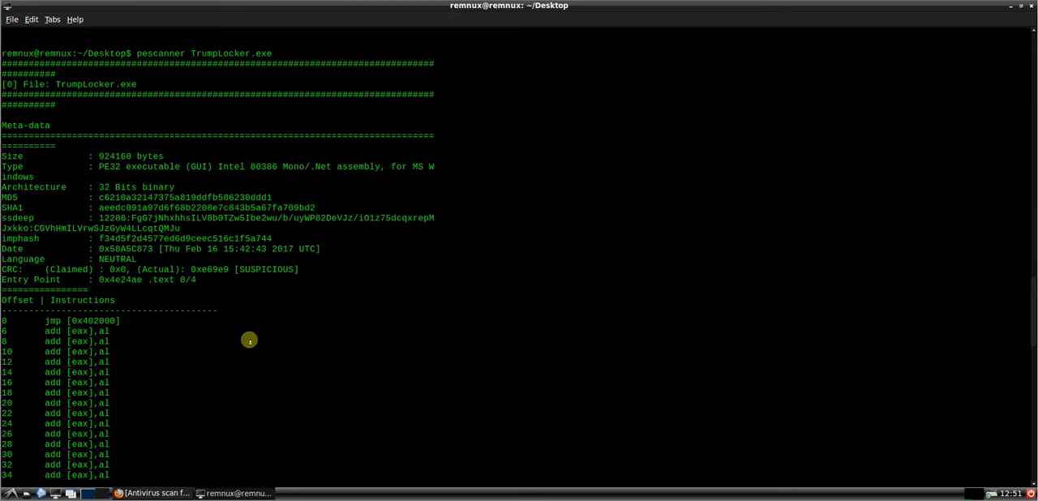
Step: Scroll the pescanner report through the ClamAV TrumpLocker match, sections and mscoree.dll import
scroll(down, 3)
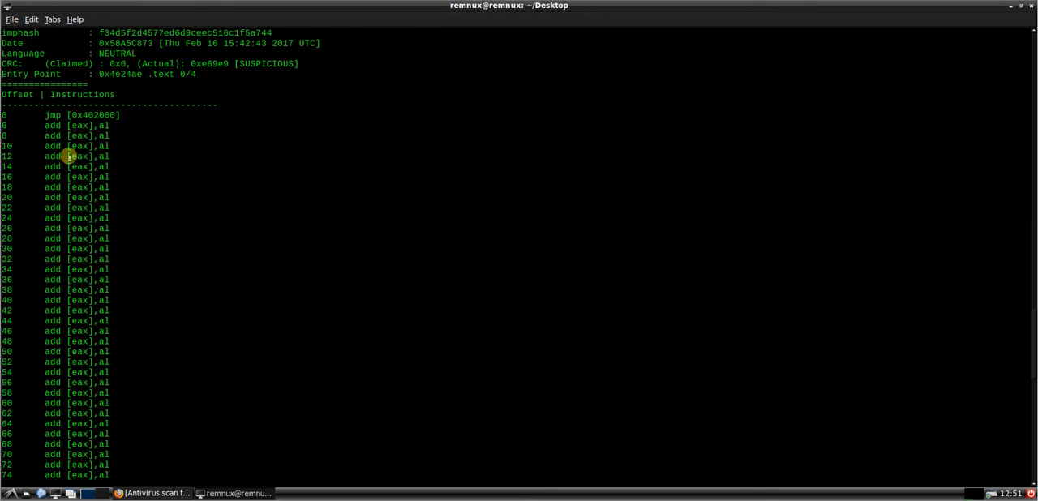
mouse_move(116, 169)
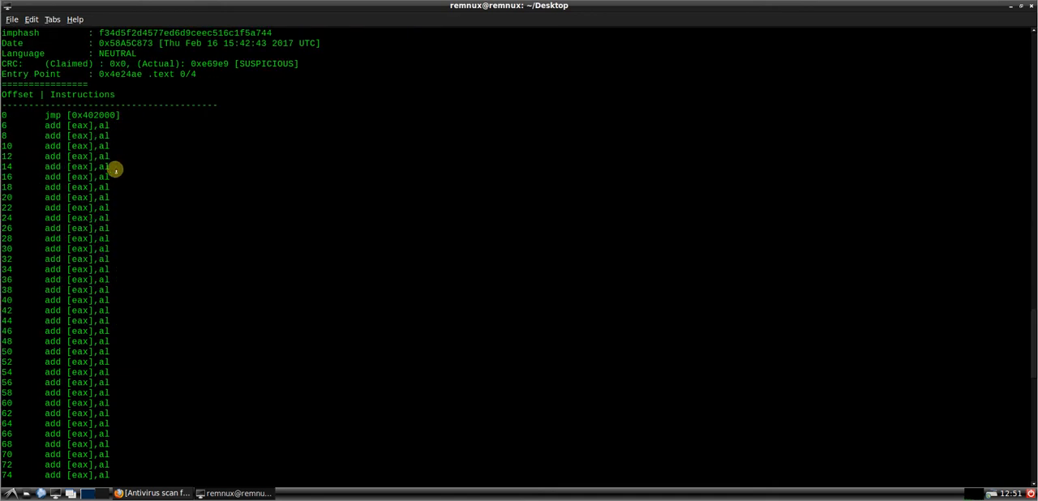
scroll(down, 3)
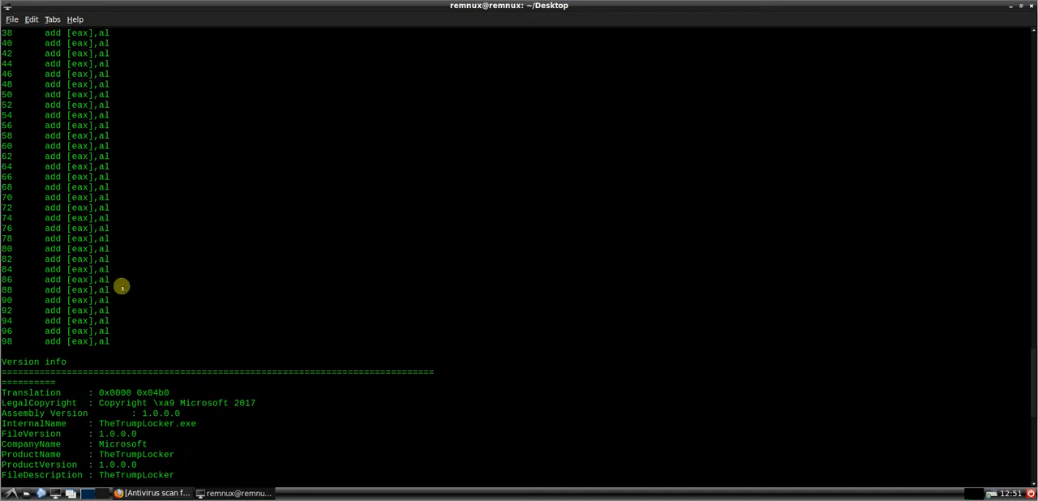
mouse_move(161, 212)
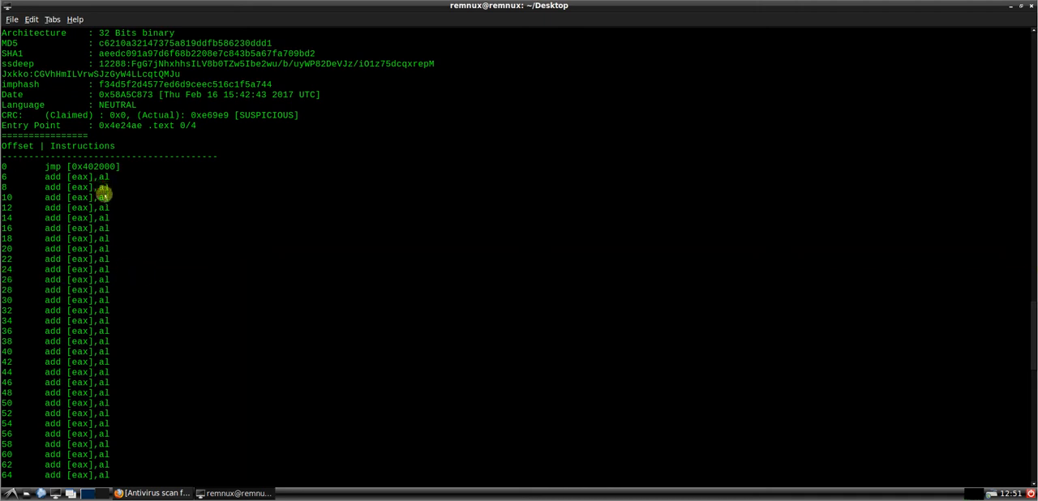
mouse_move(168, 226)
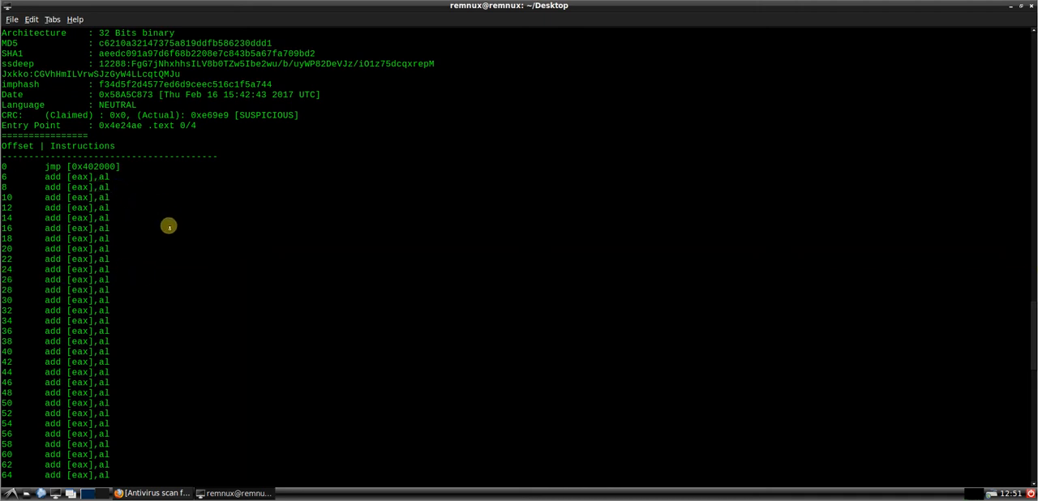
scroll(up, 3)
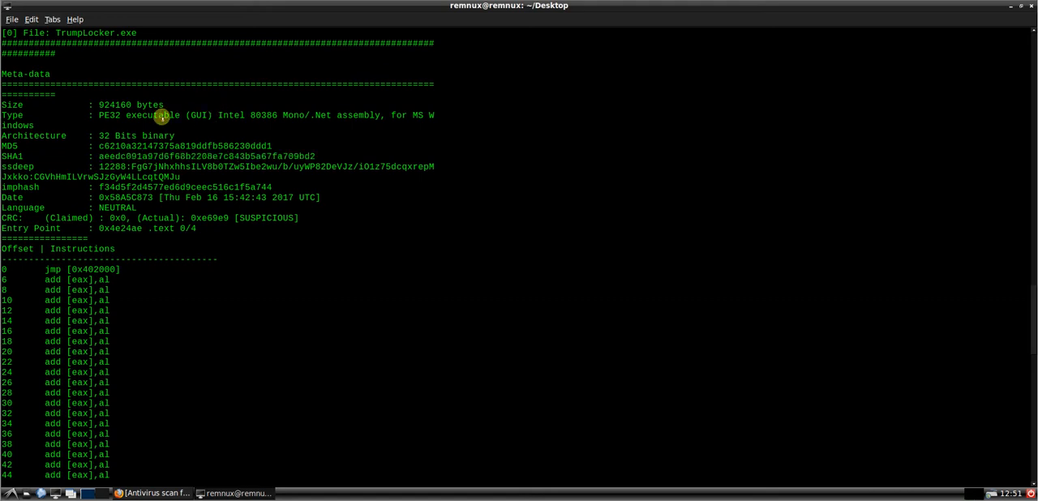
scroll(down, 3)
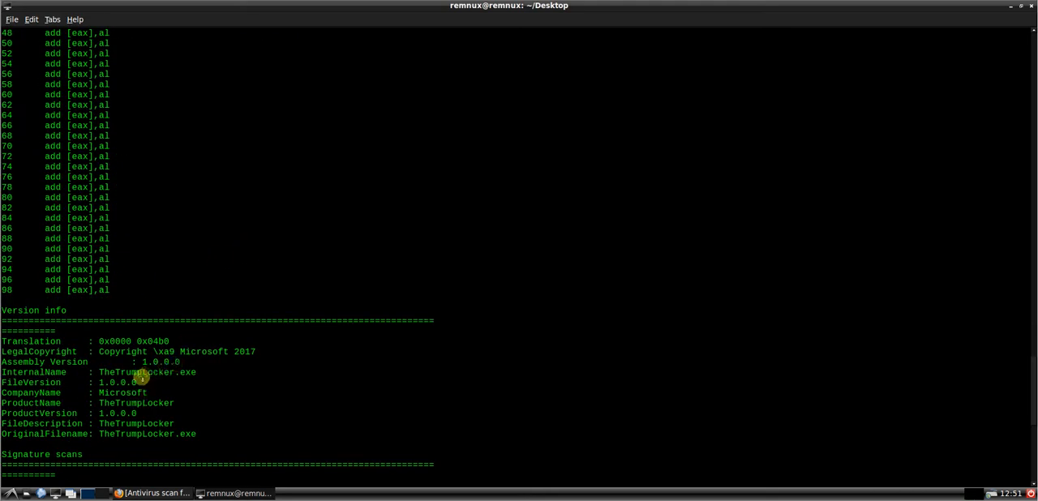
scroll(down, 3)
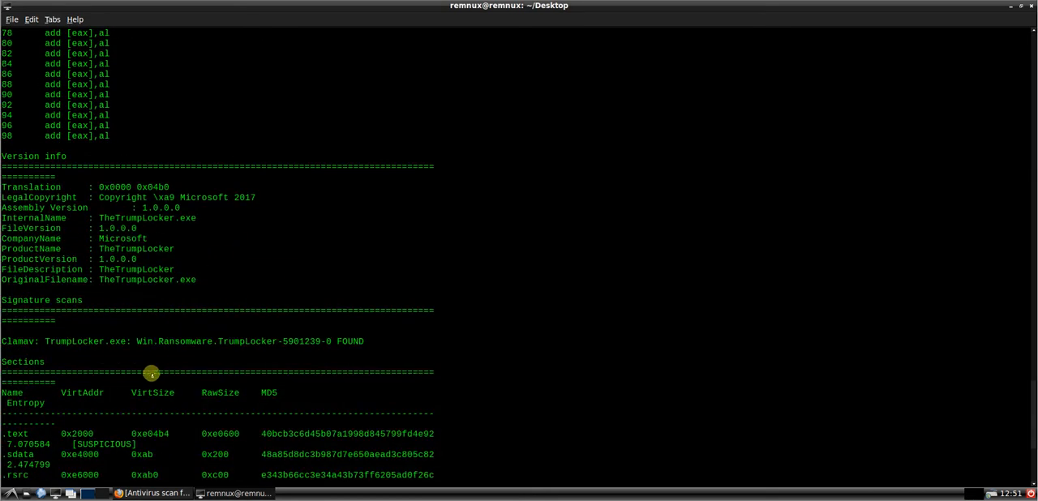
scroll(down, 3)
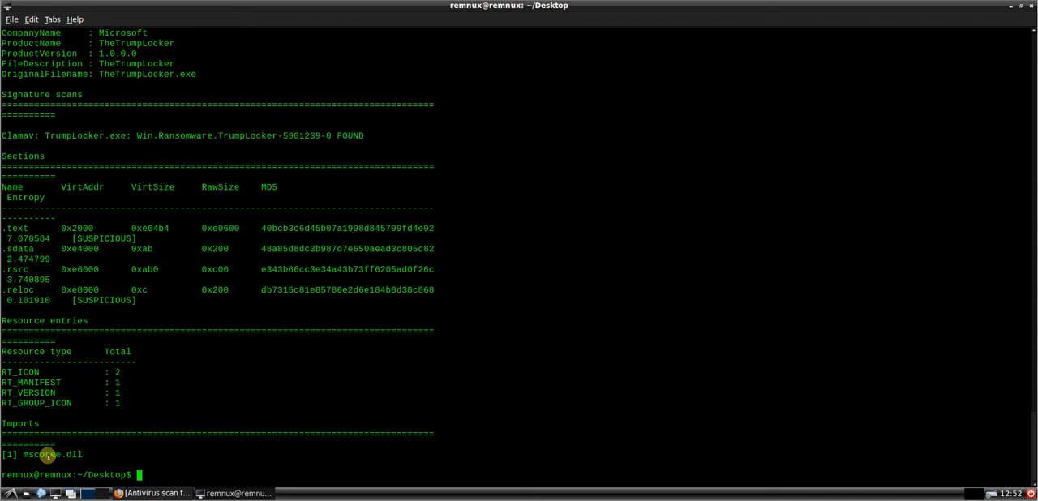
mouse_move(266, 438)
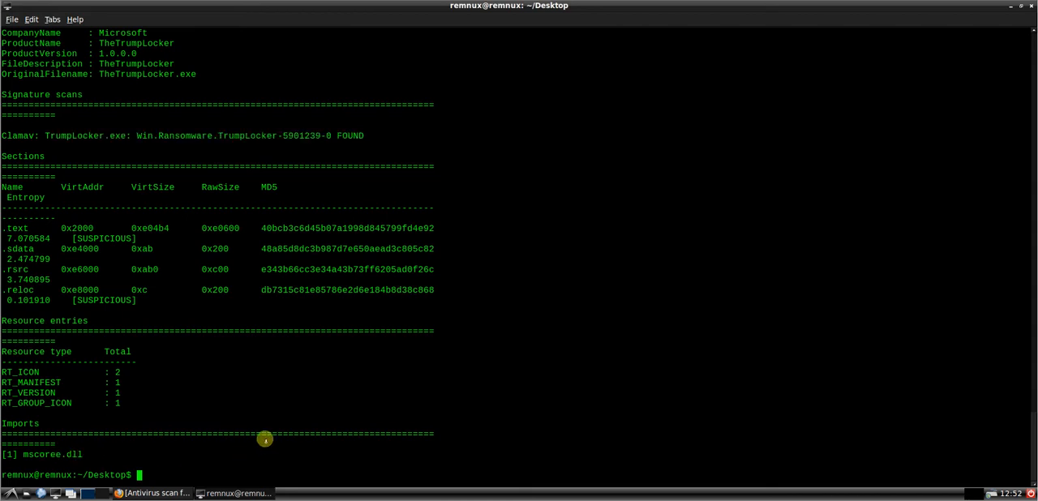
text(pest)
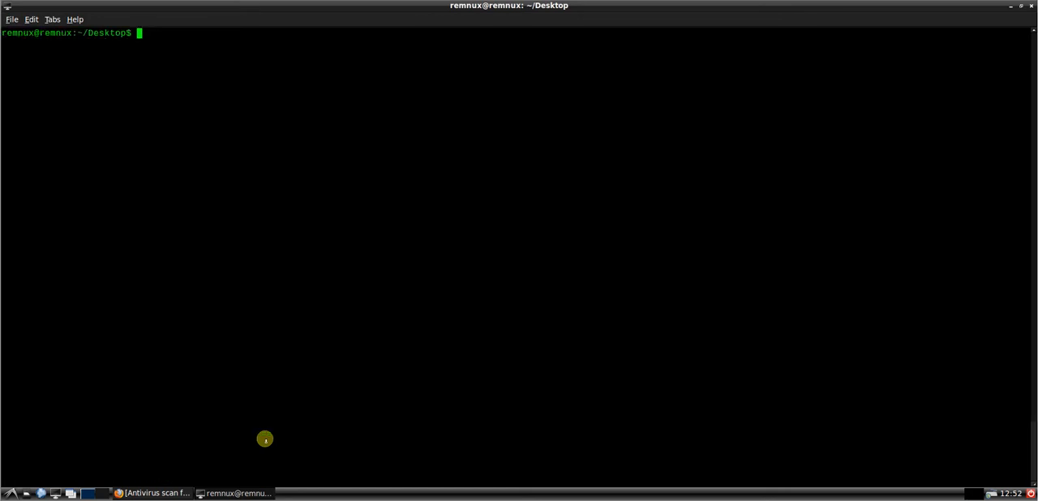
Step: Run pestr on TrumpLocker.exe and scroll through the extracted strings
text(pestr)
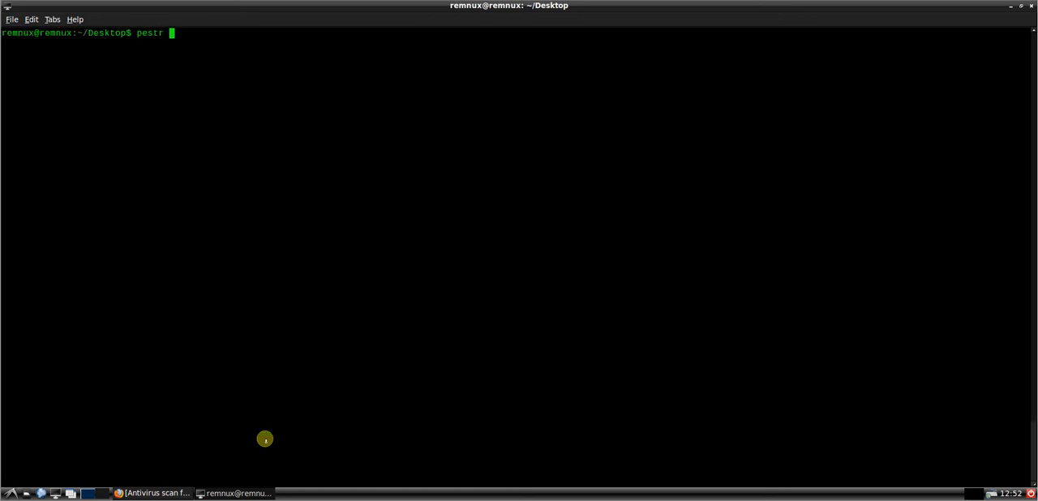
key(Return)
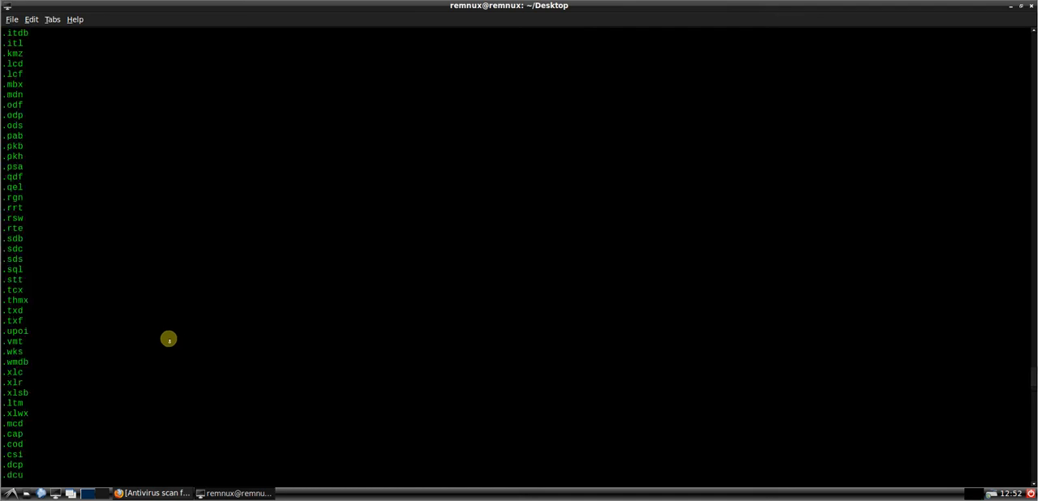
scroll(down, 3)
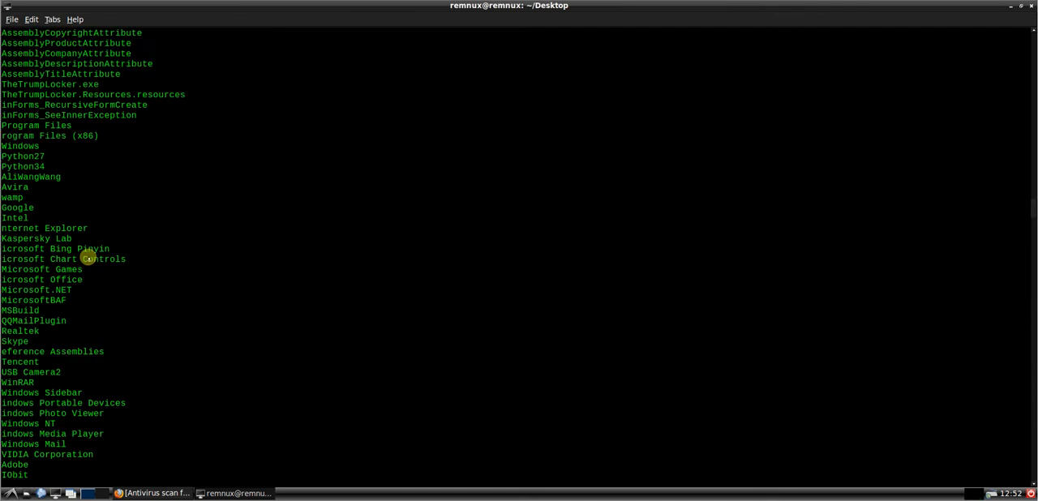
scroll(down, 3)
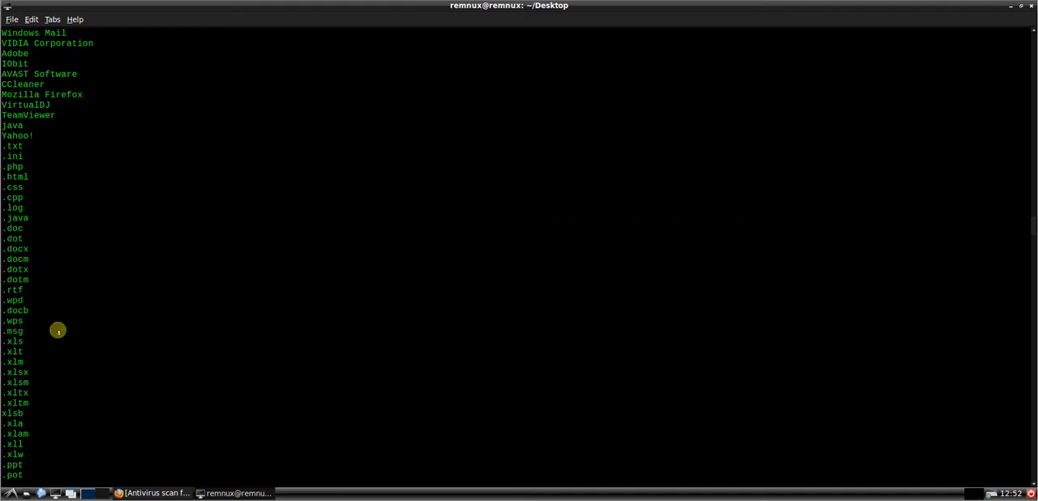
mouse_move(18, 43)
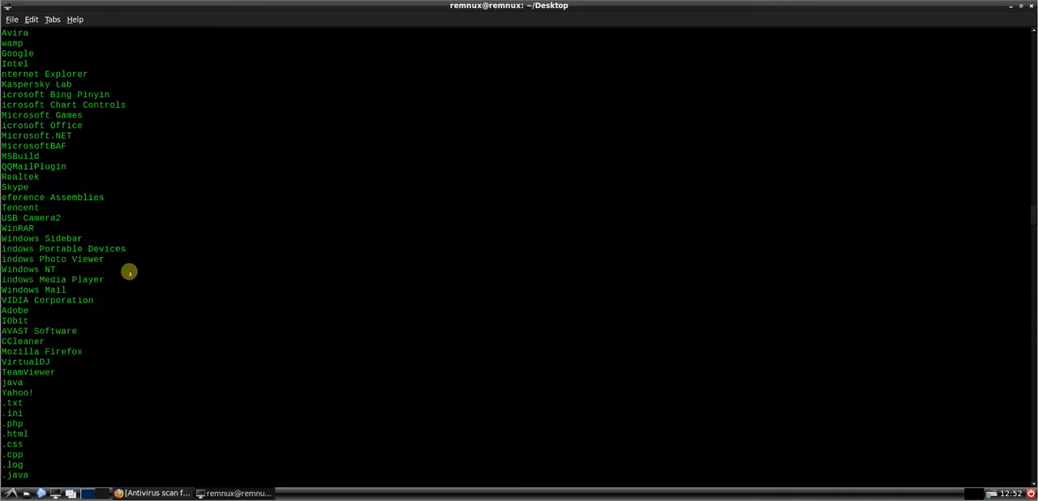
mouse_move(121, 340)
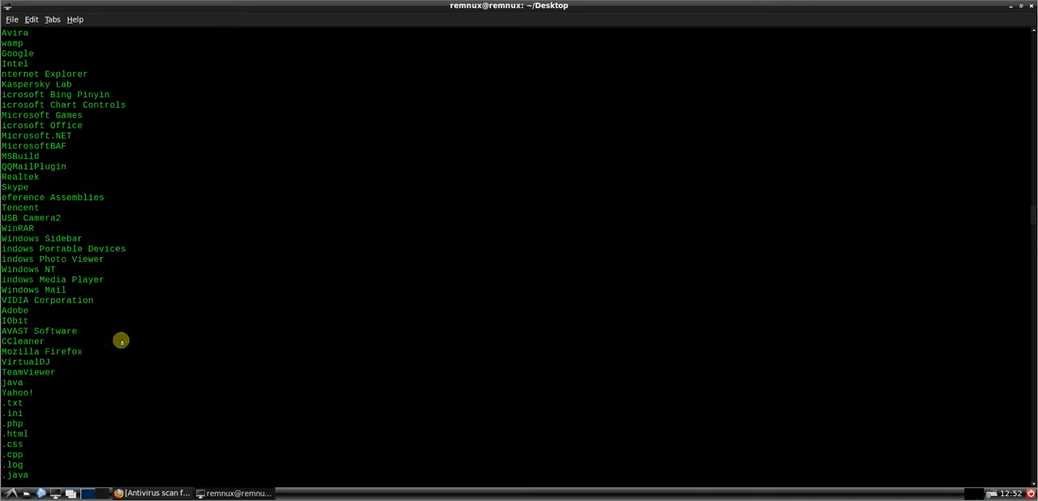
mouse_move(85, 302)
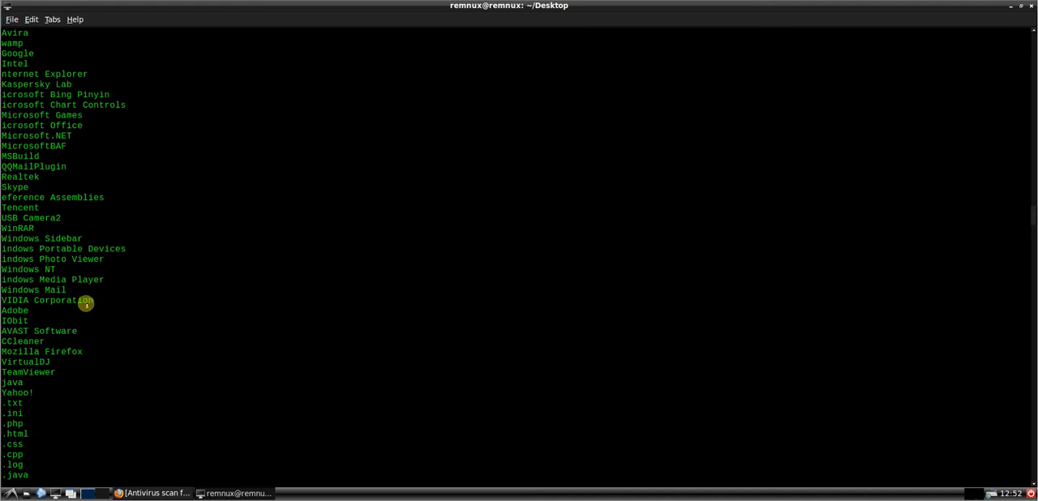
Step: Highlight the skipped IObit and Mozilla Firefox folders, then browse the remaining strings
click(33, 320)
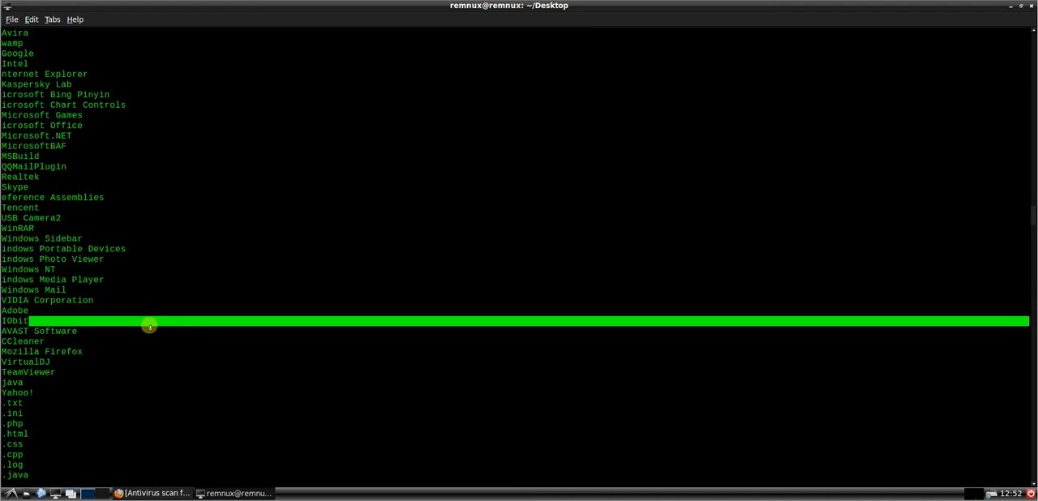
key(Up)
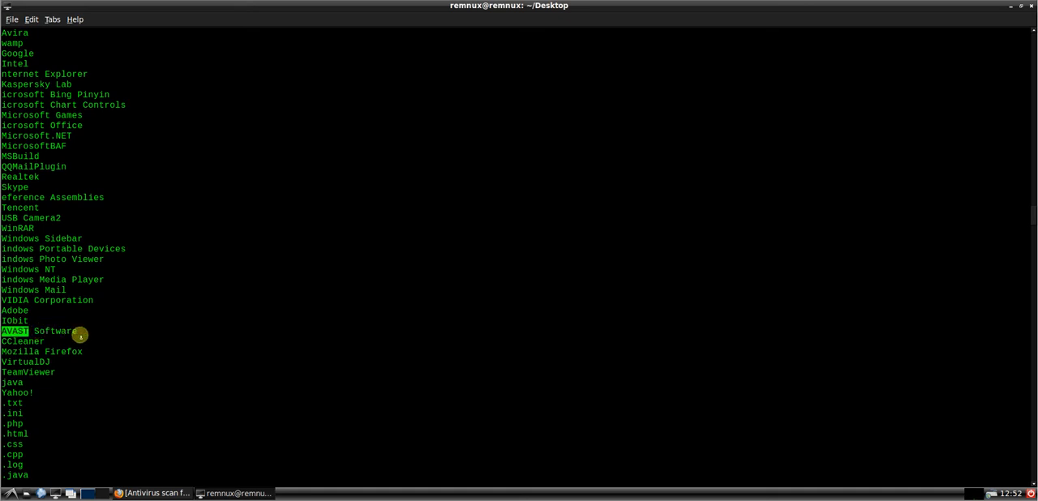
click(41, 362)
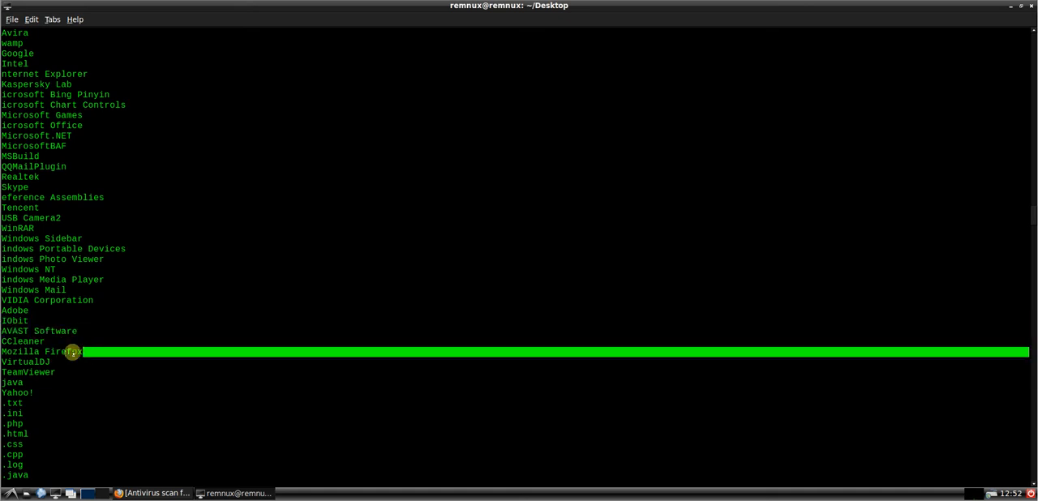
scroll(up, 3)
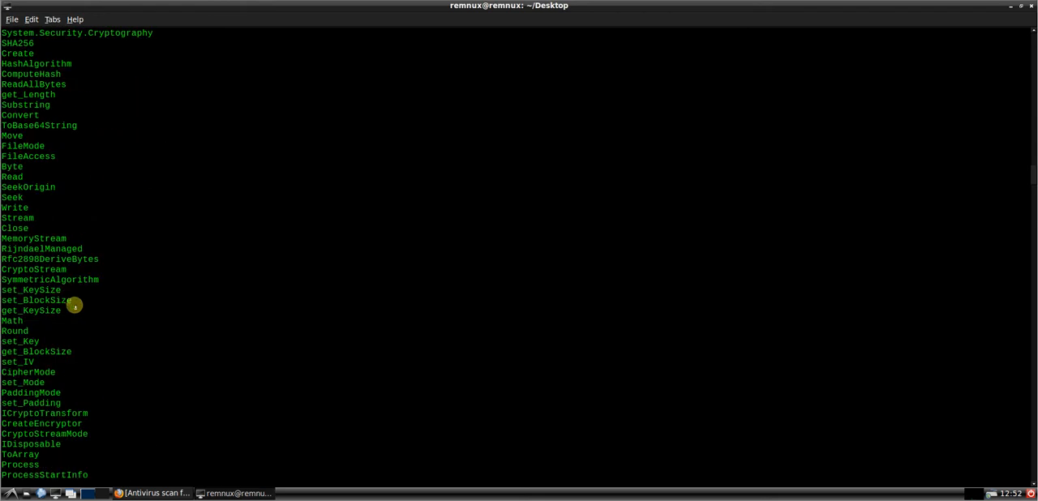
scroll(down, 3)
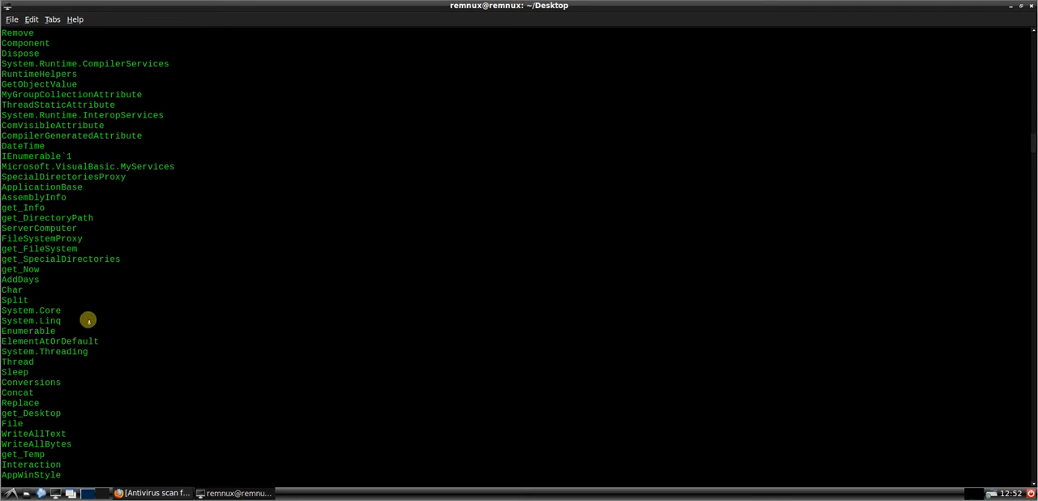
scroll(down, 3)
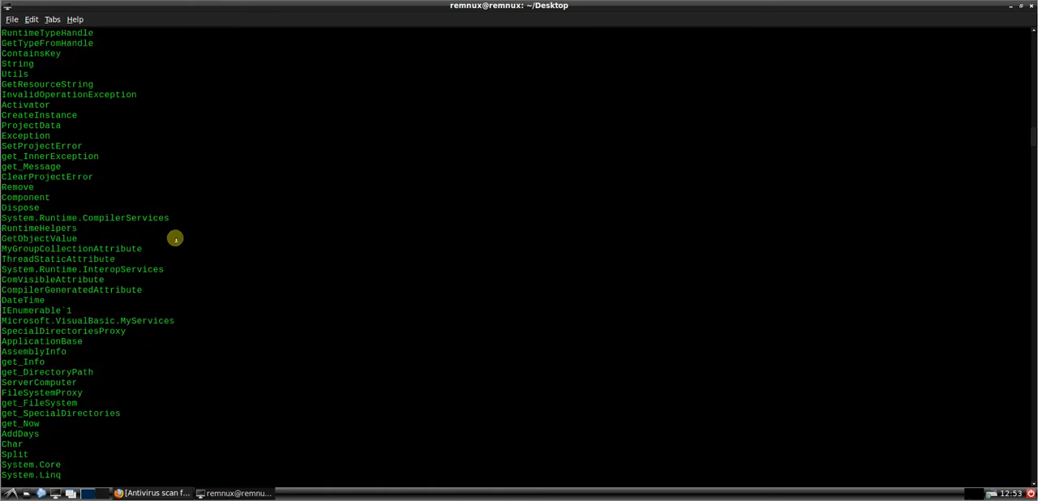
scroll(down, 3)
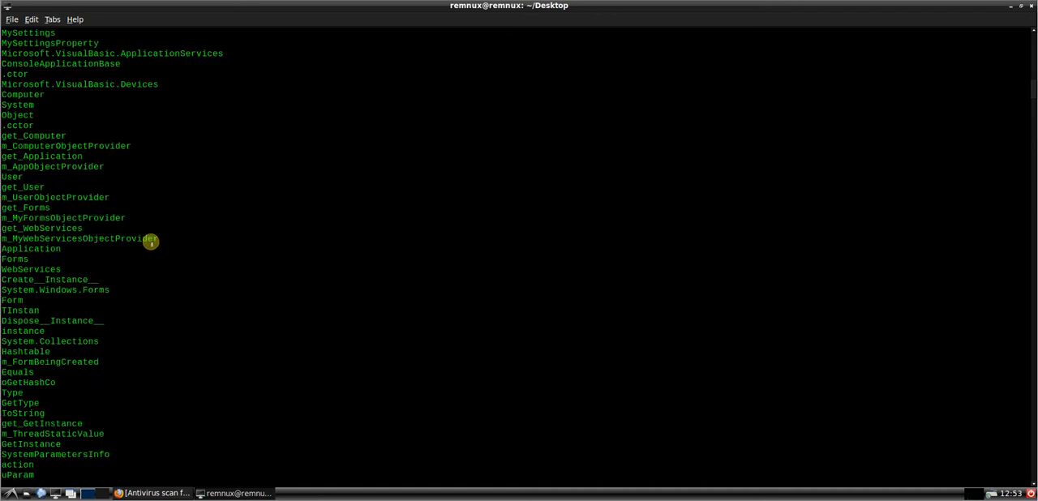
scroll(up, 3)
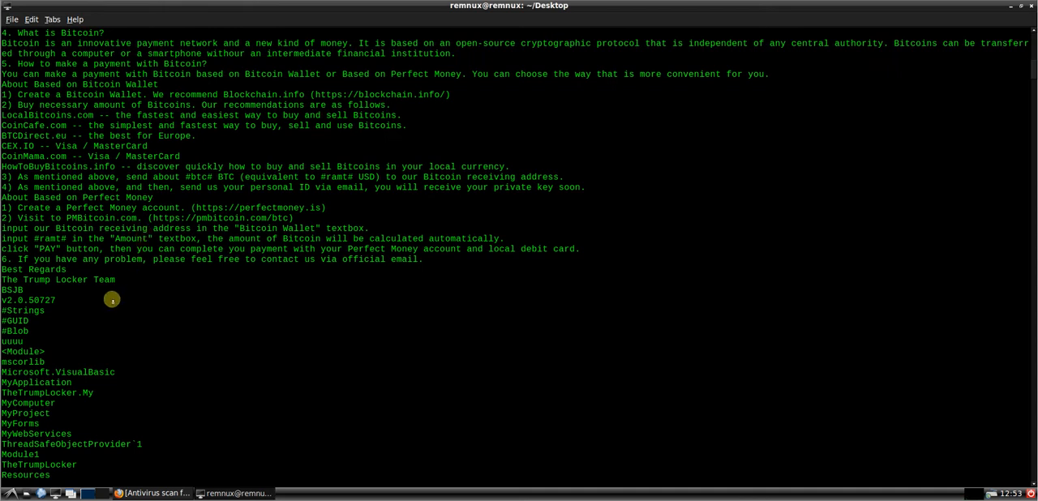
mouse_move(155, 286)
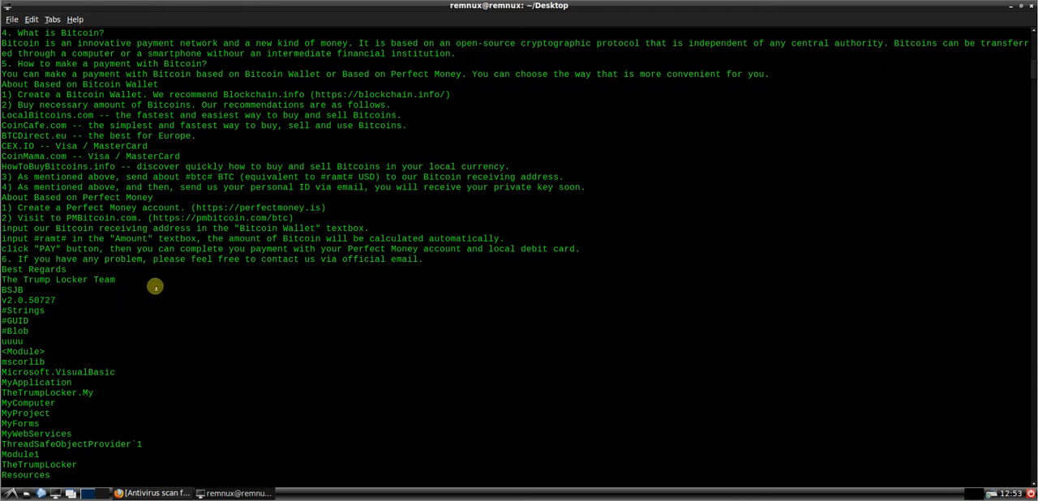
Step: Scroll to the end of the strings dump, past version info and the asInvoker manifest
scroll(up, 3)
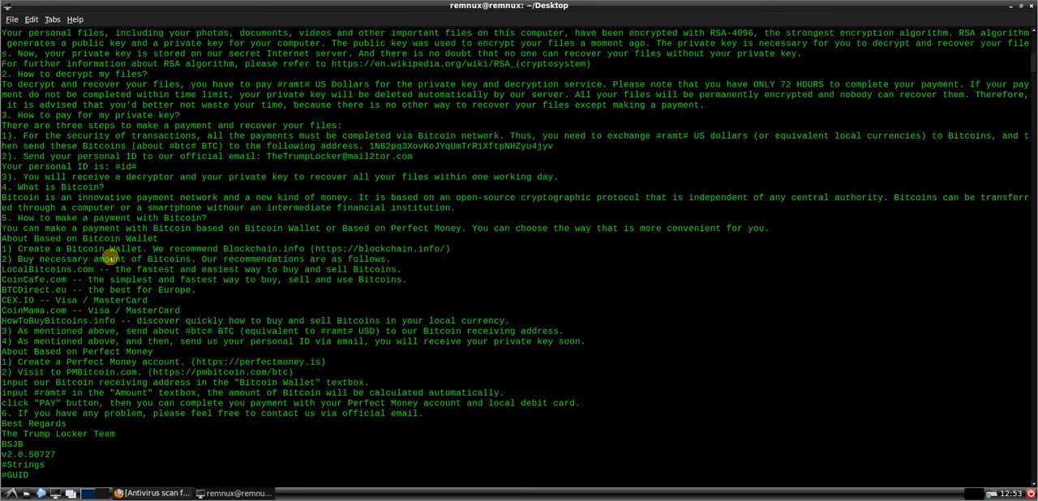
mouse_move(130, 280)
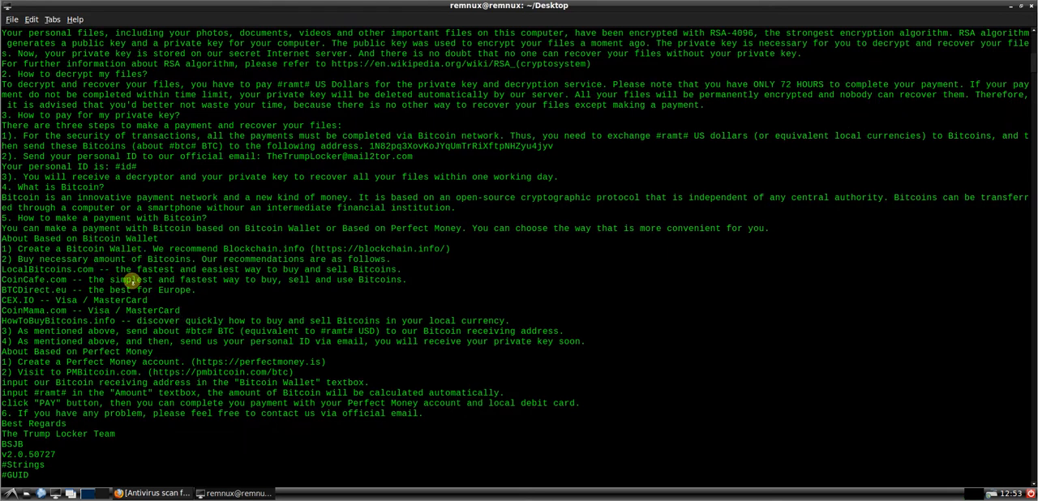
mouse_move(150, 261)
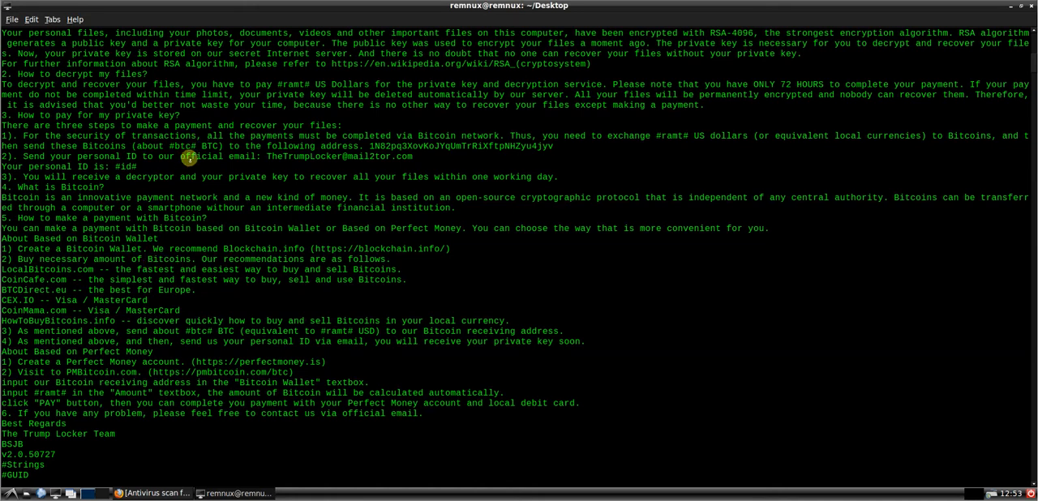
scroll(up, 3)
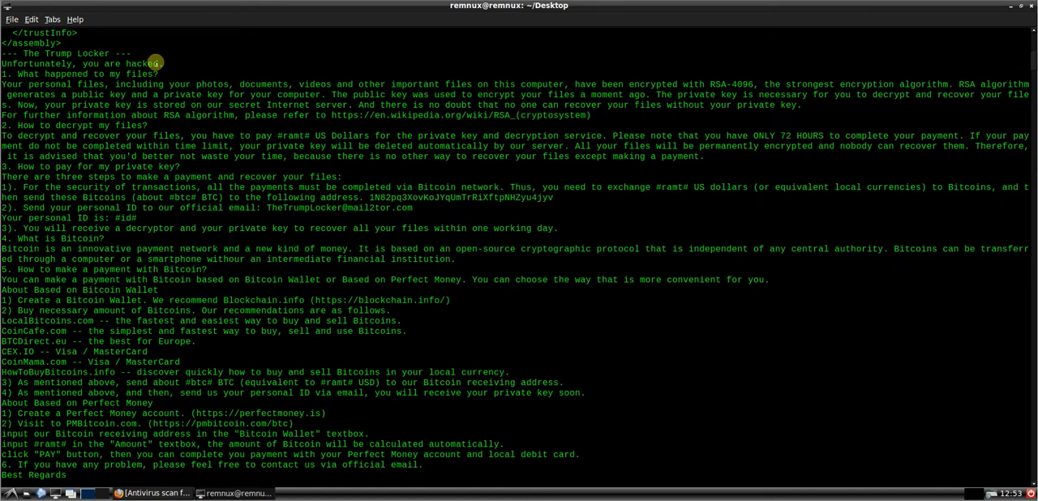
scroll(up, 3)
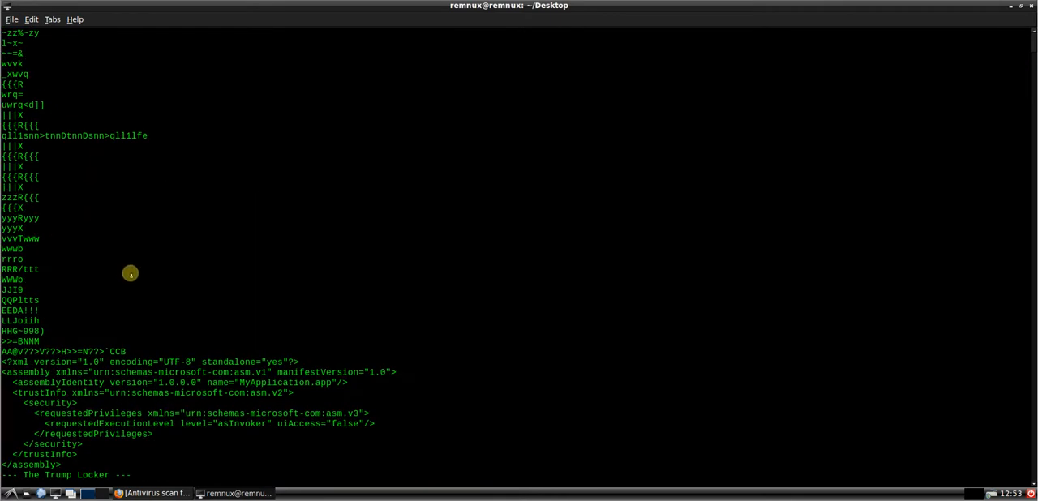
scroll(down, 3)
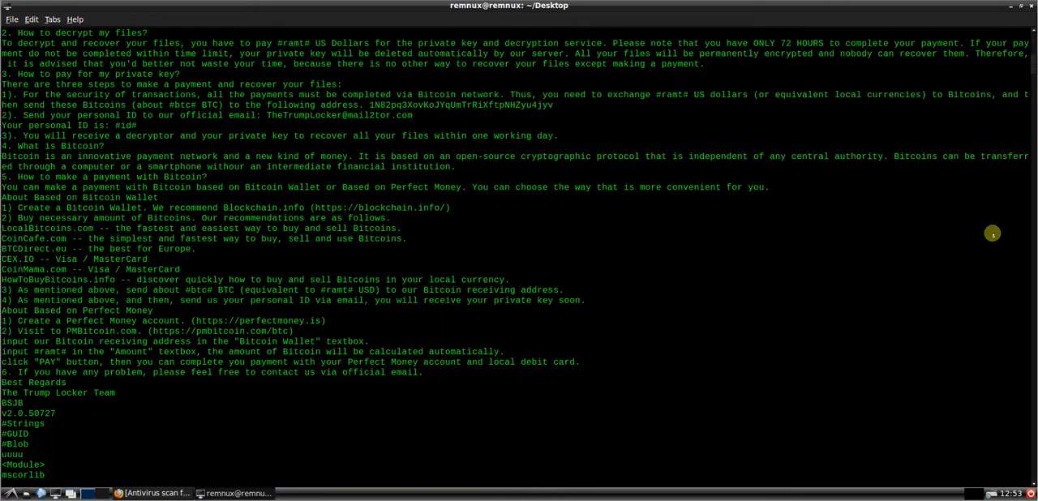
scroll(down, 3)
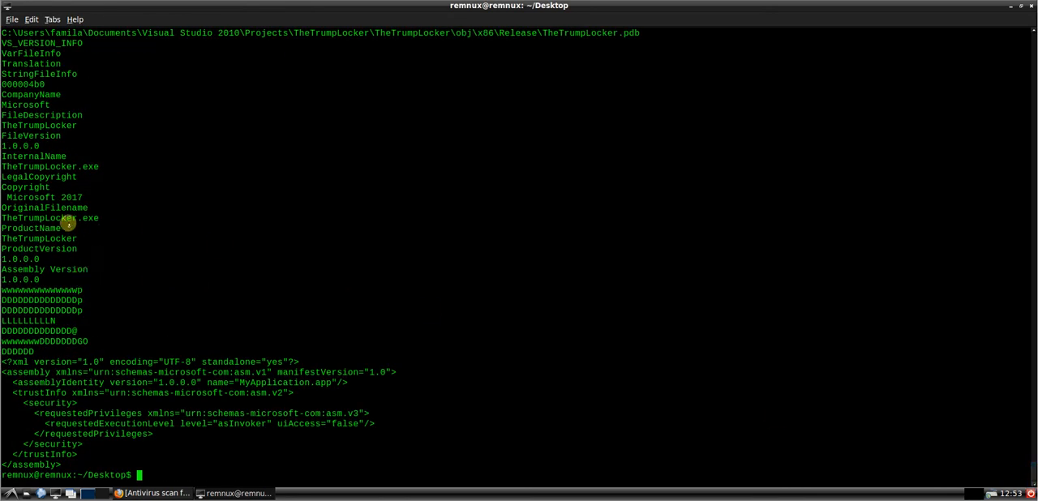
Step: Scroll up to the RansomNote.exe, .onion URL, wmic shadowcopy delete and imgur strings
scroll(up, 3)
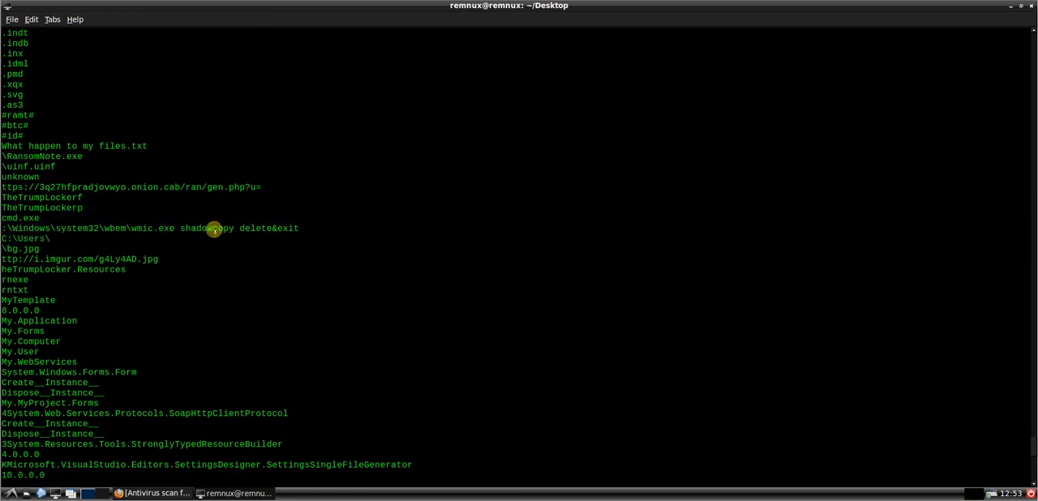
mouse_move(251, 232)
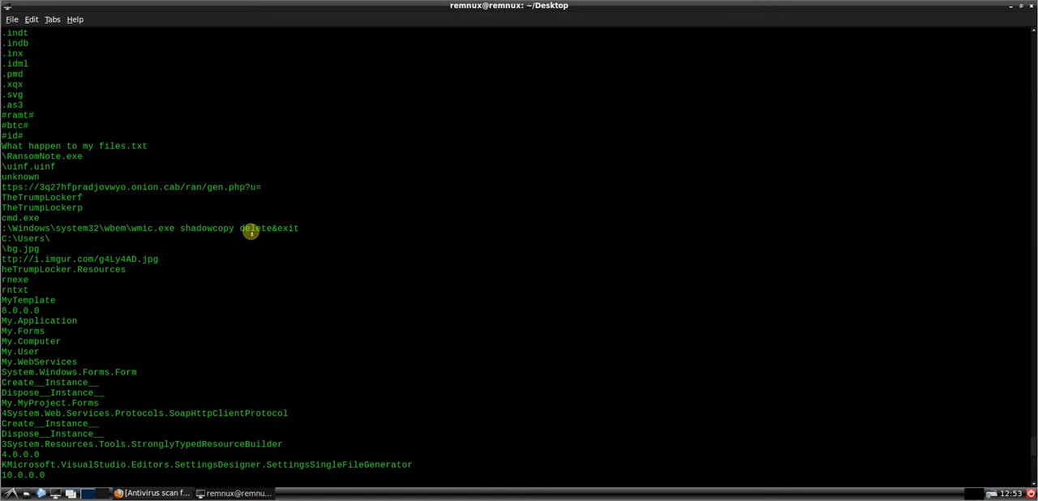
mouse_move(215, 276)
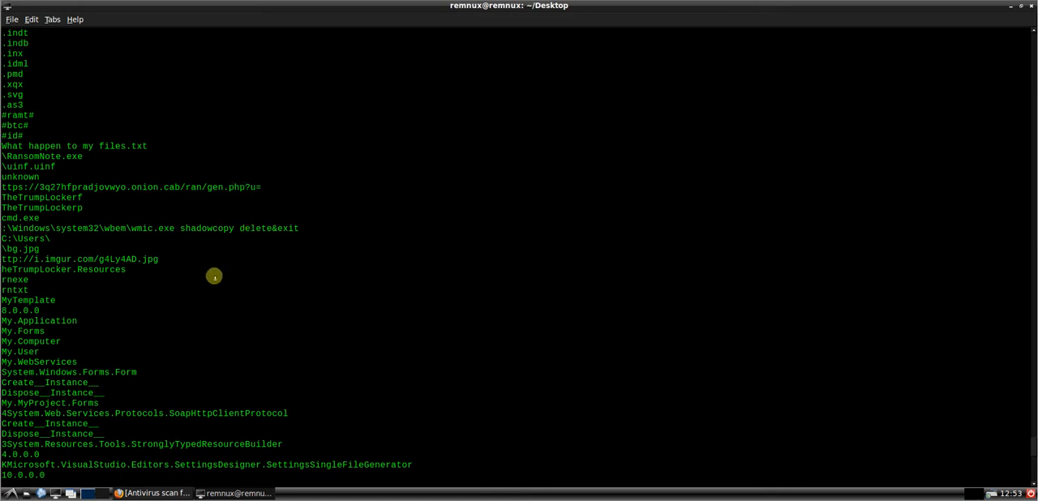
mouse_move(97, 157)
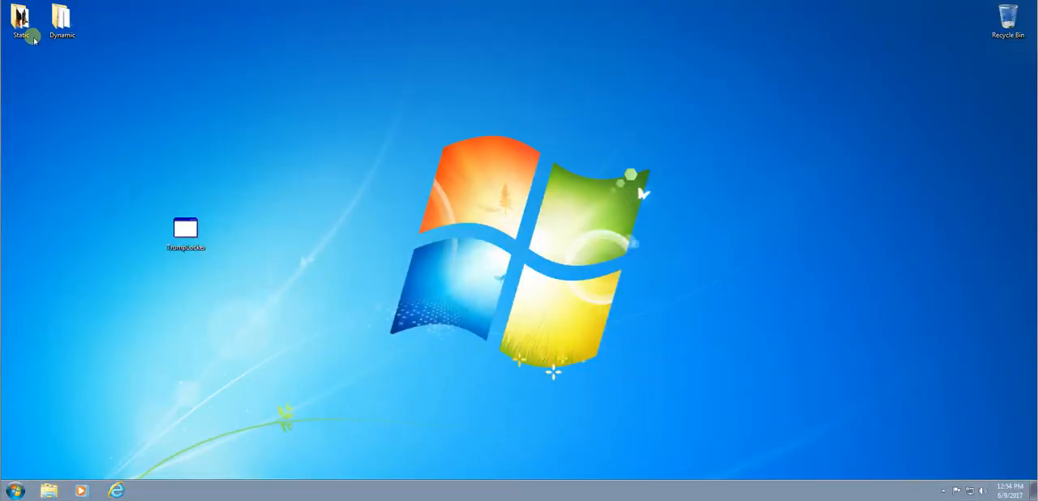
Step: From the Static tools folder, load TrumpLocker.exe into IDA Pro as a .NET assembly
double_click(20, 18)
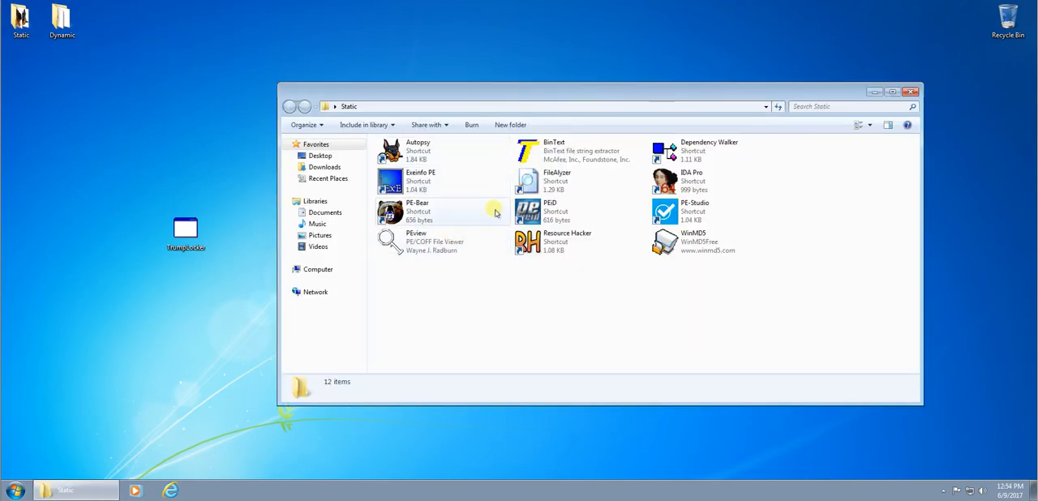
mouse_move(933, 236)
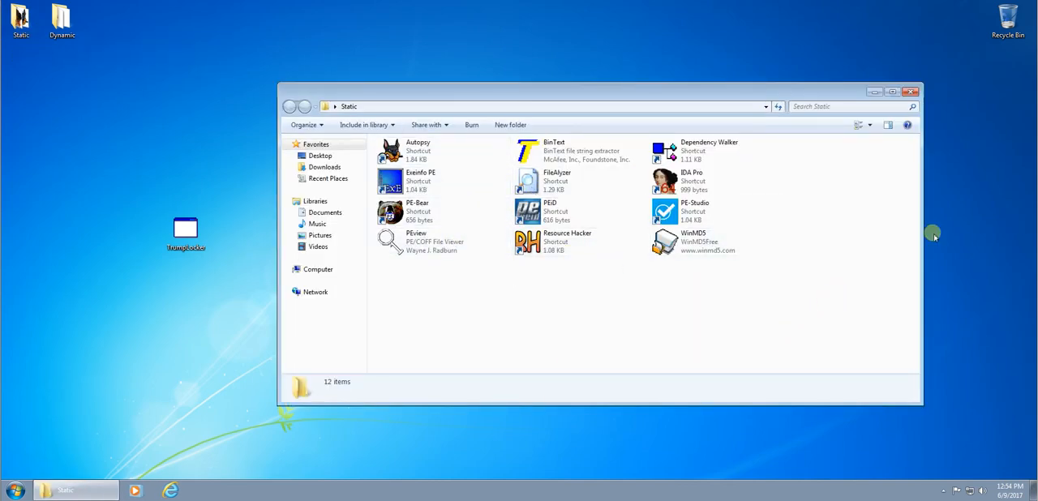
mouse_move(632, 228)
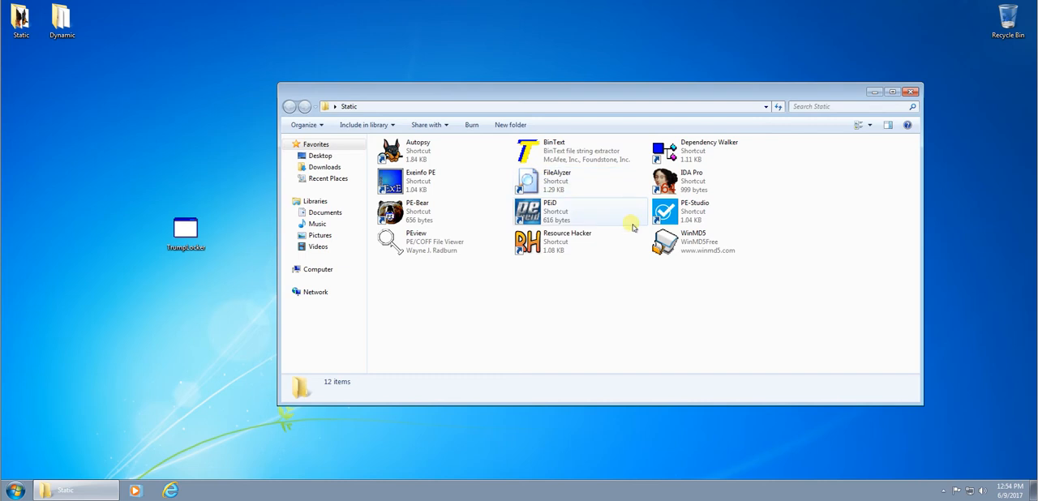
click(185, 229)
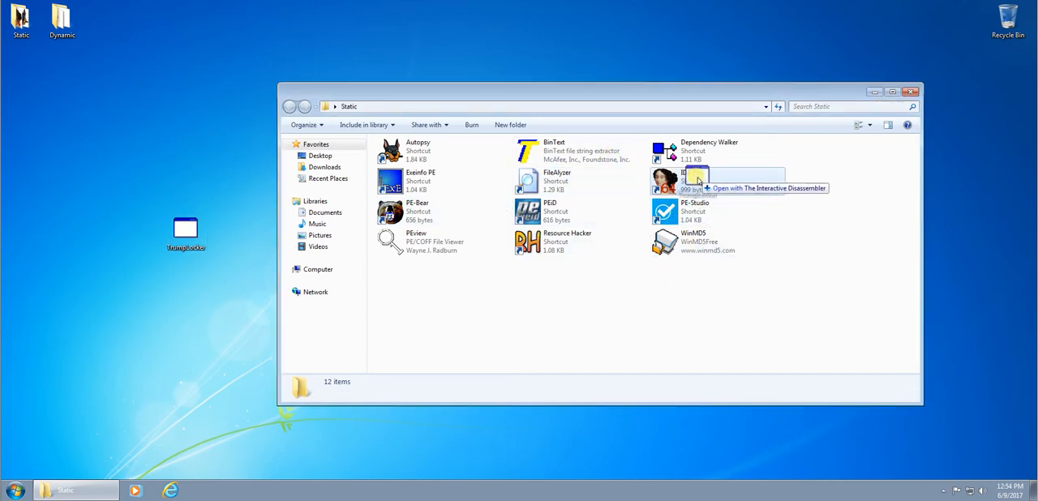
mouse_move(693, 211)
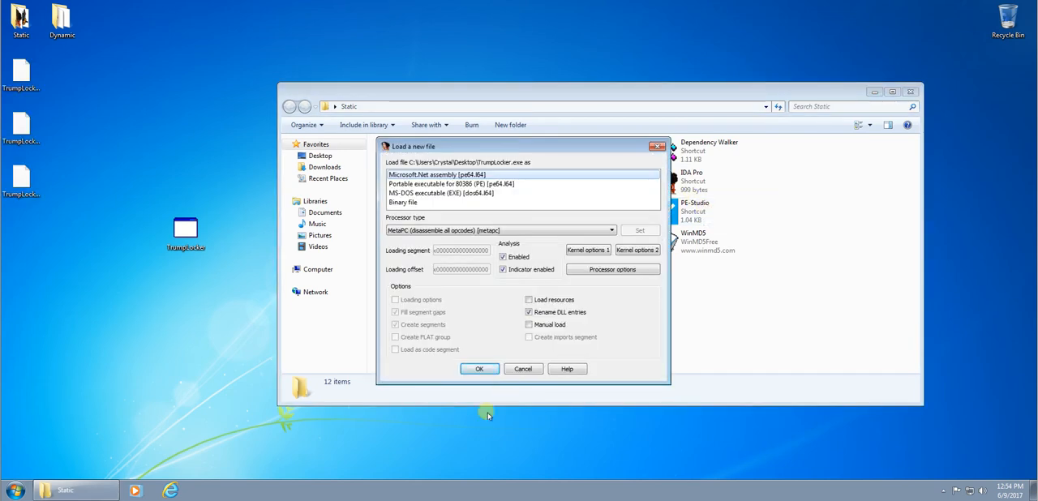
click(480, 369)
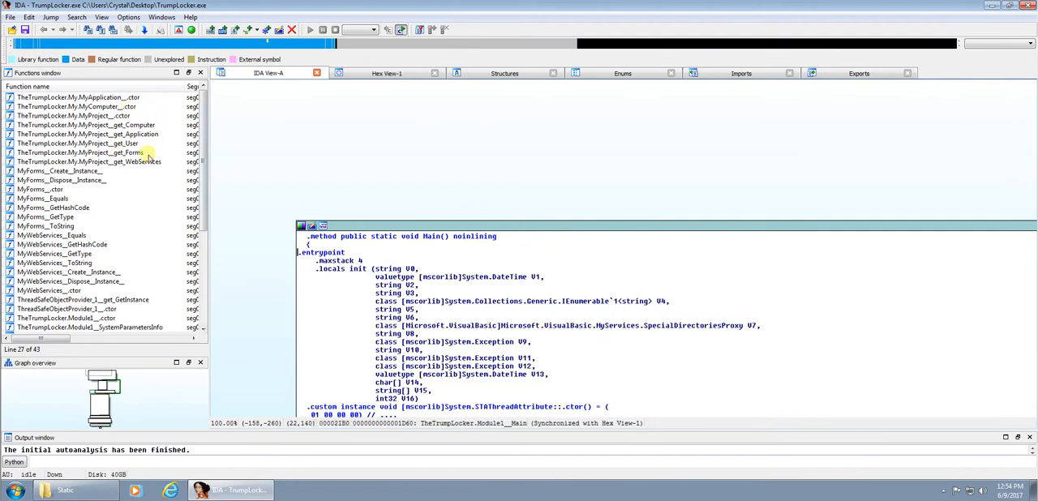
Step: Scroll through the Main routine's graph in IDA View-A
scroll(down, 3)
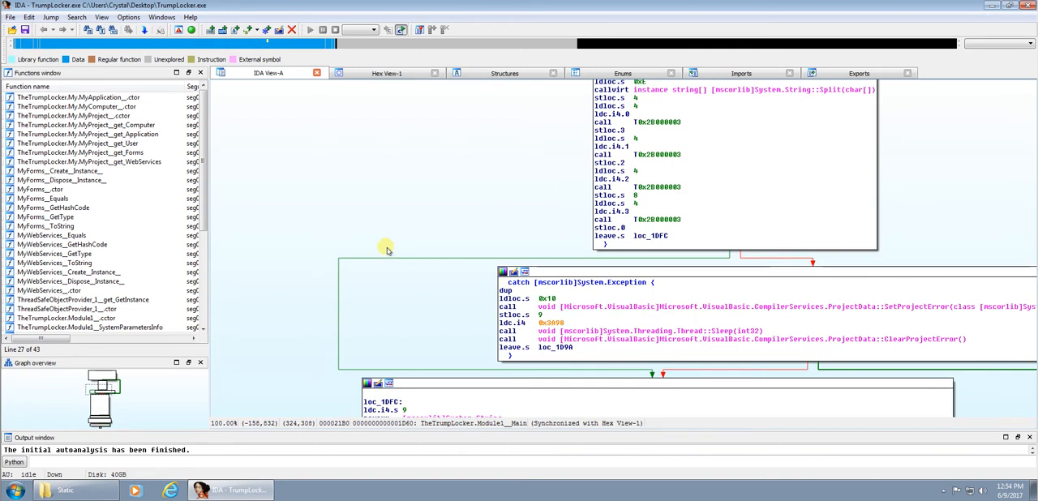
mouse_move(458, 187)
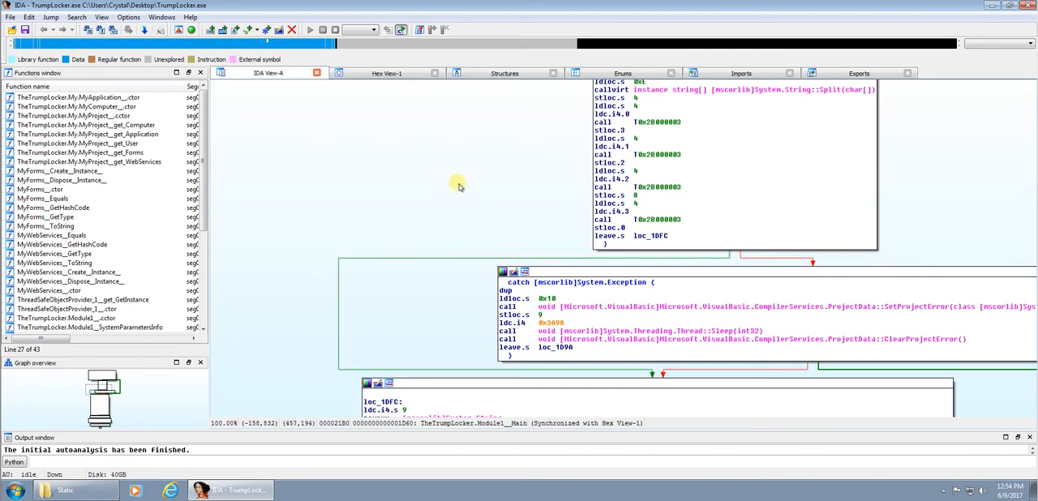
scroll(down, 3)
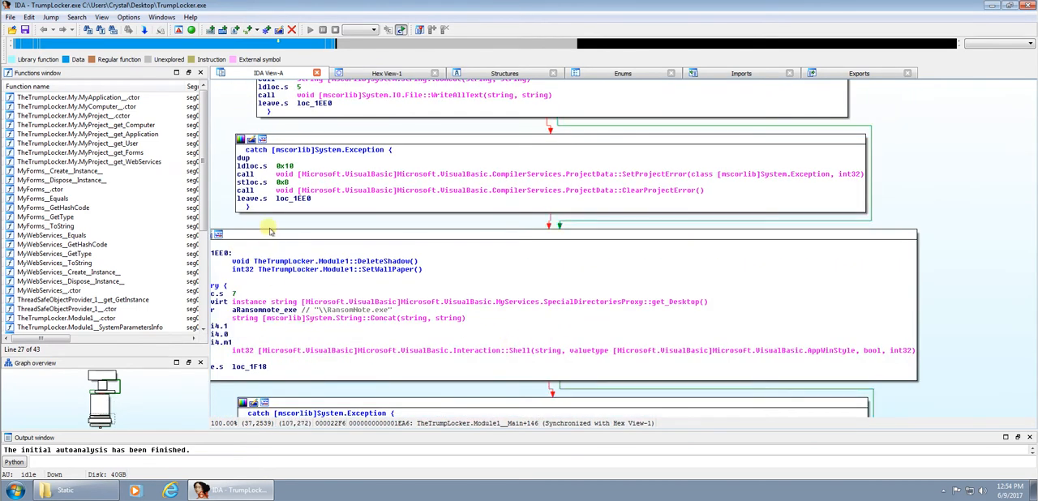
scroll(down, 3)
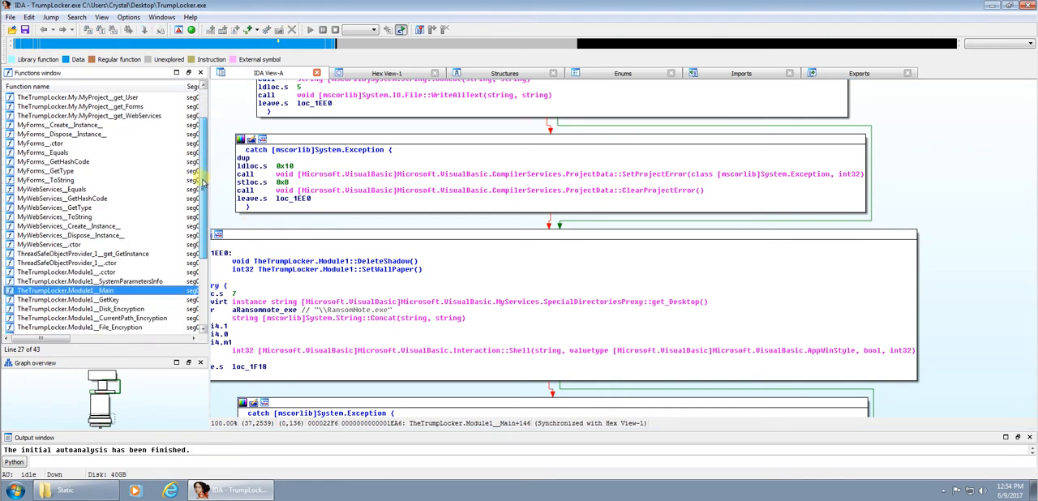
scroll(down, 3)
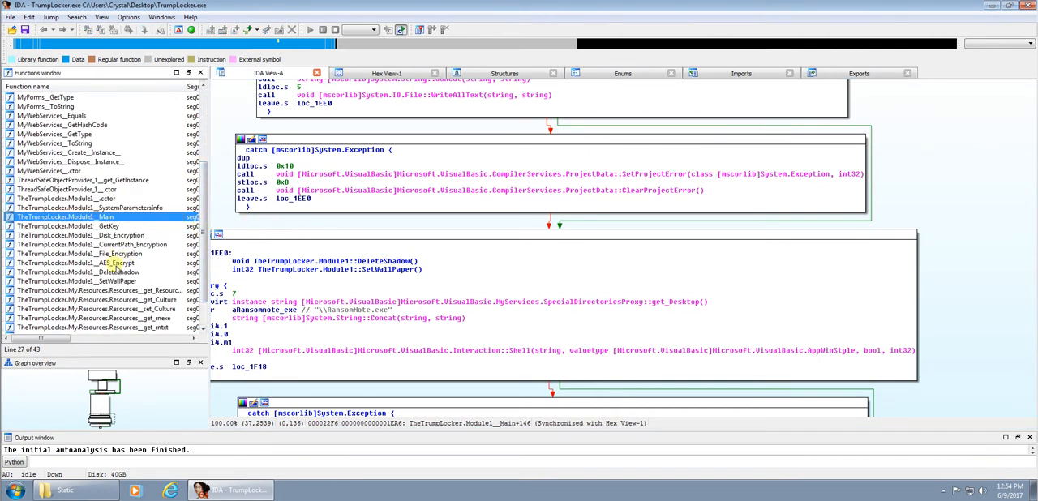
Step: Point out the AES_Encrypt, DeleteShadow, GetKey and SetWallPaper functions in the Functions list
click(76, 263)
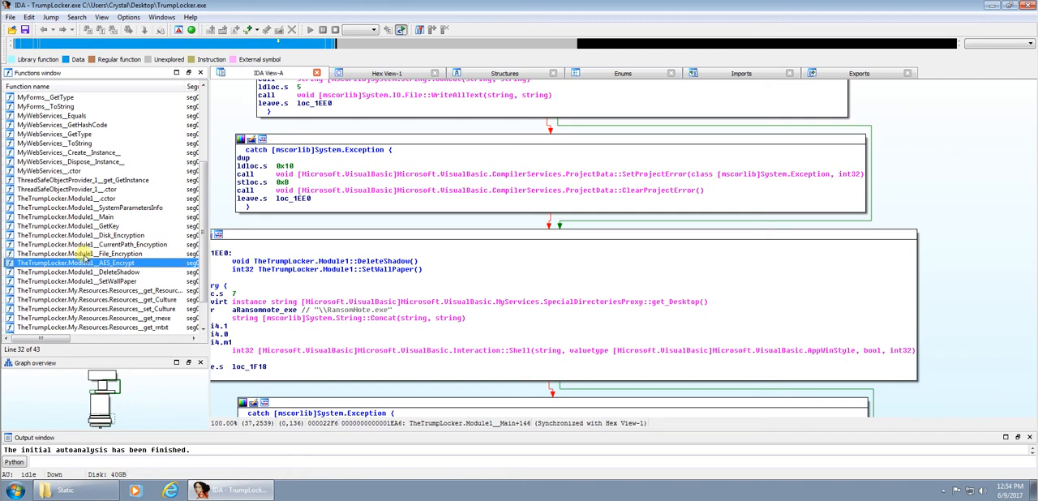
click(77, 271)
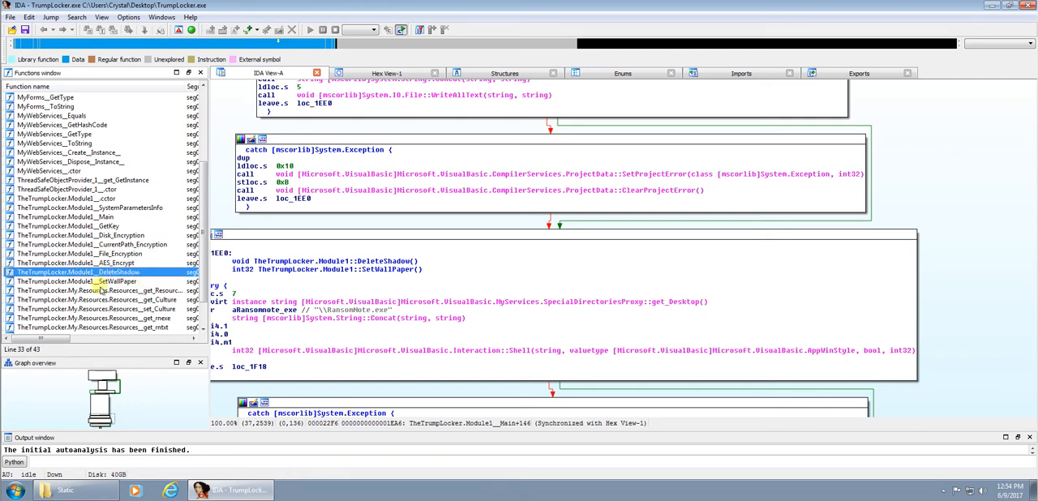
click(81, 235)
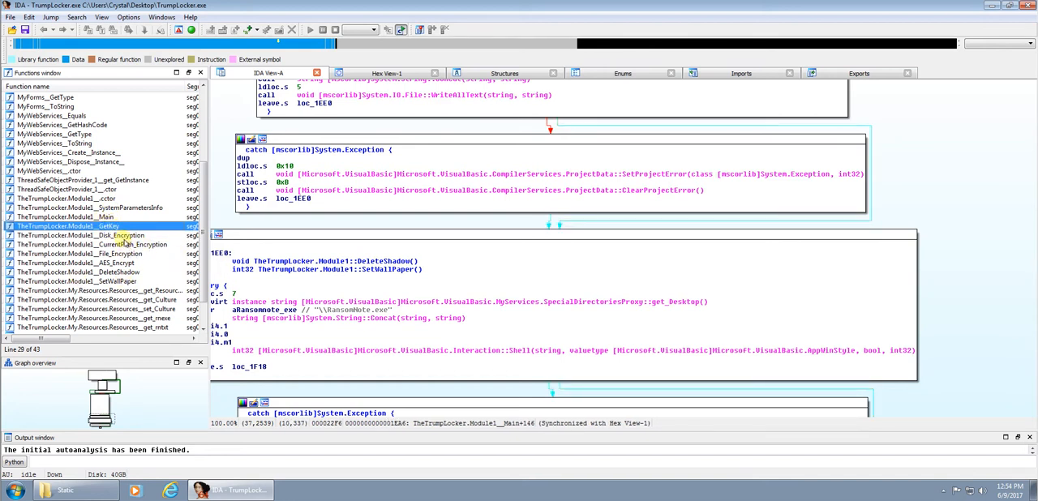
click(77, 271)
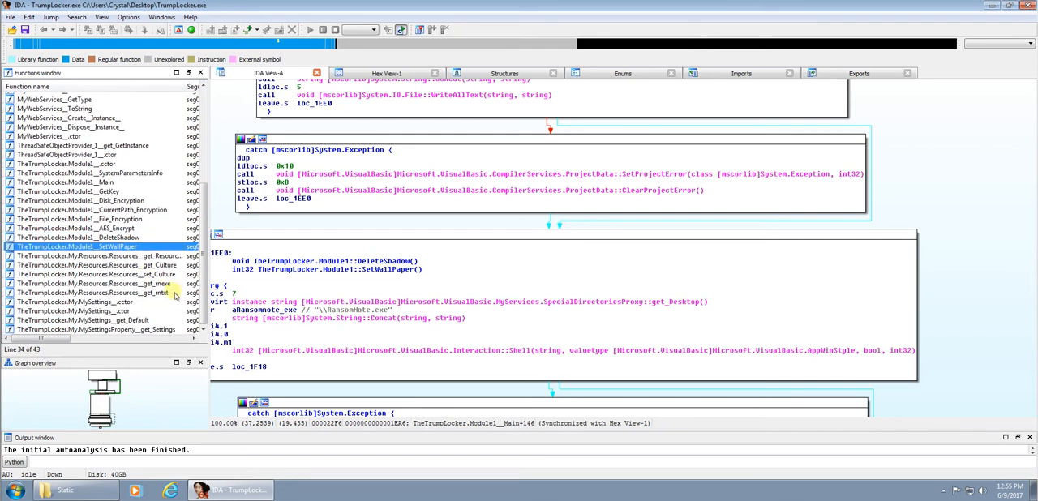
scroll(up, 3)
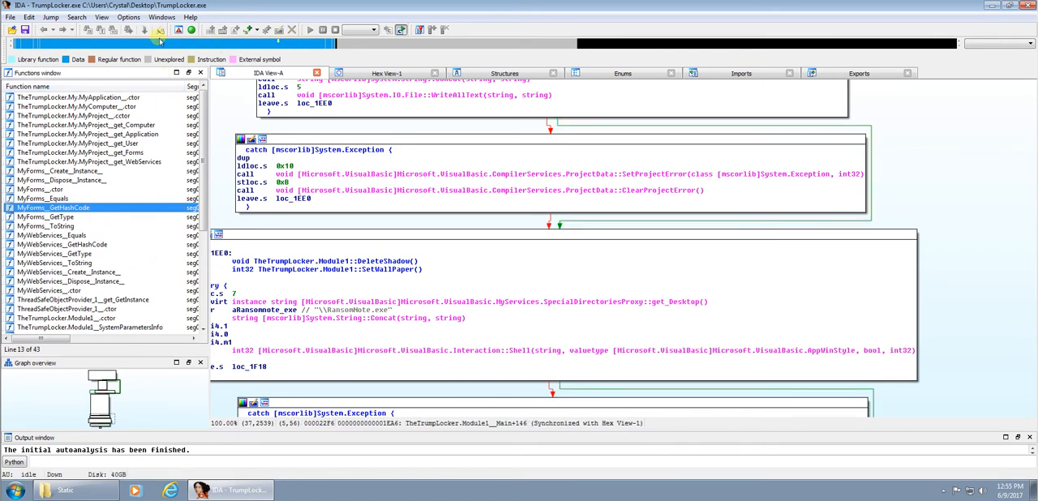
Step: View the binary's Strings list, then return to the Functions list and scroll toward SetWallPaper
click(101, 17)
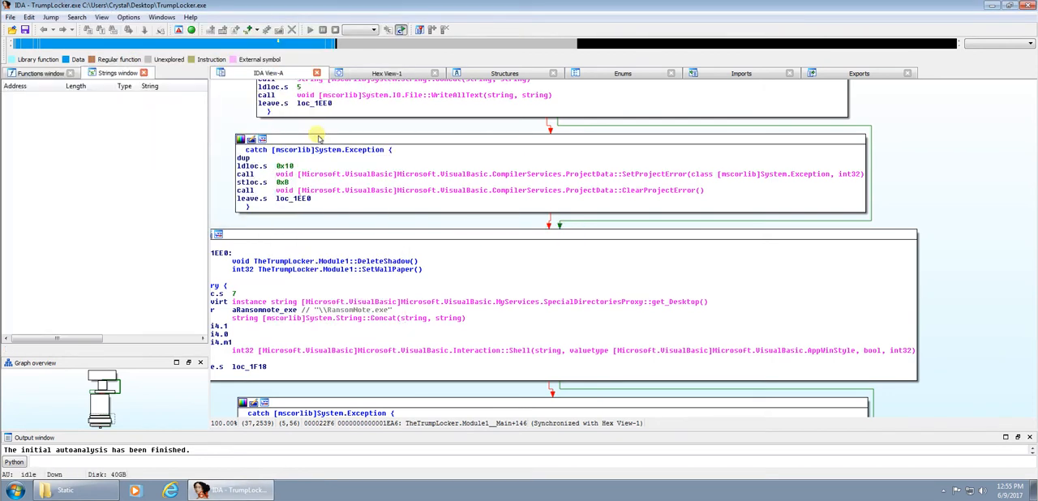
mouse_move(454, 71)
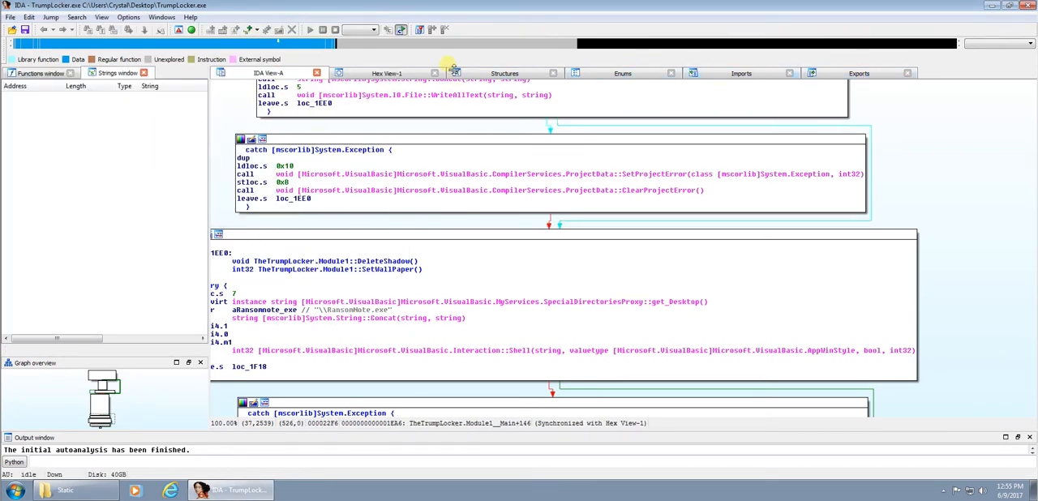
click(39, 73)
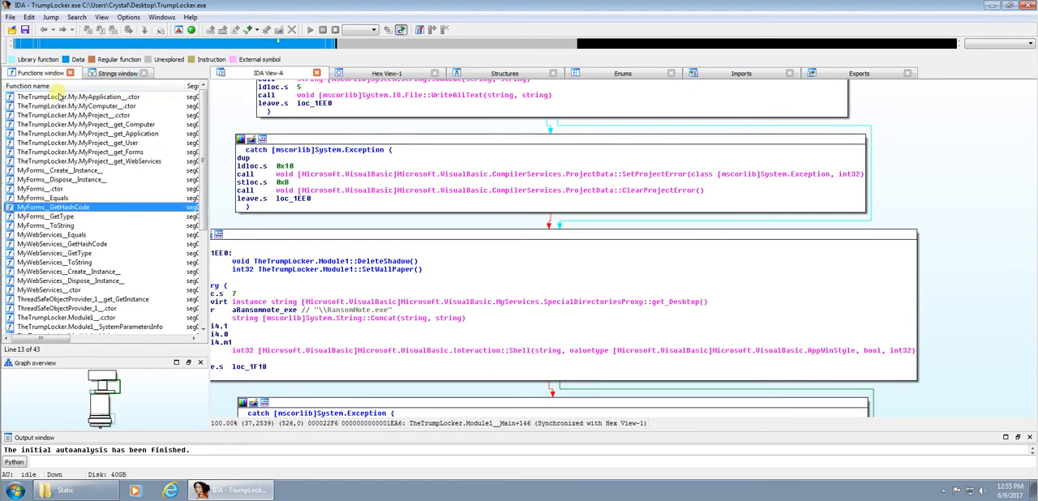
scroll(down, 3)
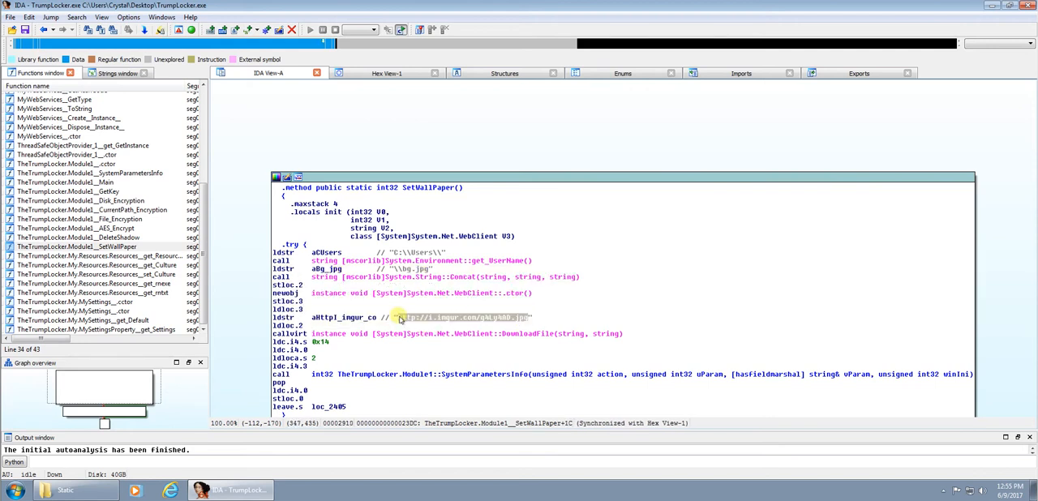
Step: Scroll the SetWallPaper graph past DownloadFile and SystemParametersInfo, then move to GetKey
scroll(down, 3)
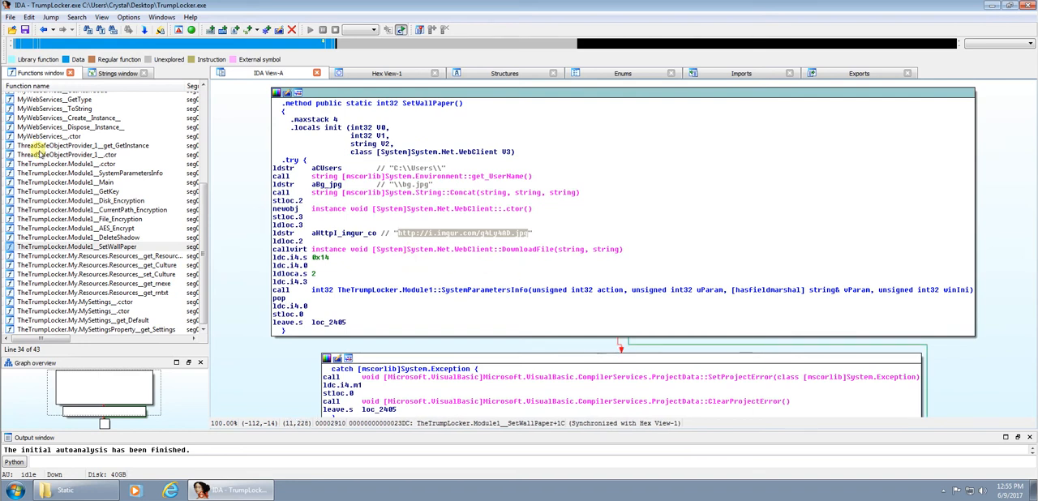
click(76, 237)
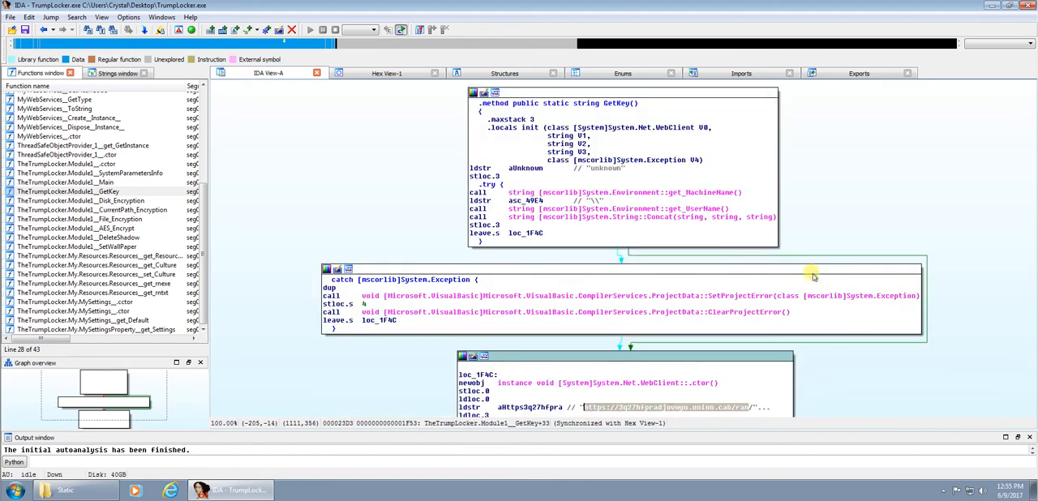
mouse_move(810, 272)
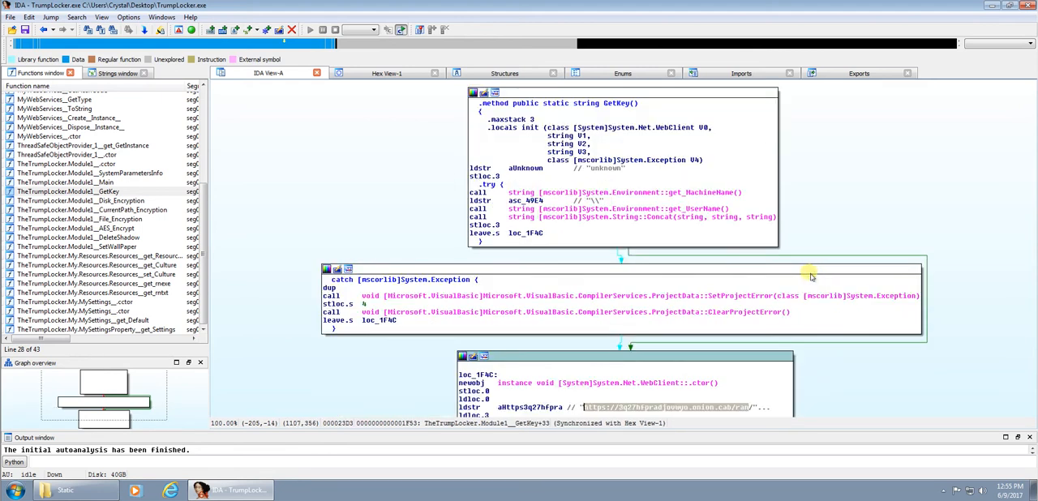
mouse_move(939, 373)
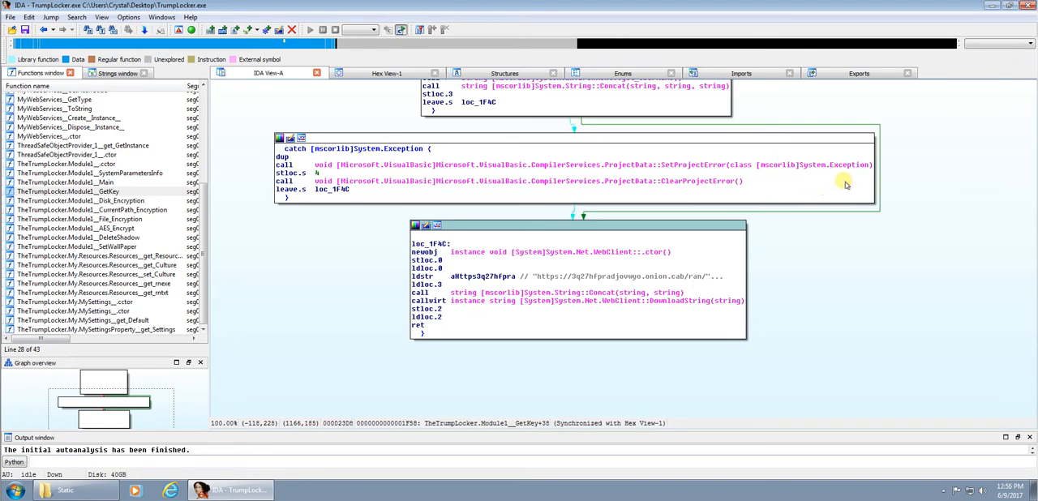
mouse_move(923, 274)
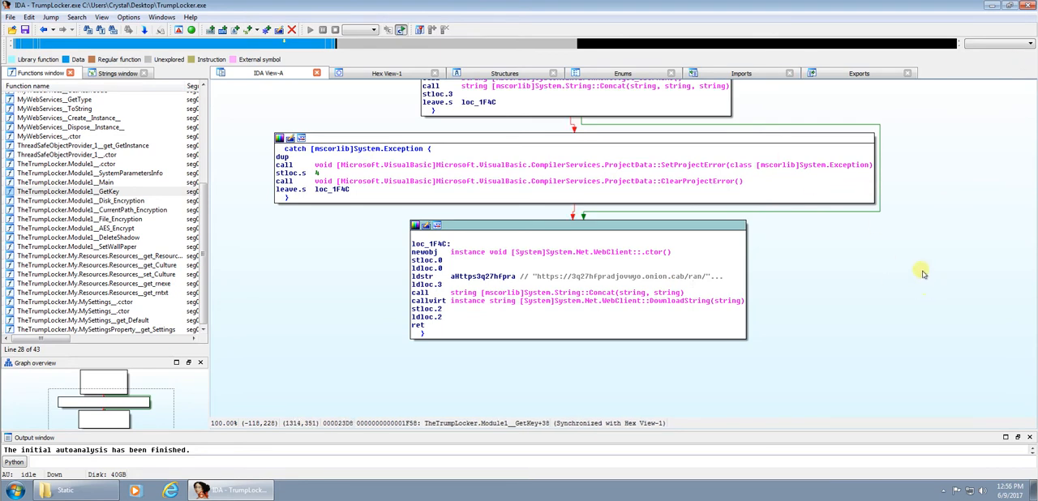
mouse_move(756, 119)
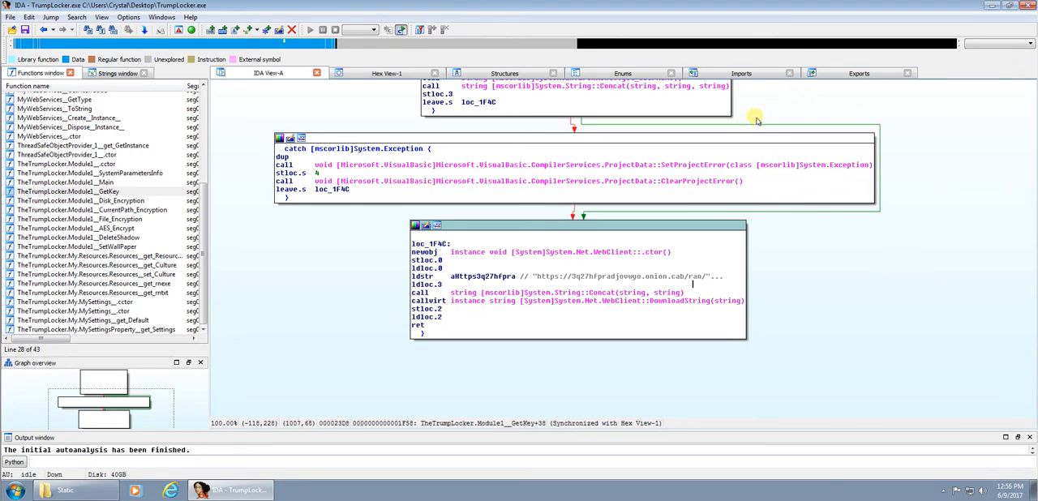
mouse_move(623, 213)
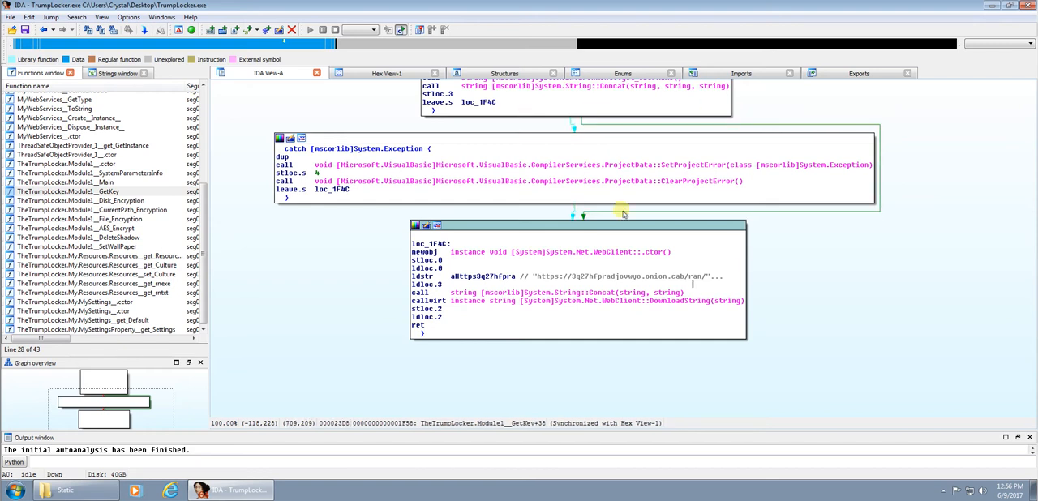
mouse_move(571, 251)
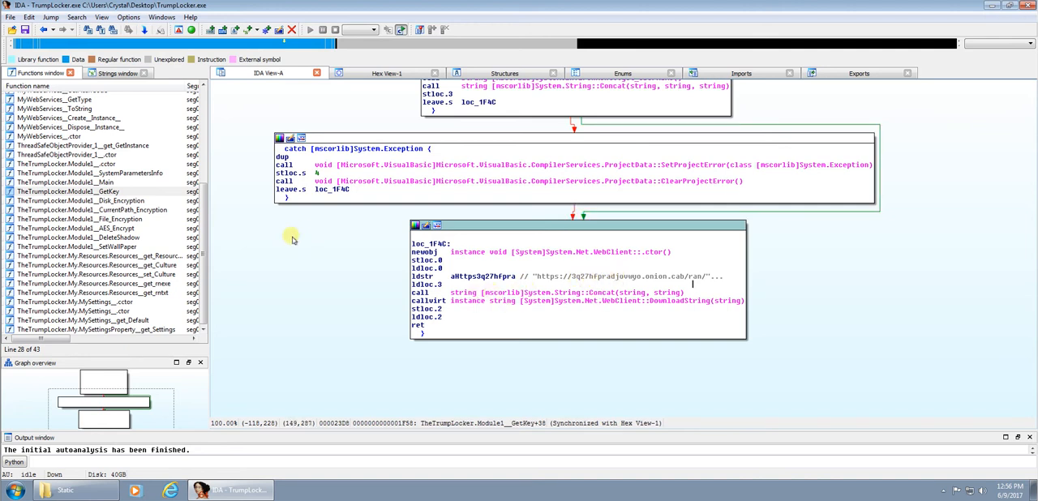
Step: Select Disk_Encryption and then CurrentPath_Encryption in the Functions window
click(81, 201)
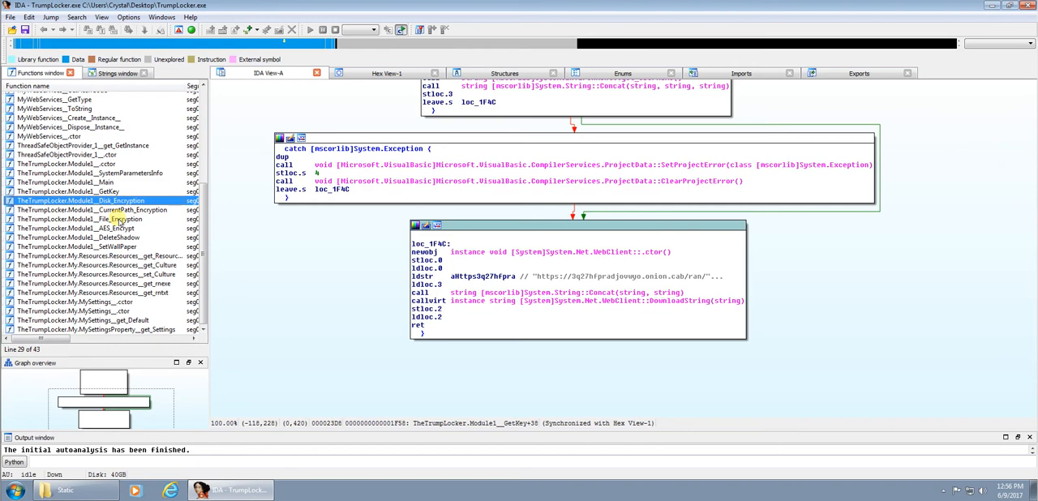
click(94, 209)
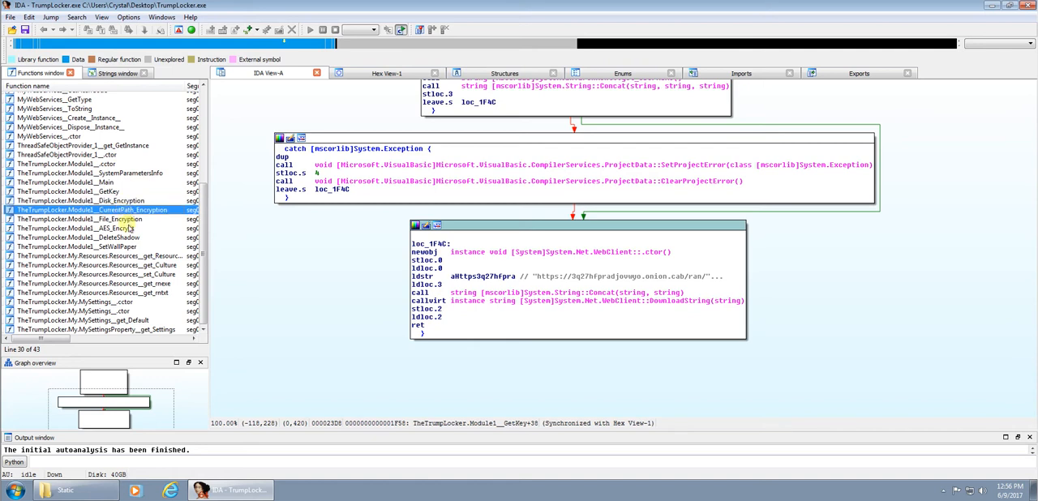
Step: Open the File_Encryption function and scroll through its disassembly graph
click(81, 219)
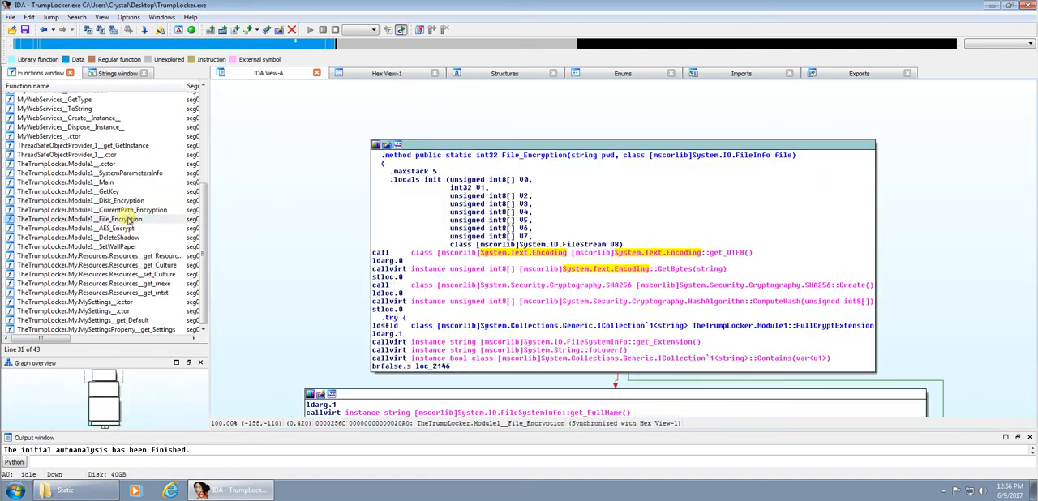
scroll(down, 3)
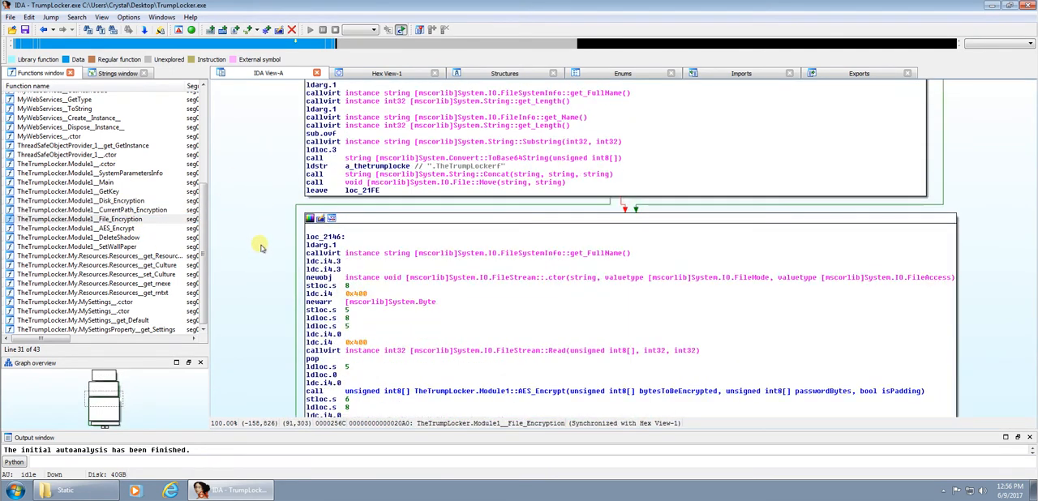
scroll(down, 3)
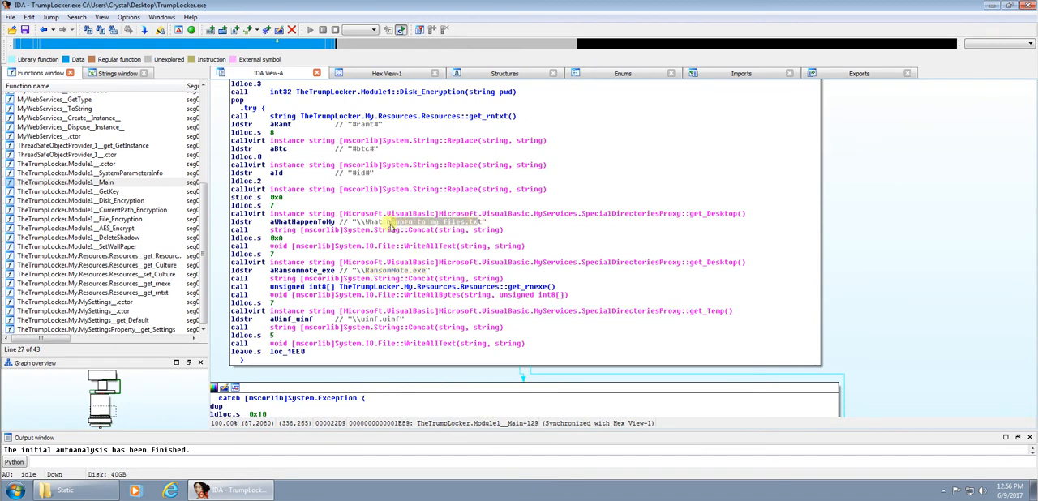
scroll(up, 3)
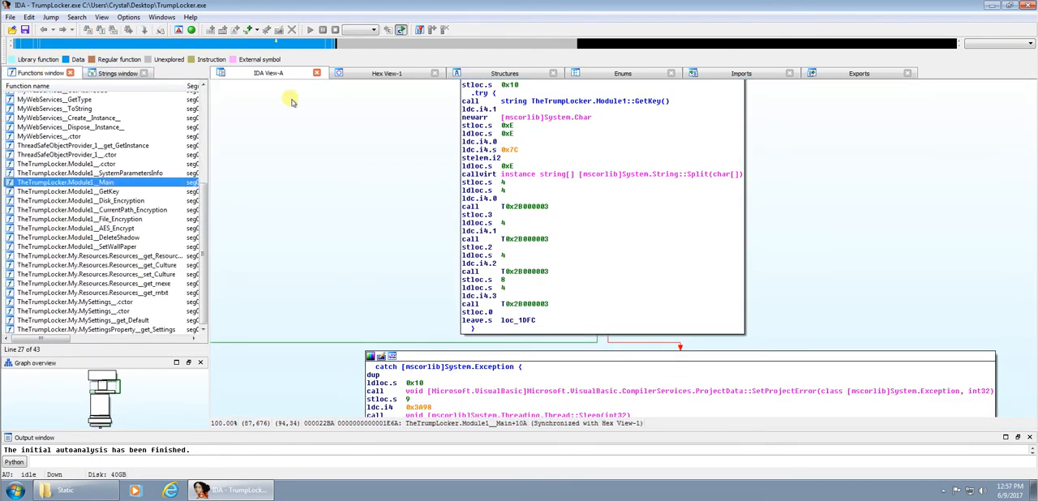
mouse_move(775, 87)
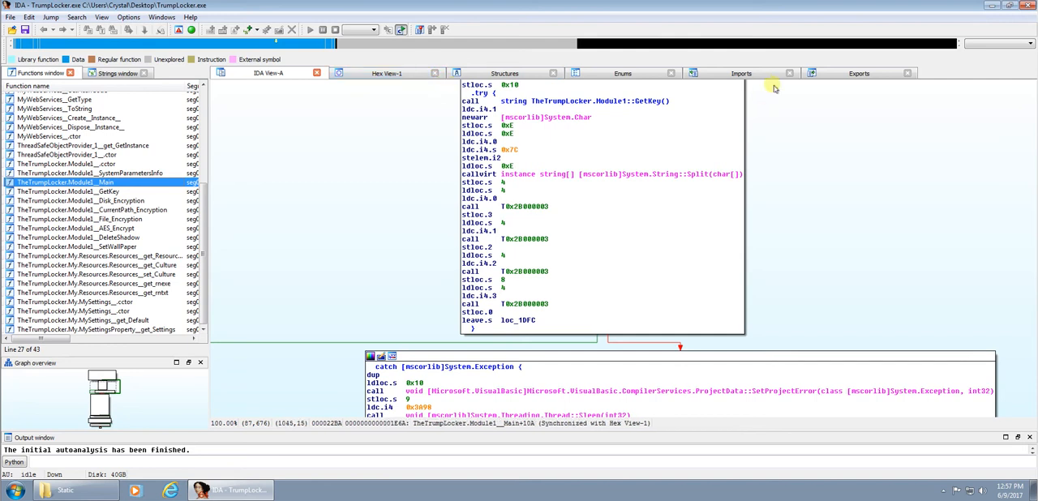
Step: Browse the Imports list, then close IDA Pro
click(741, 73)
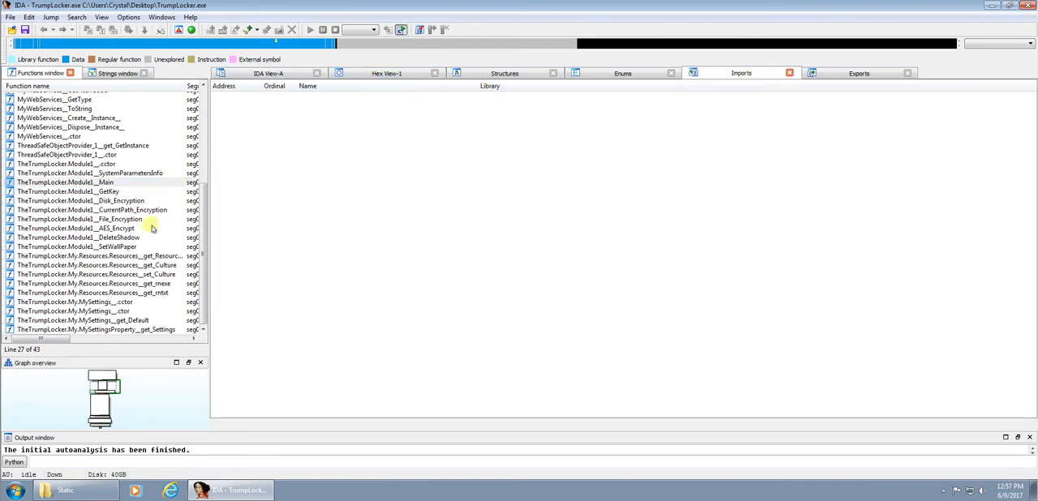
scroll(up, 3)
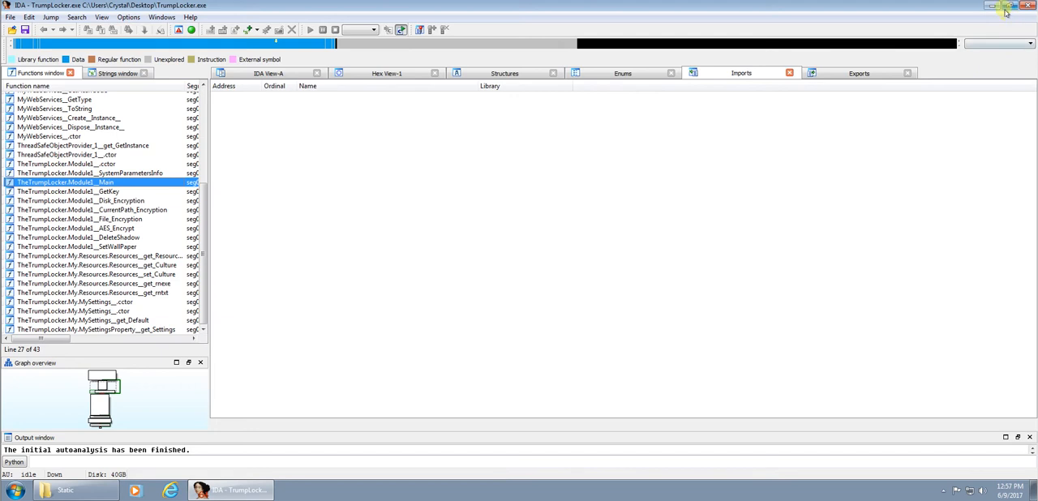
click(1029, 6)
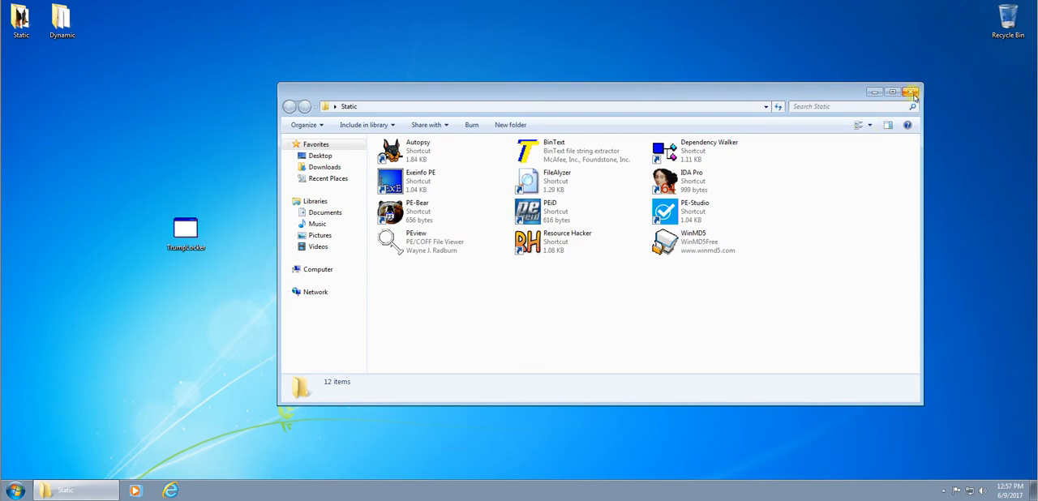
Step: Close the Static tools folder and launch Wireshark from the Dynamic tools folder
click(911, 92)
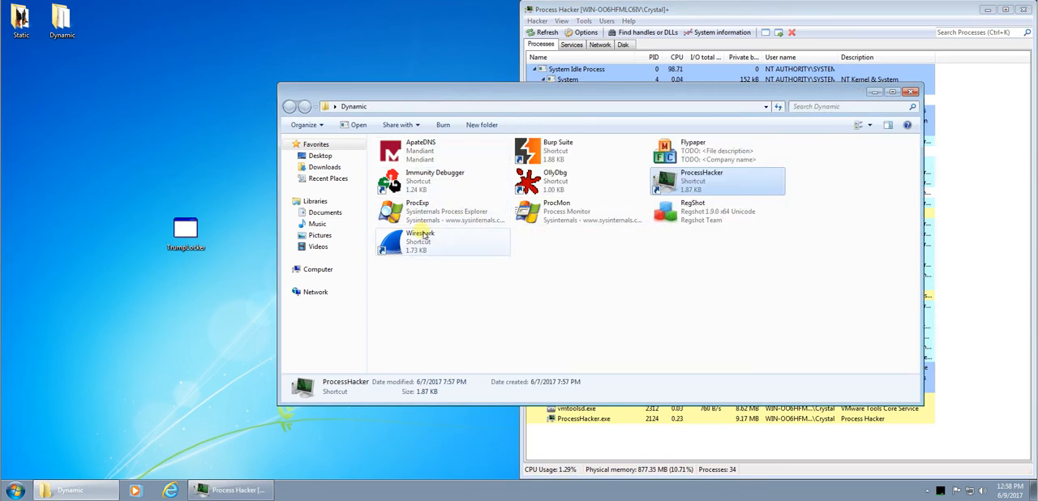
double_click(416, 241)
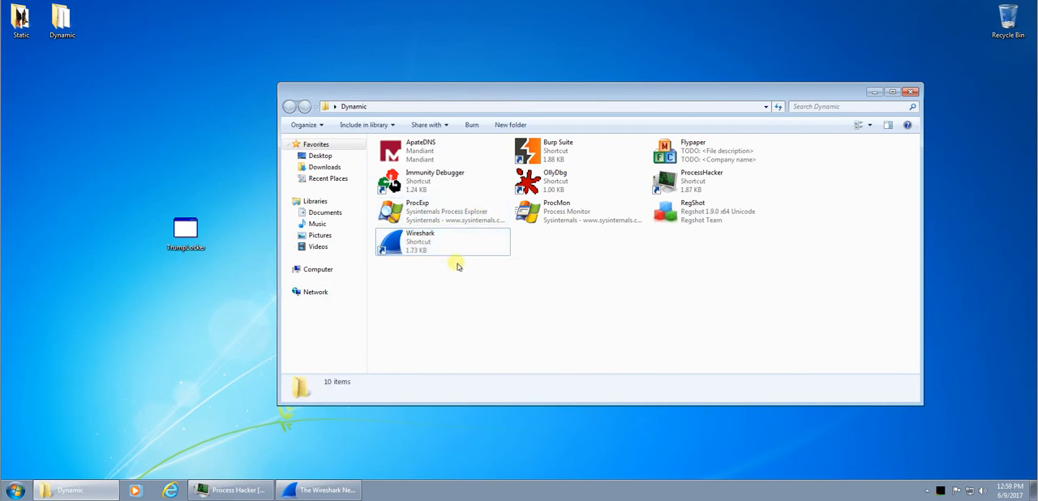
mouse_move(479, 317)
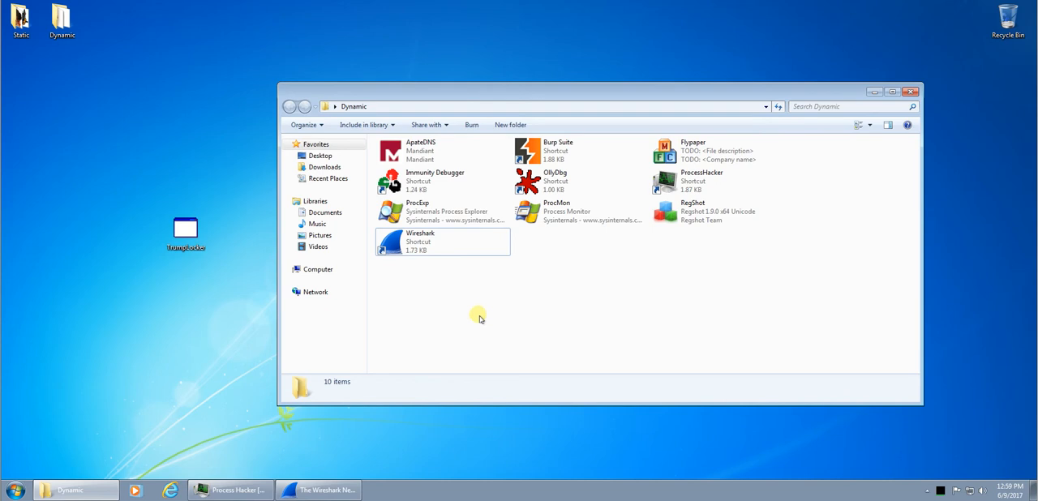
mouse_move(497, 229)
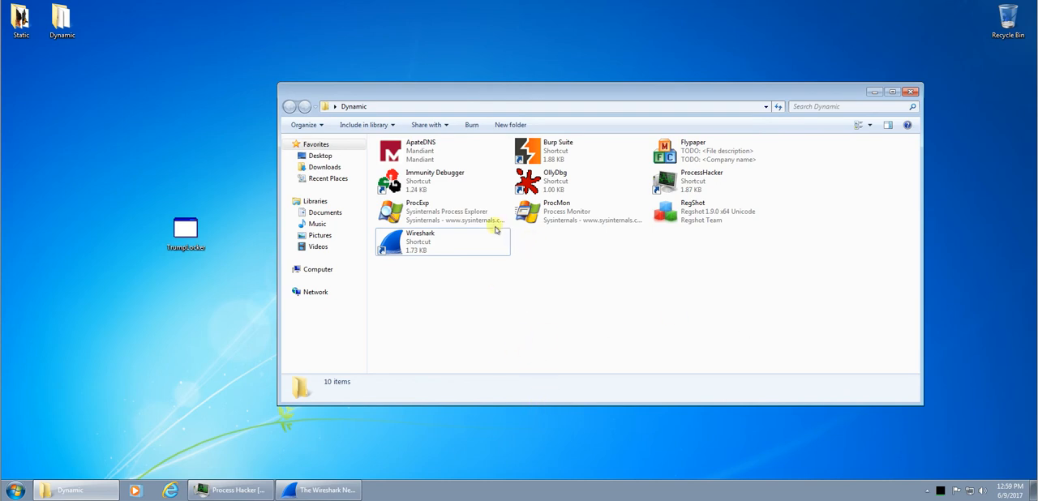
mouse_move(708, 229)
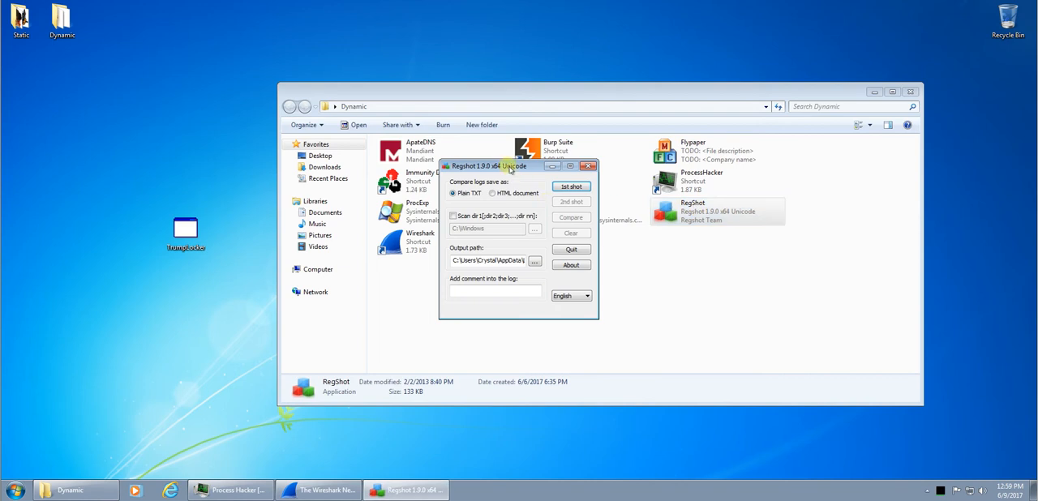
Step: Start Flypaper with Block TCP/IP off and take Regshot's 1st shot (220,364 keys)
drag(503, 165, 121, 277)
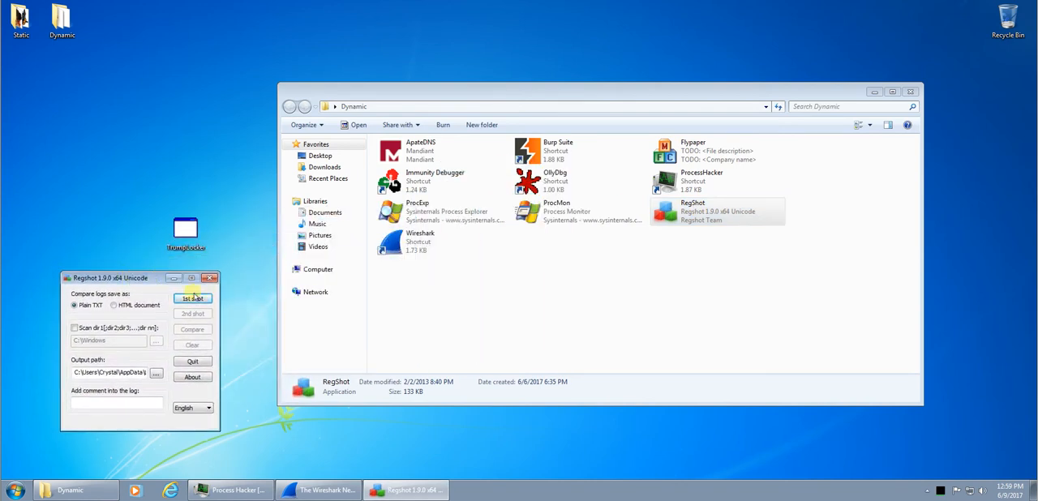
click(693, 151)
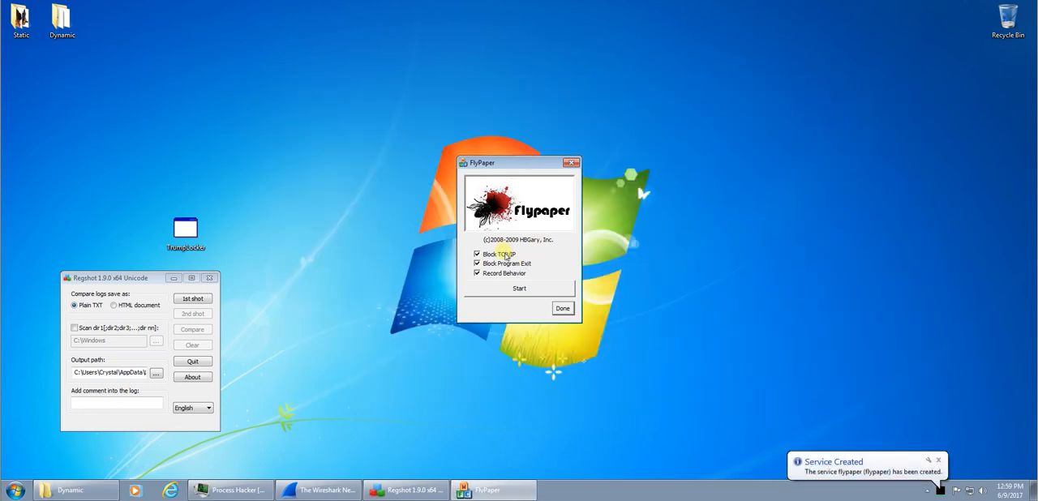
click(477, 254)
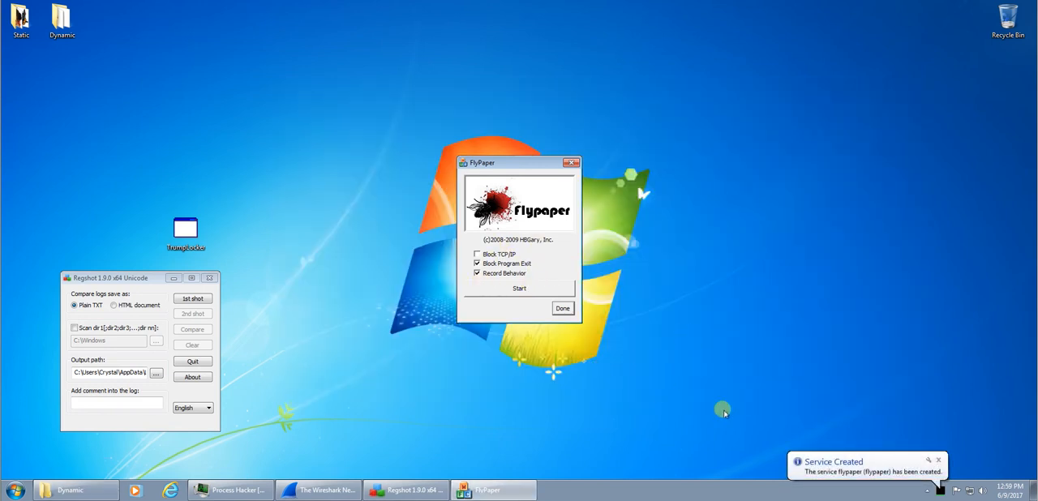
mouse_move(538, 428)
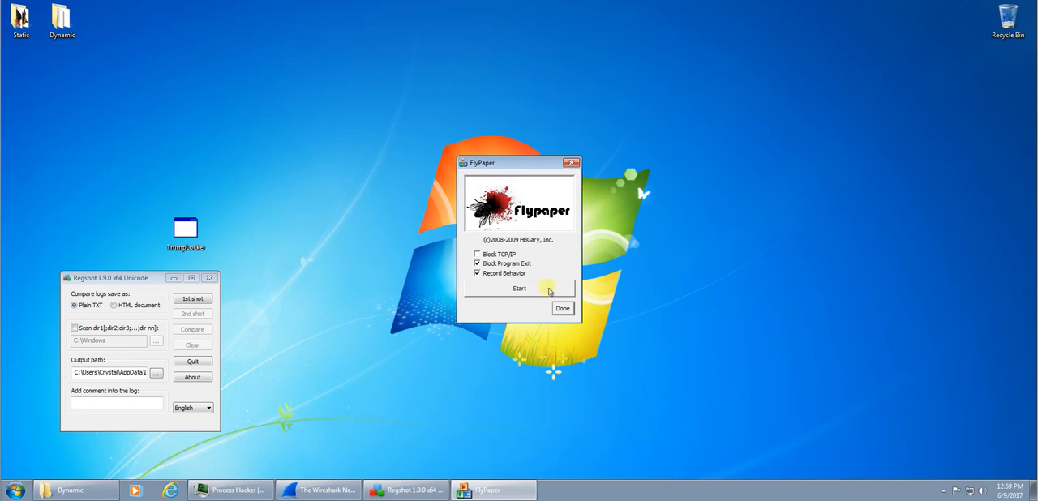
mouse_move(503, 291)
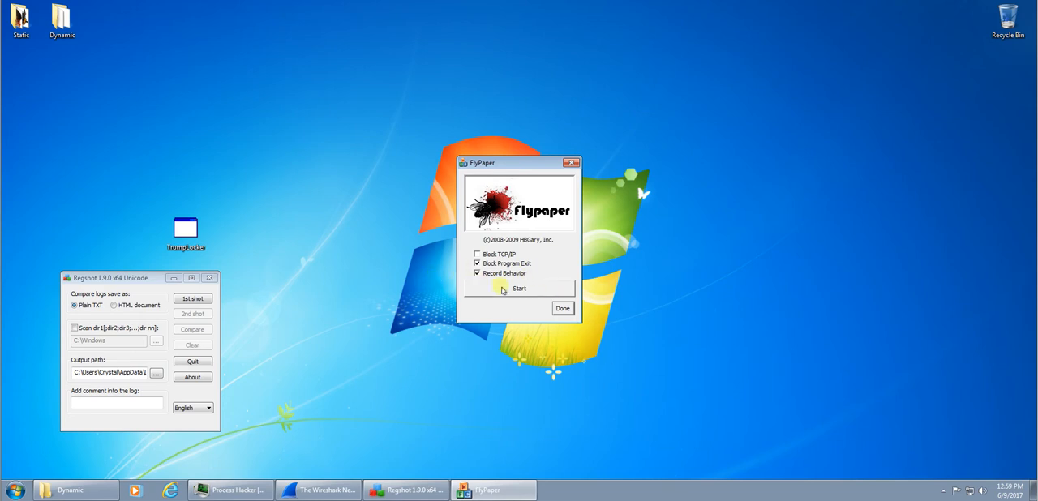
click(519, 289)
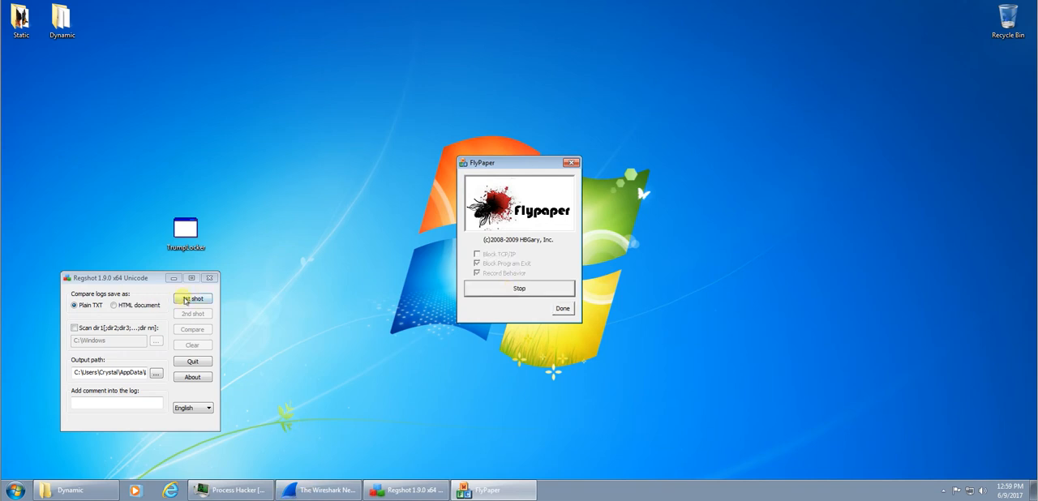
click(193, 298)
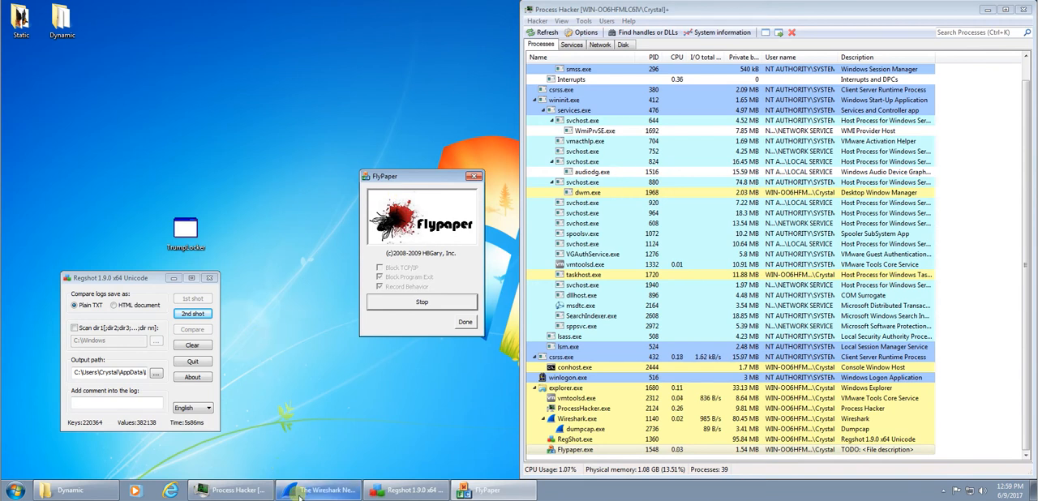
Step: Bring up Wireshark's live capture, enlarge the packet list, then minimize the window
click(318, 490)
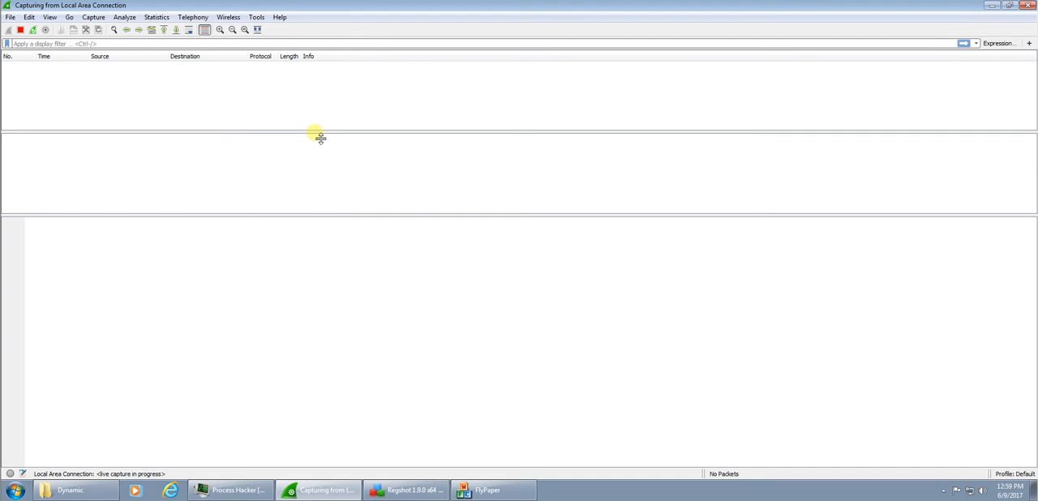
drag(315, 136, 315, 256)
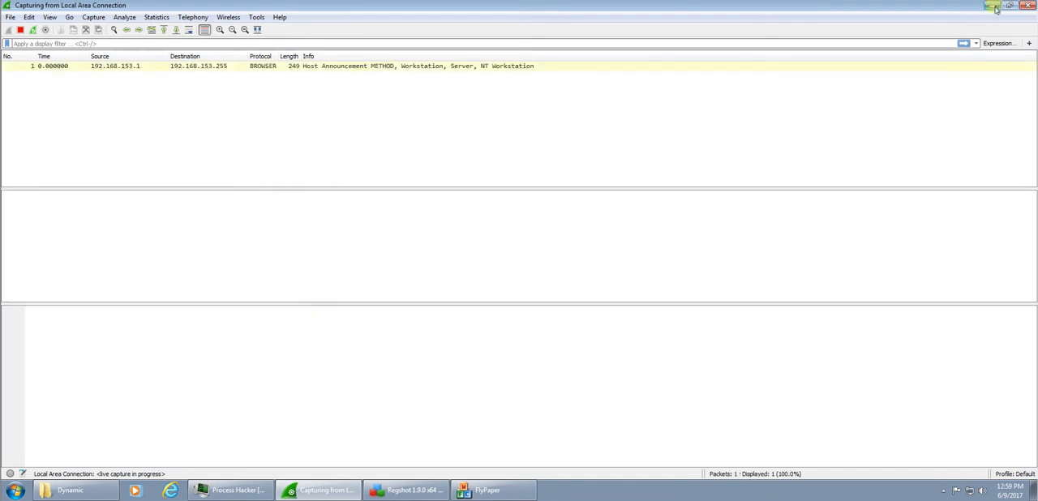
click(993, 6)
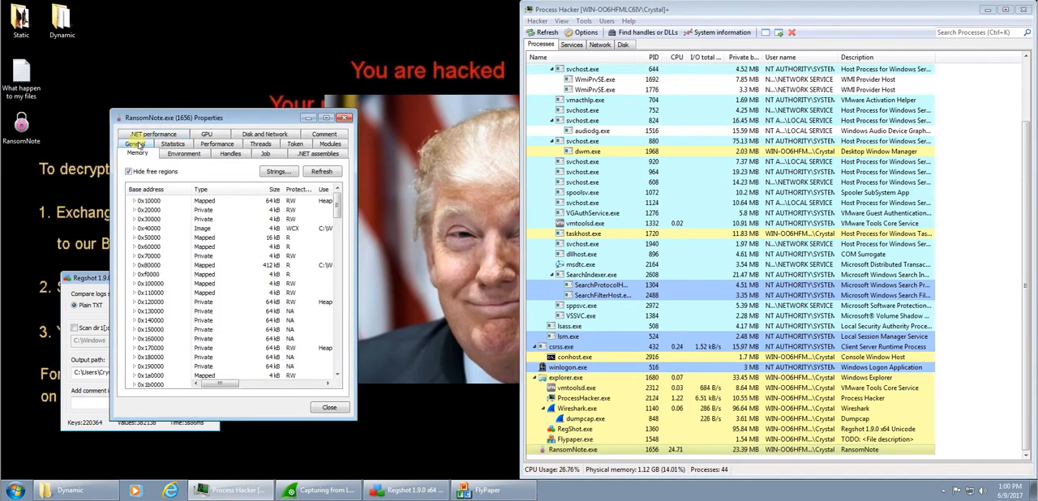
Step: Run a default string search on RansomNote.exe memory and select a ransom-related string
click(279, 171)
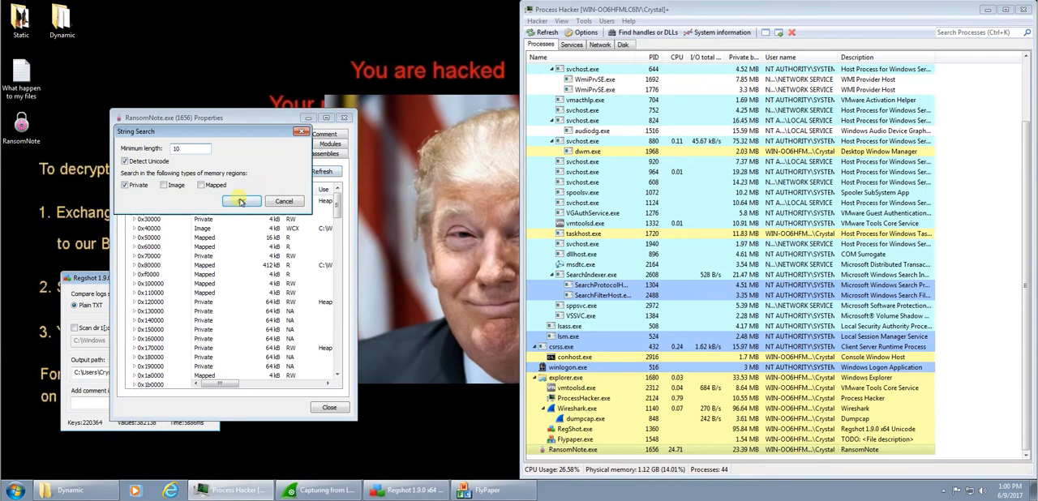
click(241, 201)
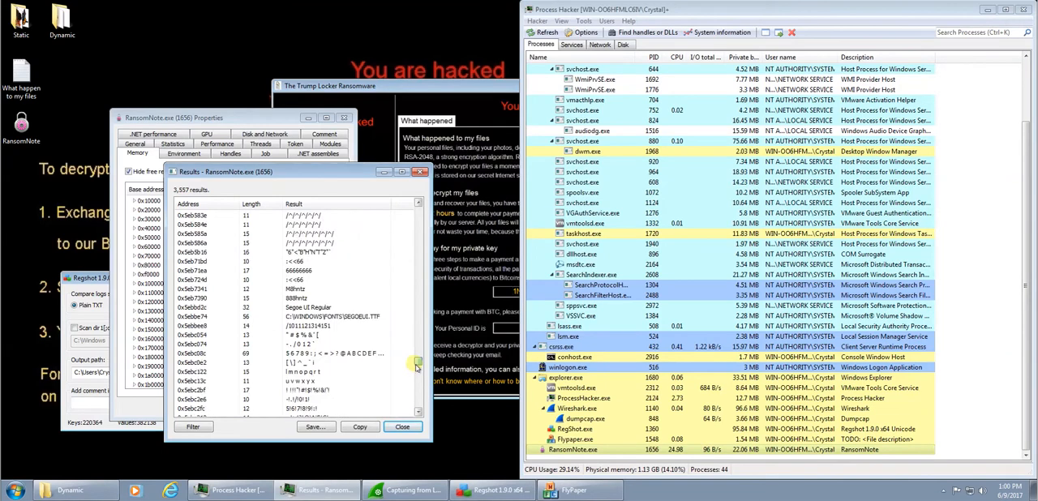
scroll(down, 3)
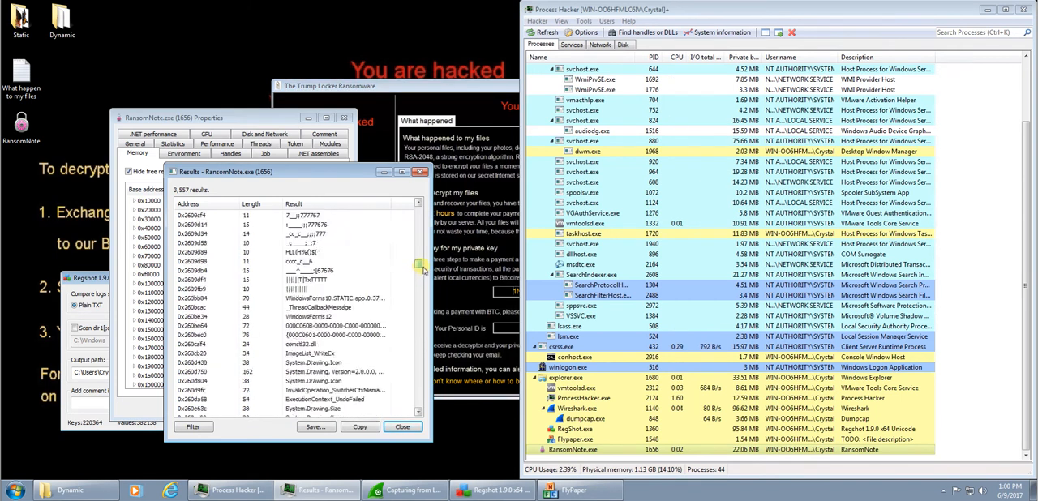
scroll(up, 3)
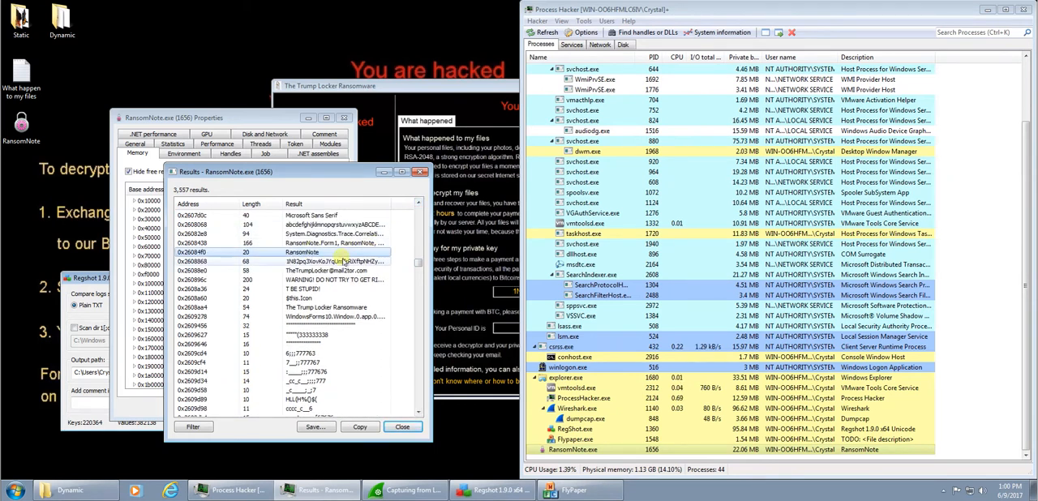
click(317, 280)
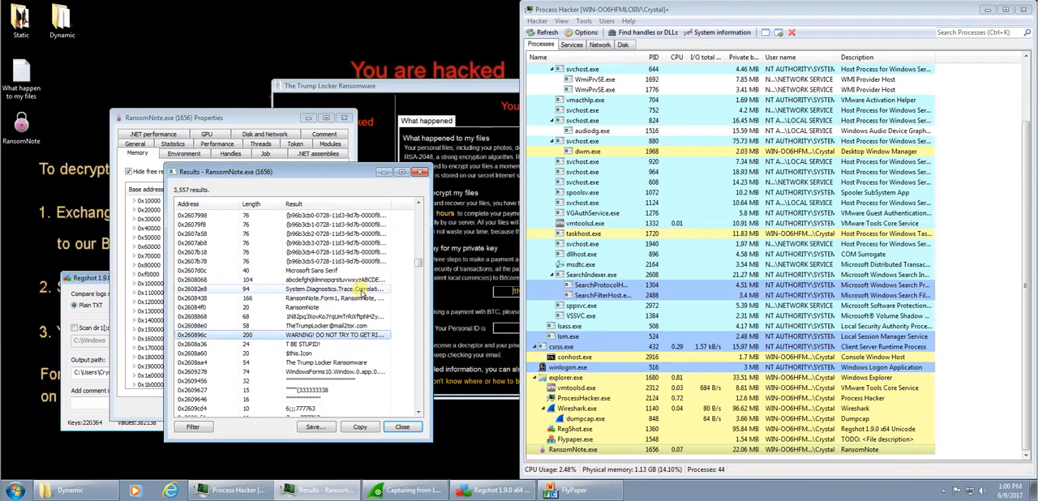
Step: Scroll further through the 3,557 string results, then close the results window
scroll(down, 3)
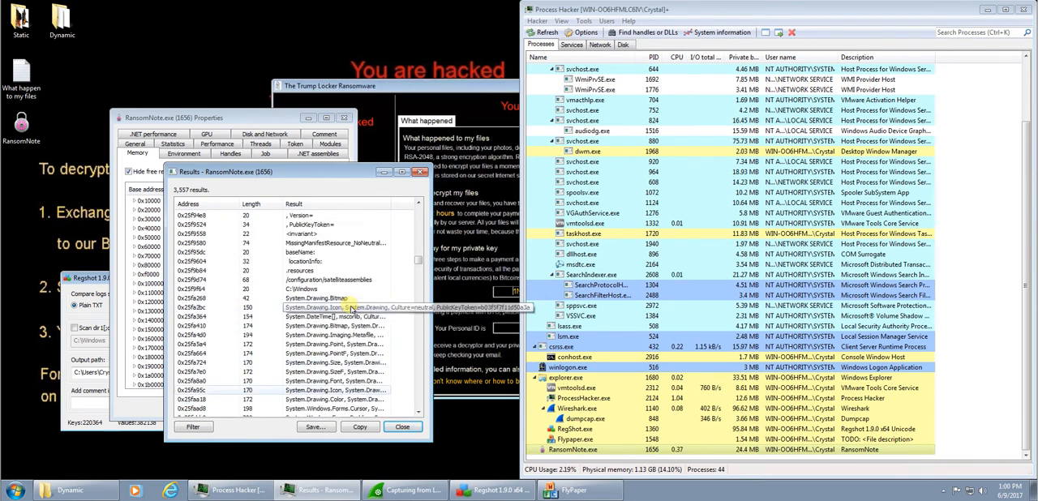
scroll(down, 3)
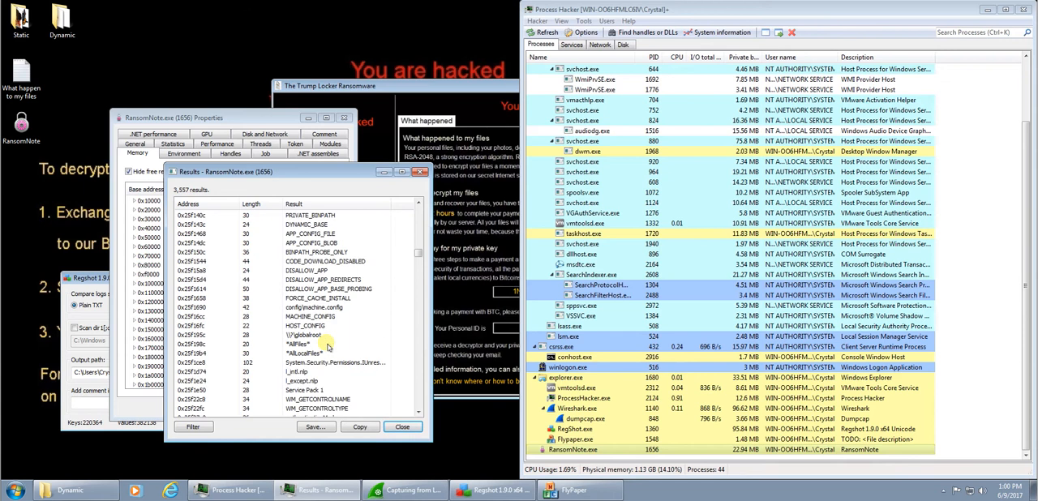
scroll(down, 3)
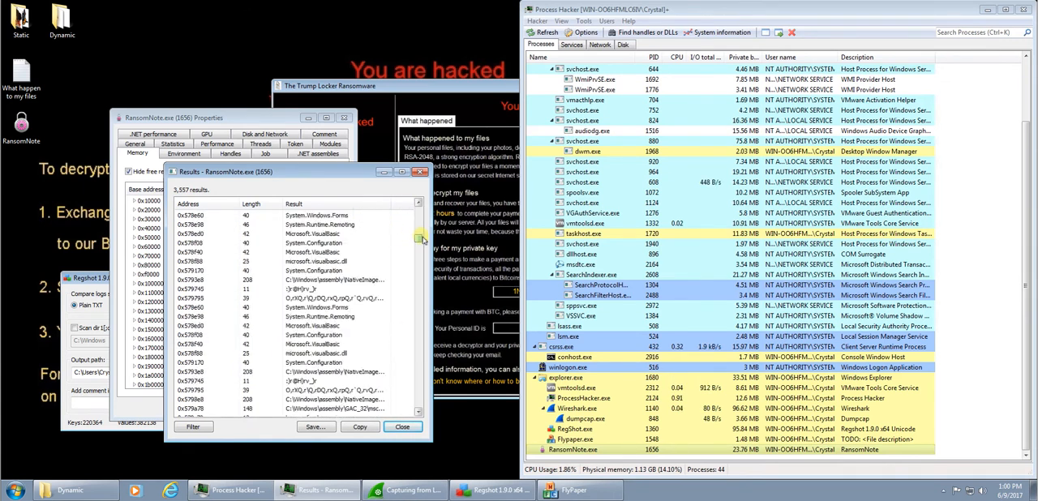
scroll(down, 3)
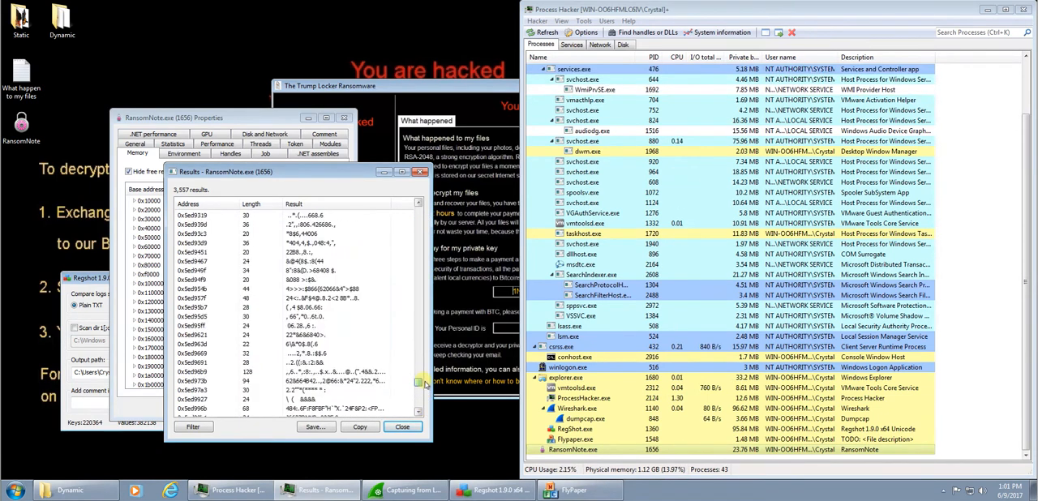
scroll(down, 3)
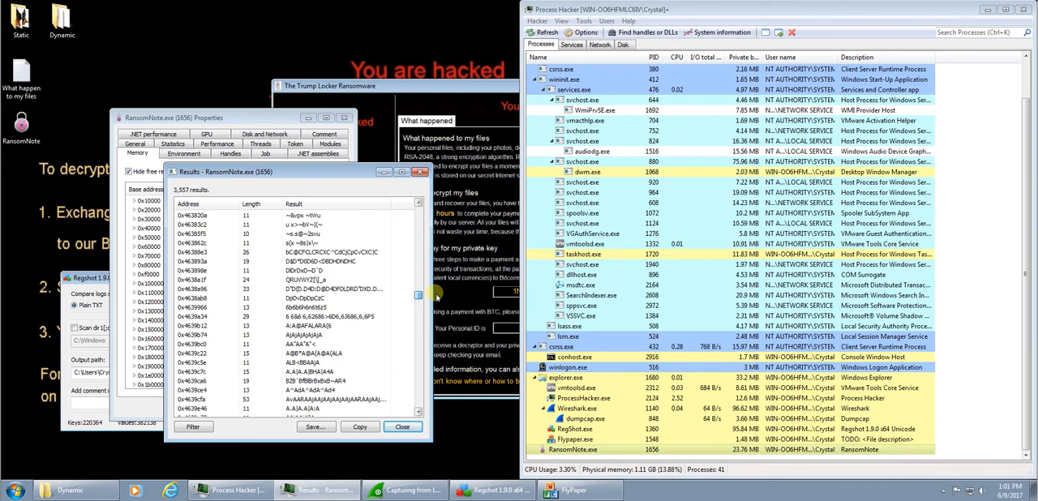
scroll(down, 3)
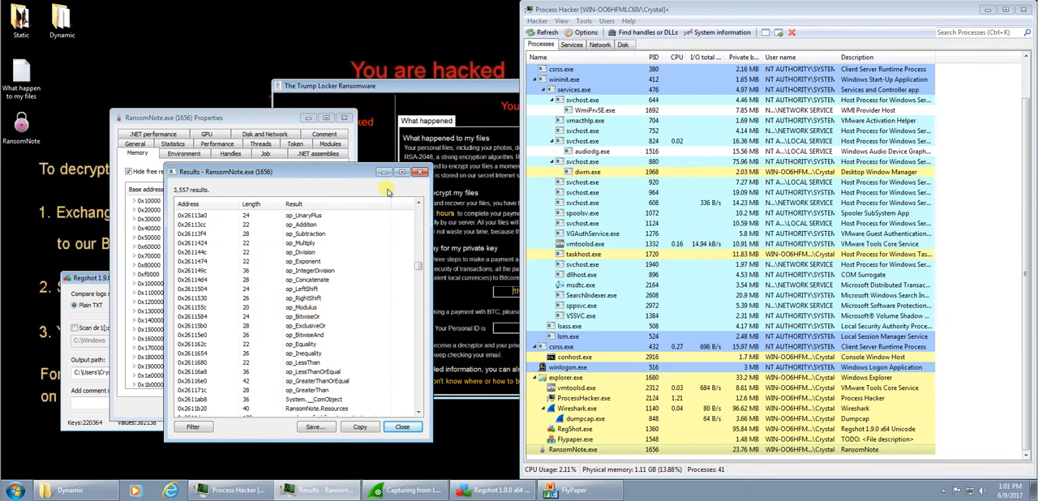
click(402, 427)
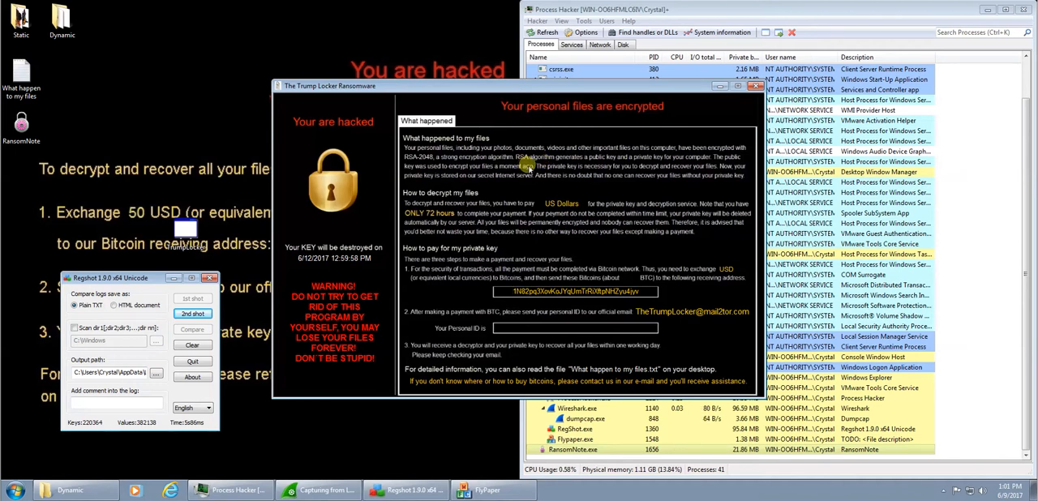
mouse_move(443, 227)
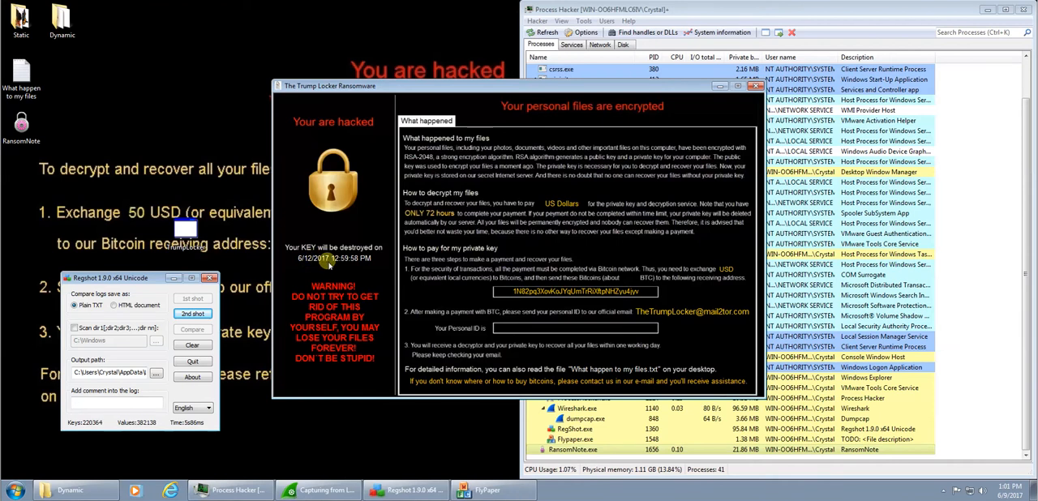
mouse_move(475, 231)
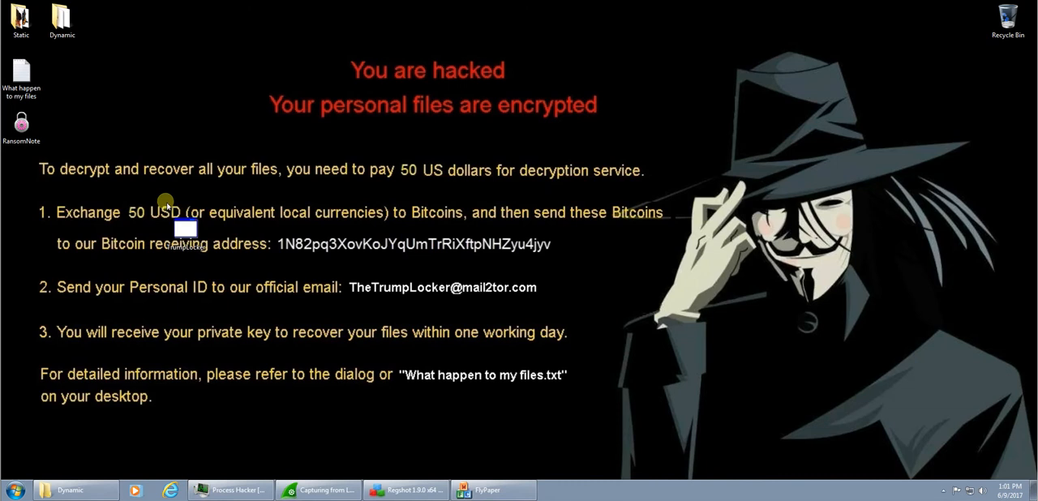
mouse_move(304, 241)
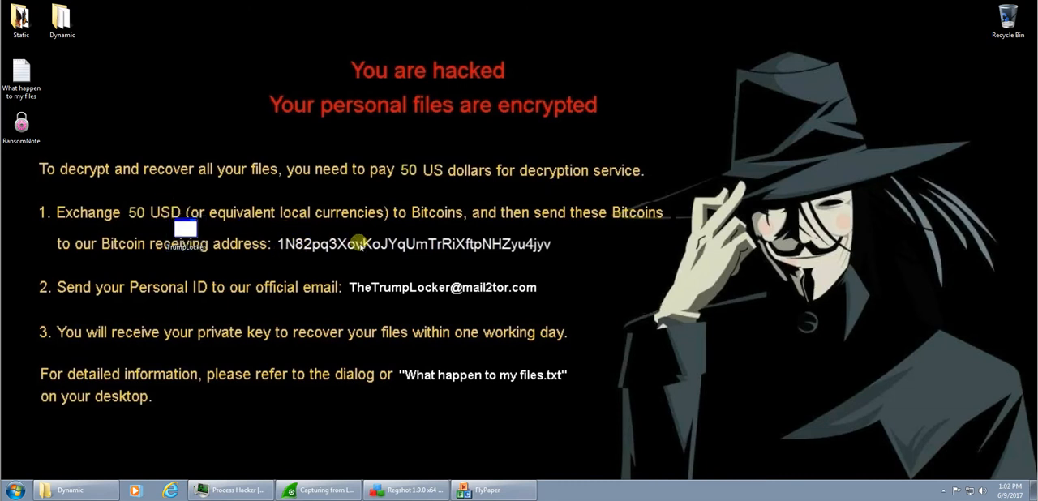
mouse_move(444, 287)
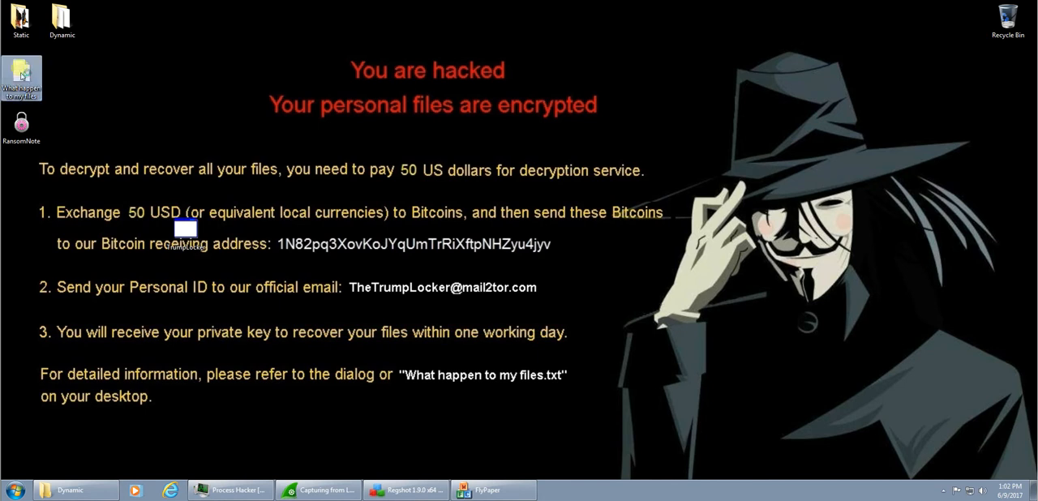
Step: Read the 'What happen to my files' ransom note in Notepad, then close it
double_click(21, 77)
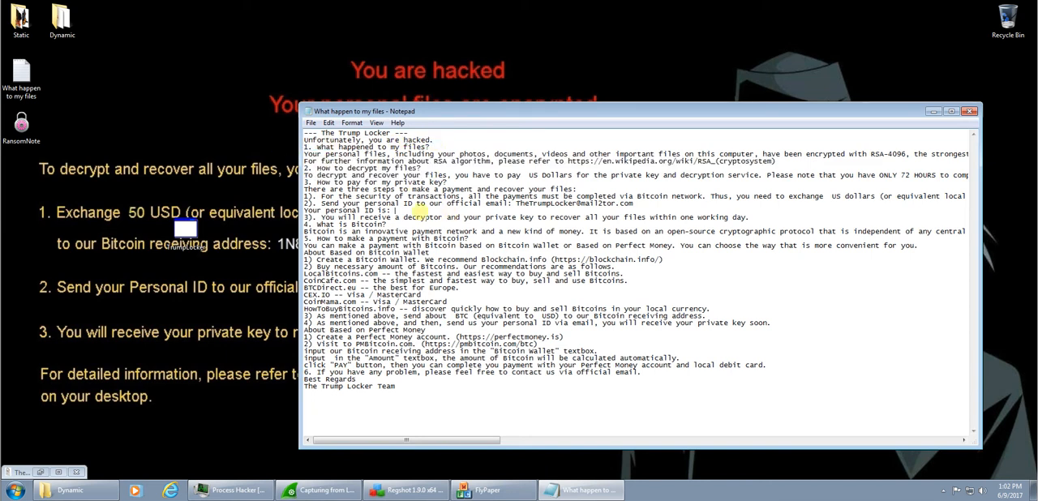
double_click(345, 210)
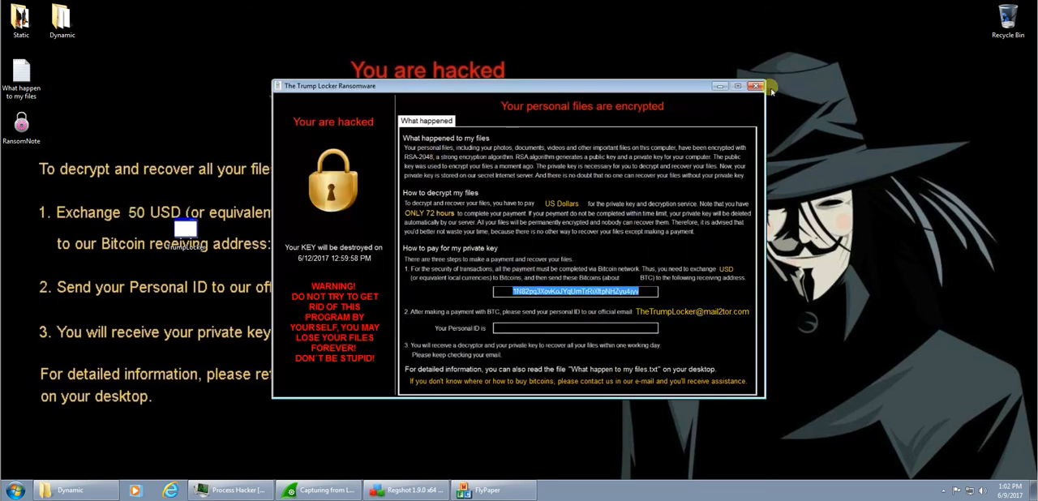
Step: Close the TrumpLocker window past its warning and stop Wireshark's capture at 224 packets
click(756, 86)
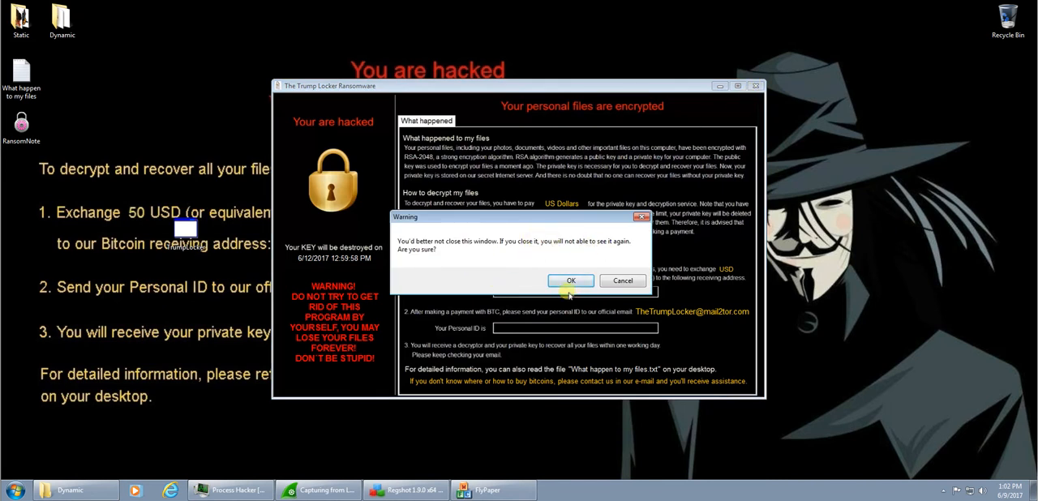
click(570, 280)
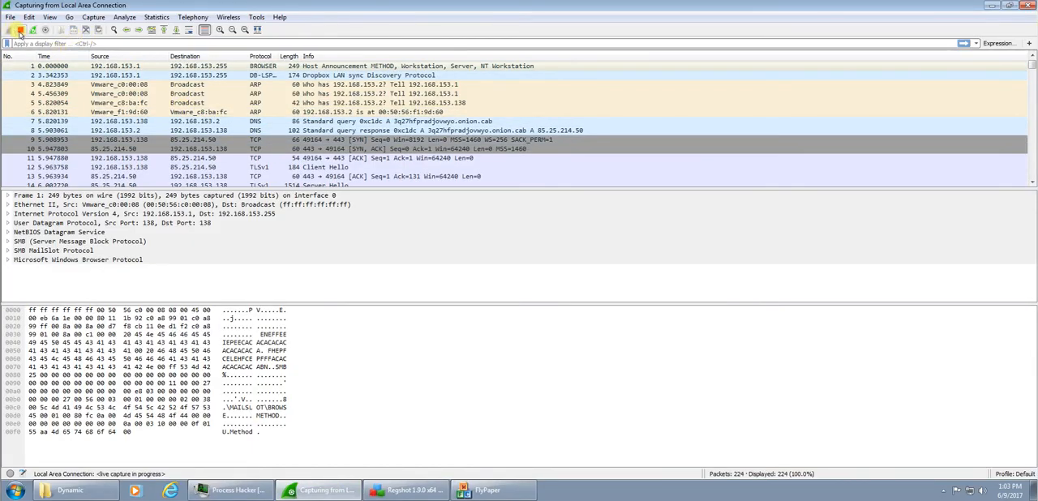
click(18, 30)
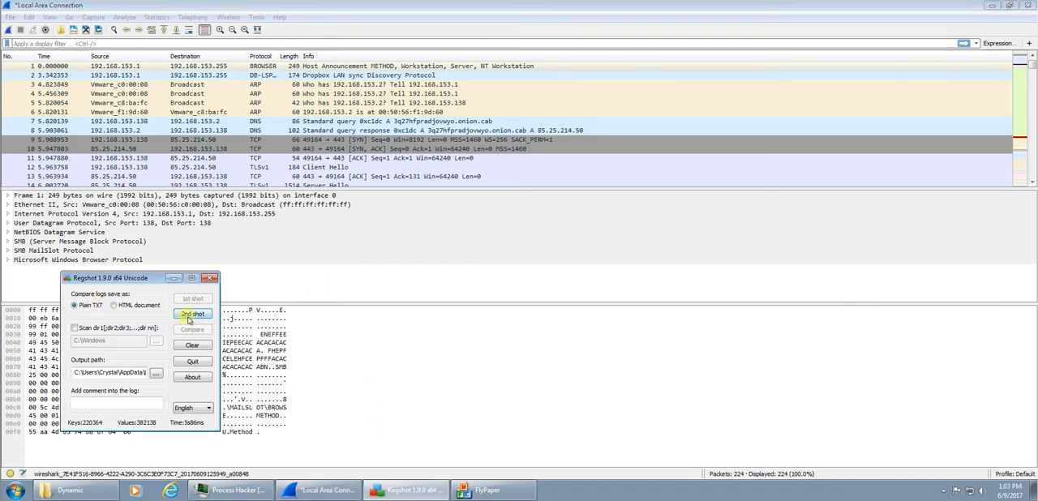
Step: Take Regshot's 2nd shot and compare it with the first, producing the Notepad differences log
click(193, 313)
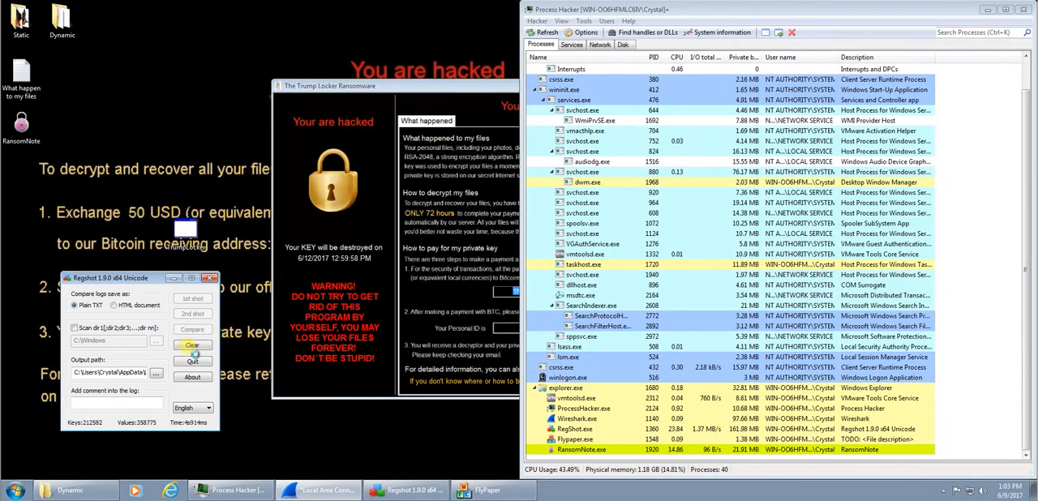
click(193, 329)
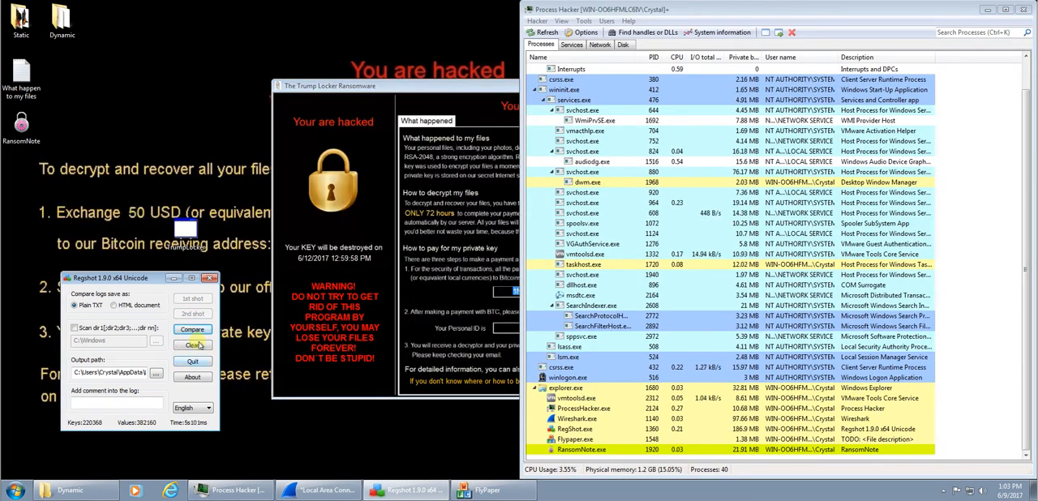
click(192, 329)
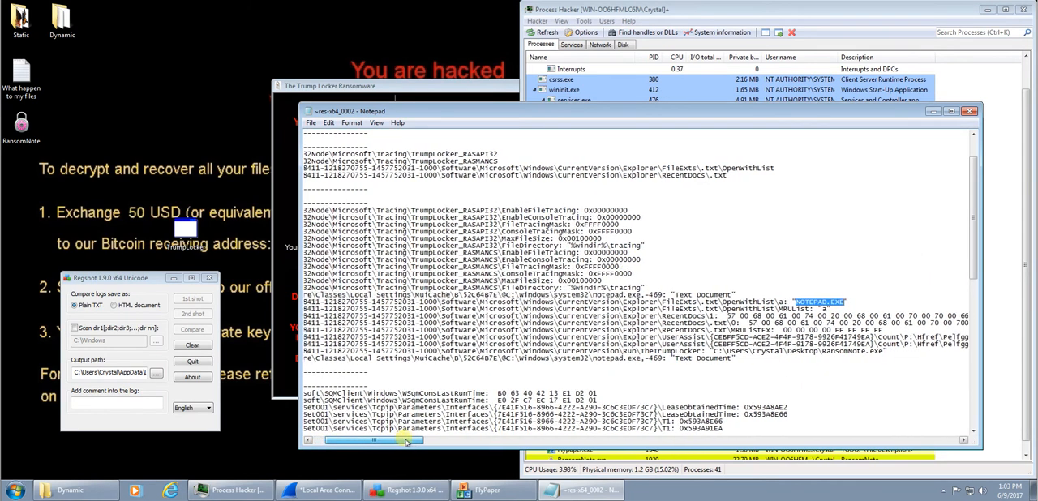
drag(406, 441, 442, 440)
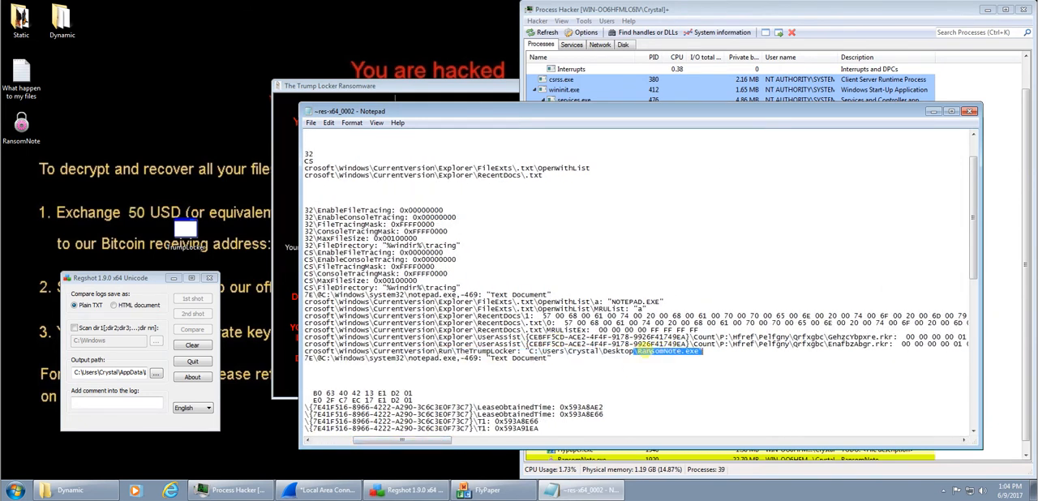
scroll(down, 3)
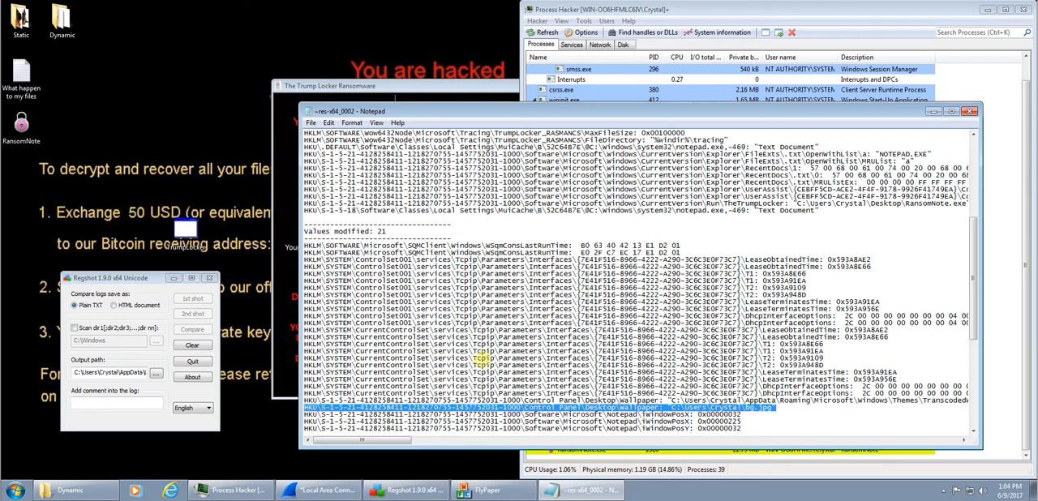
scroll(down, 3)
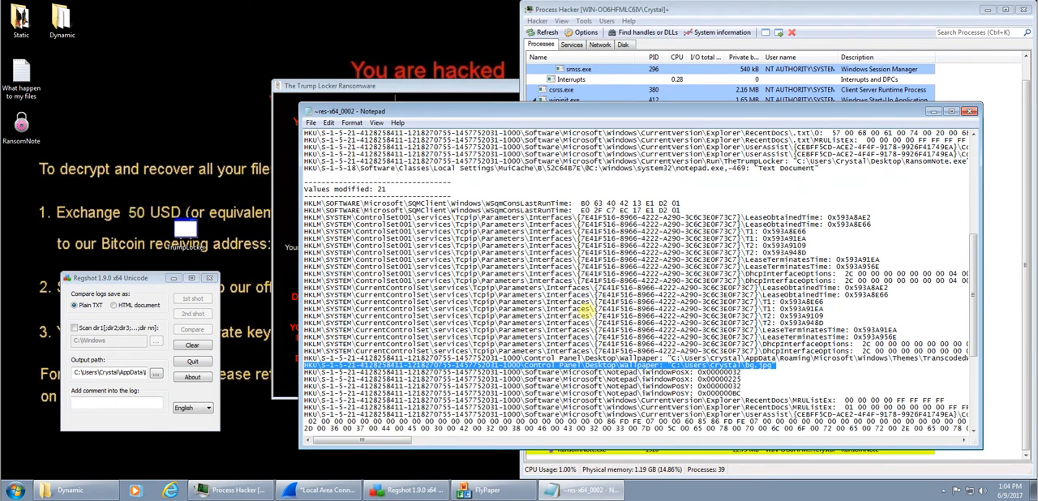
scroll(down, 3)
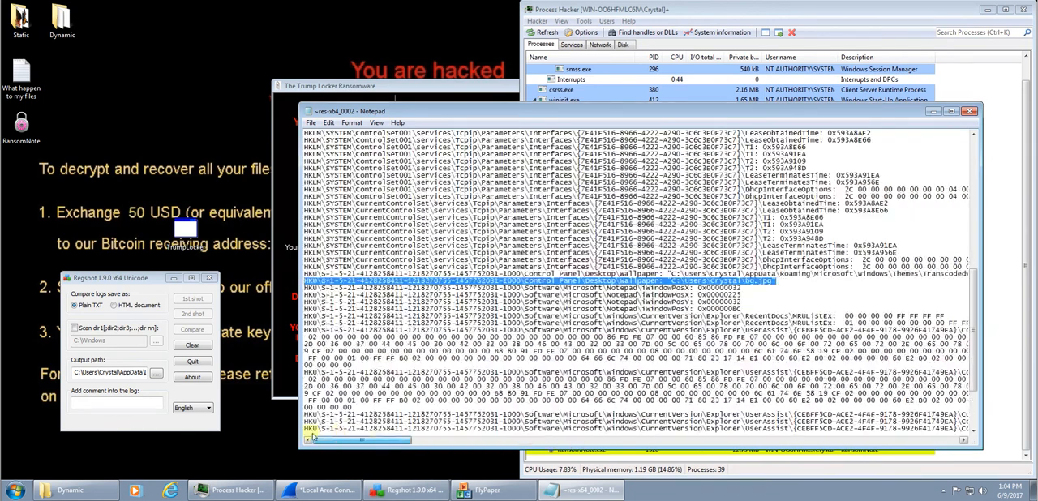
scroll(down, 3)
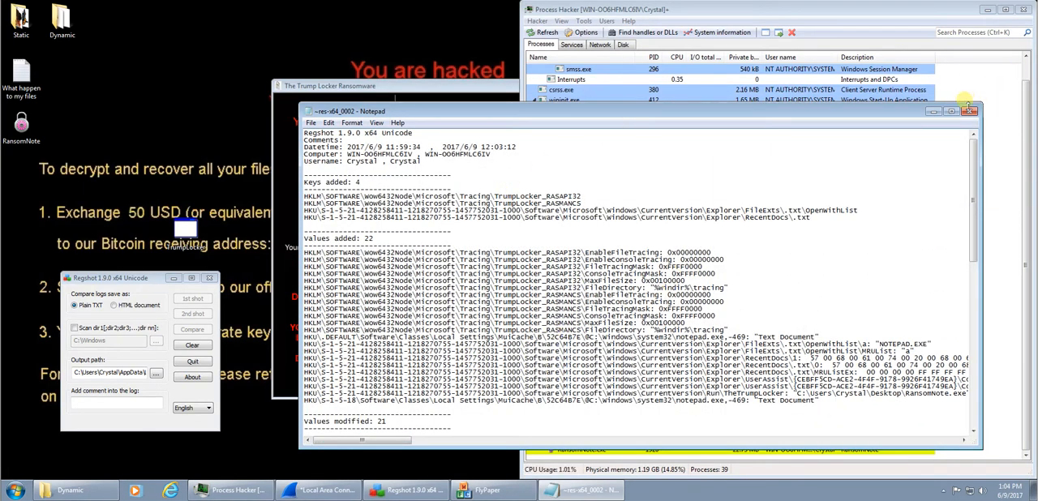
click(970, 111)
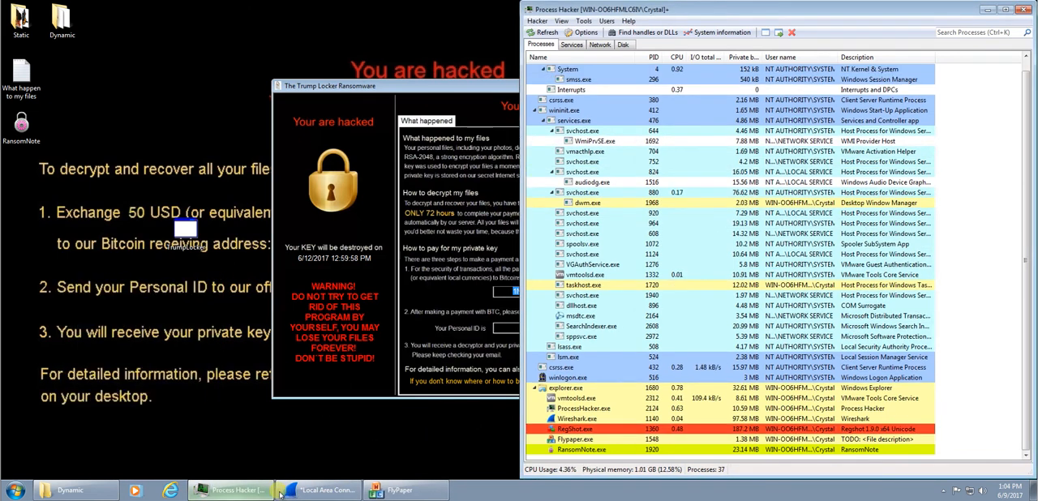
Step: Apply the dns filter and inspect the 3q27hfpradjovwyo.onion.cab and i.imgur.com lookups
click(325, 489)
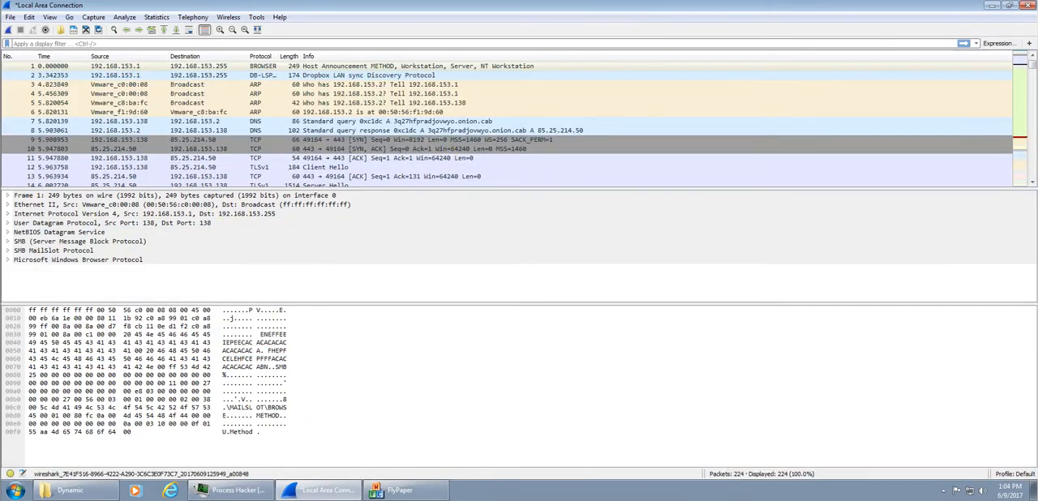
text(dns)
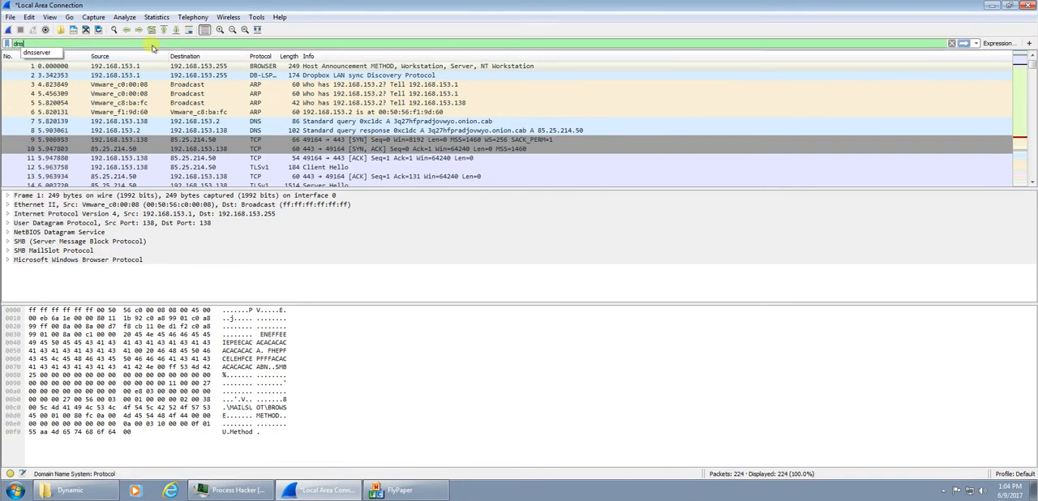
key(Return)
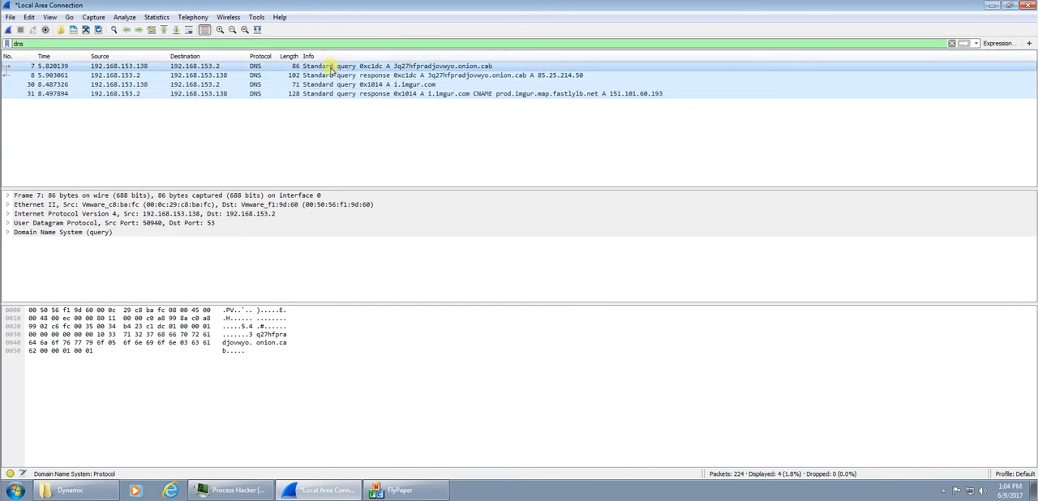
mouse_move(477, 75)
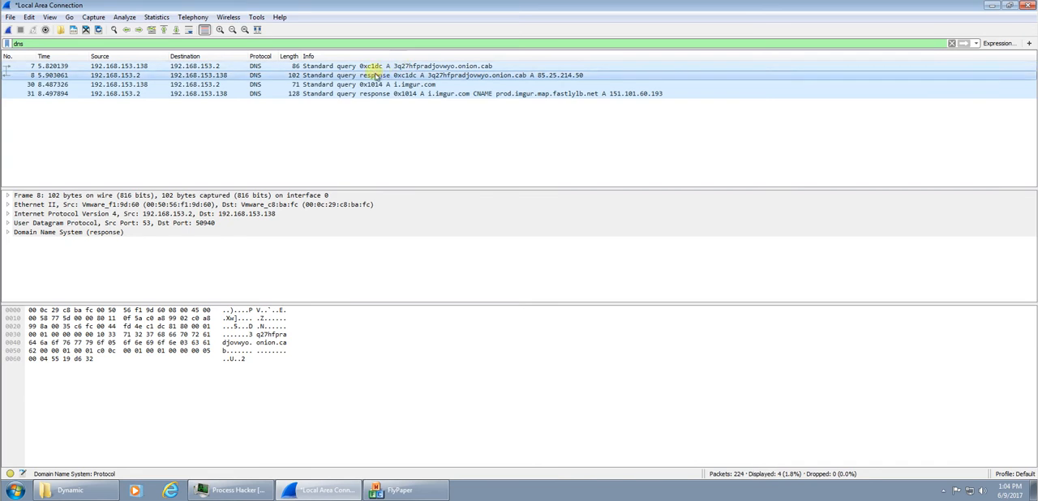
click(7, 232)
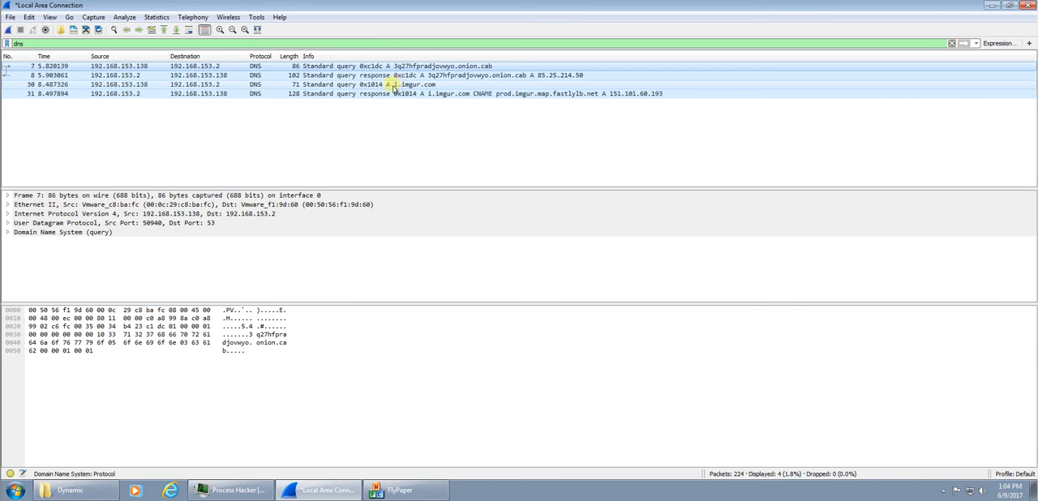
mouse_move(373, 85)
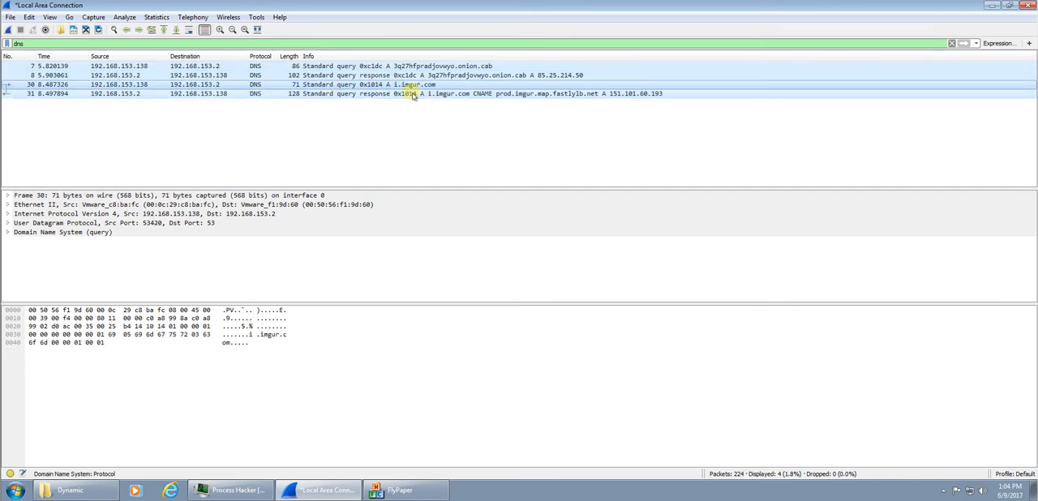
mouse_move(485, 107)
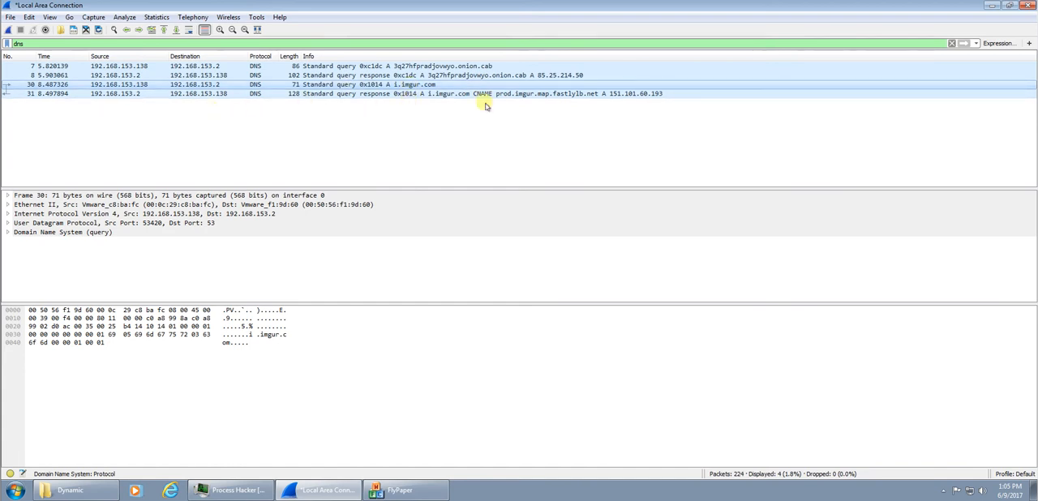
mouse_move(572, 93)
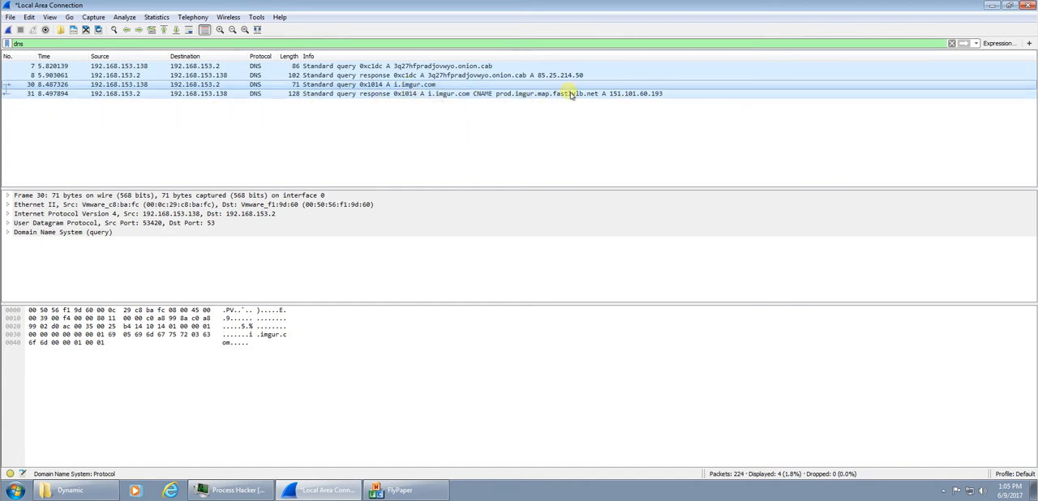
mouse_move(340, 87)
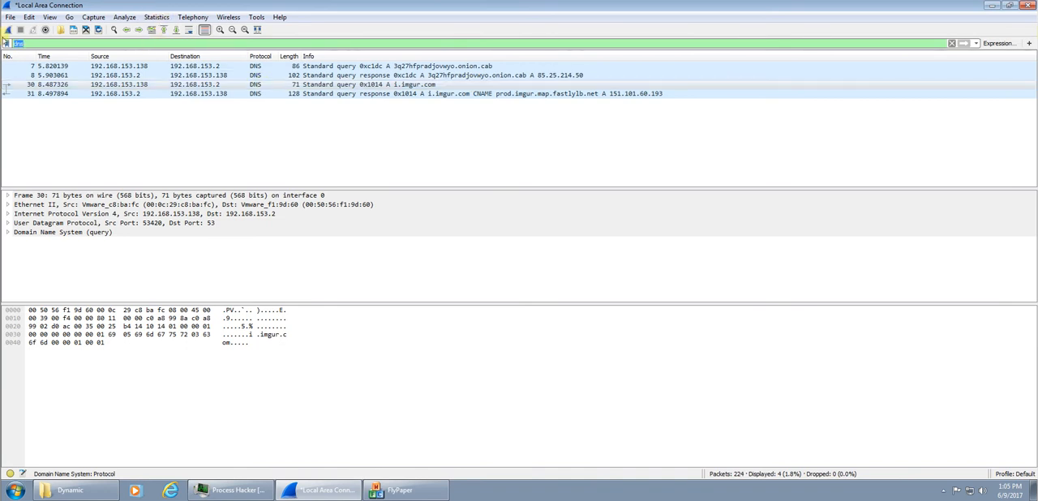
Step: Filter to http, expand packet 141's JPEG data, and export its bytes as test.jpg
text(http)
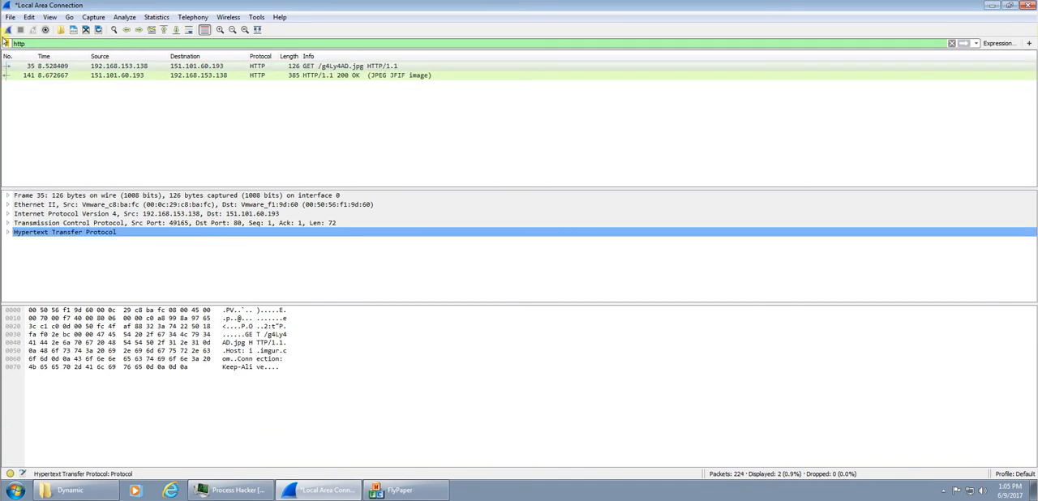
click(351, 65)
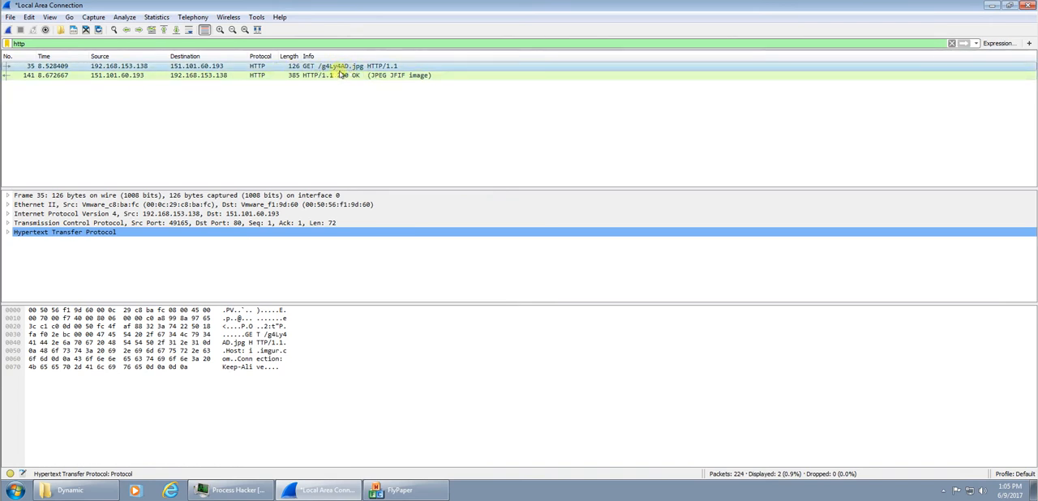
mouse_move(325, 80)
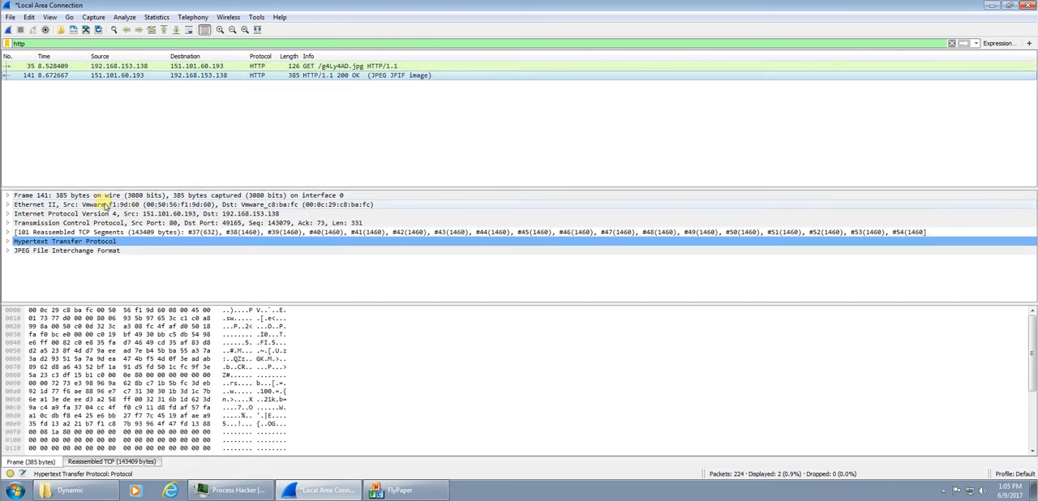
click(8, 251)
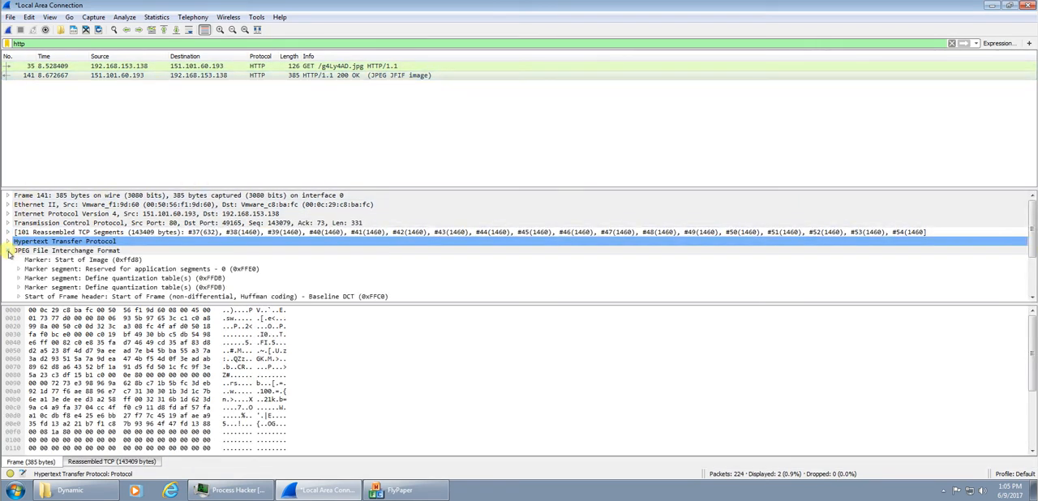
right_click(64, 250)
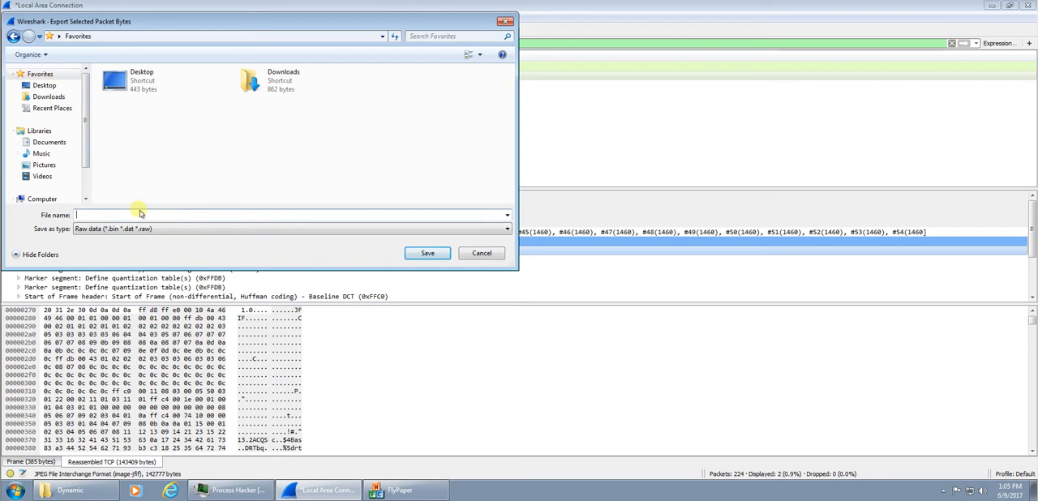
text(test.)
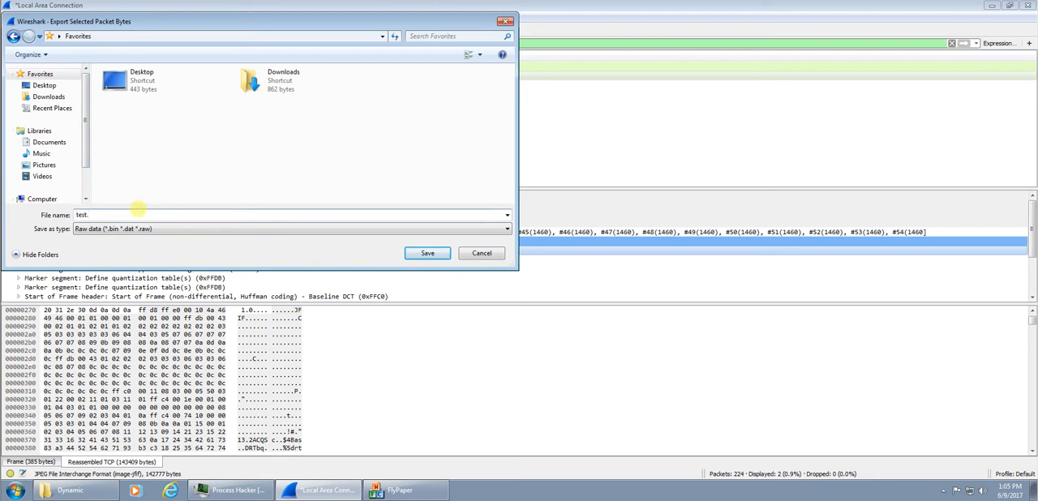
text(.jpg)
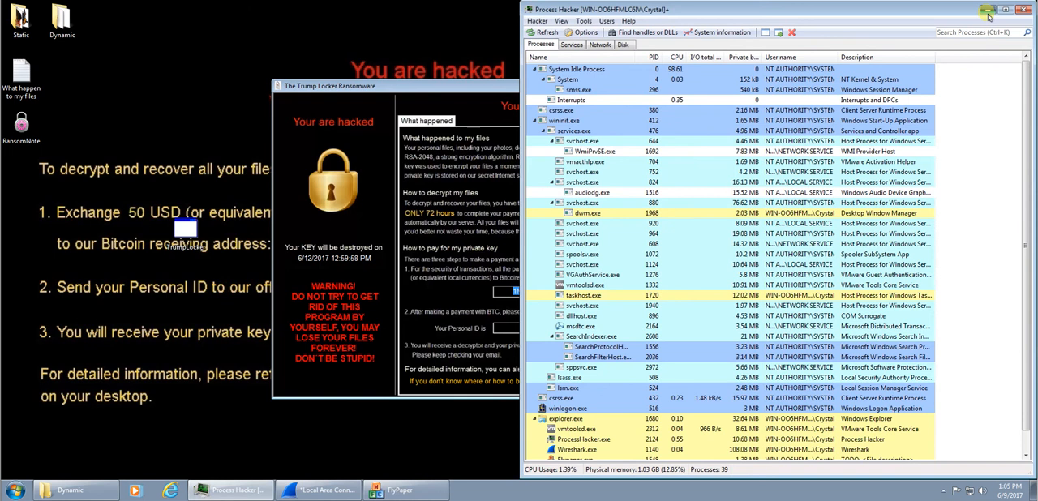
Step: Close FlyPaper and save the exported JPEG bytes as 'test' on the Desktop
click(988, 8)
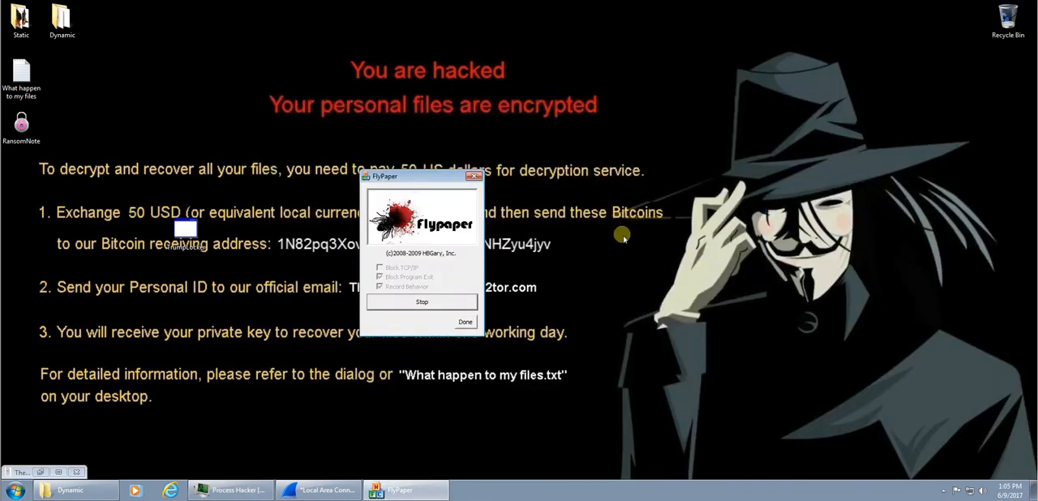
click(466, 322)
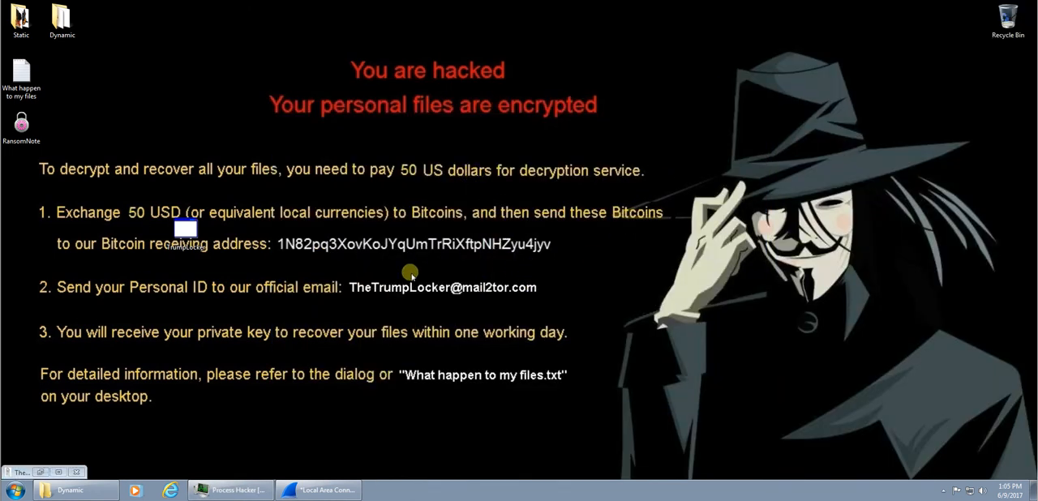
mouse_move(430, 355)
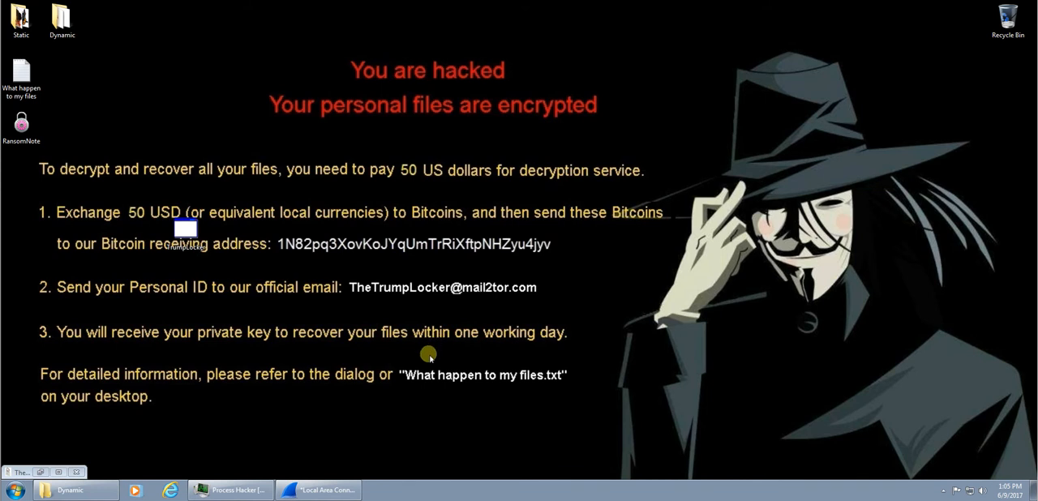
mouse_move(323, 302)
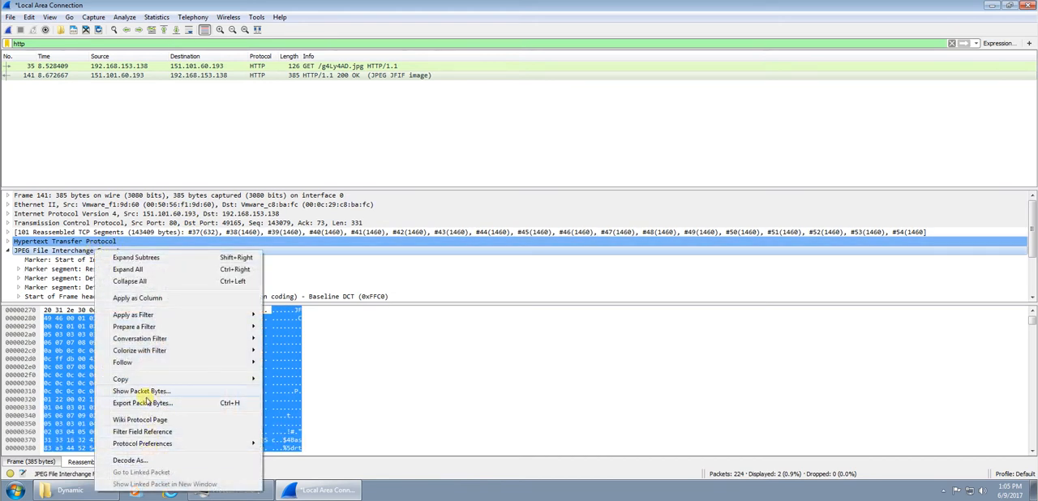
click(143, 403)
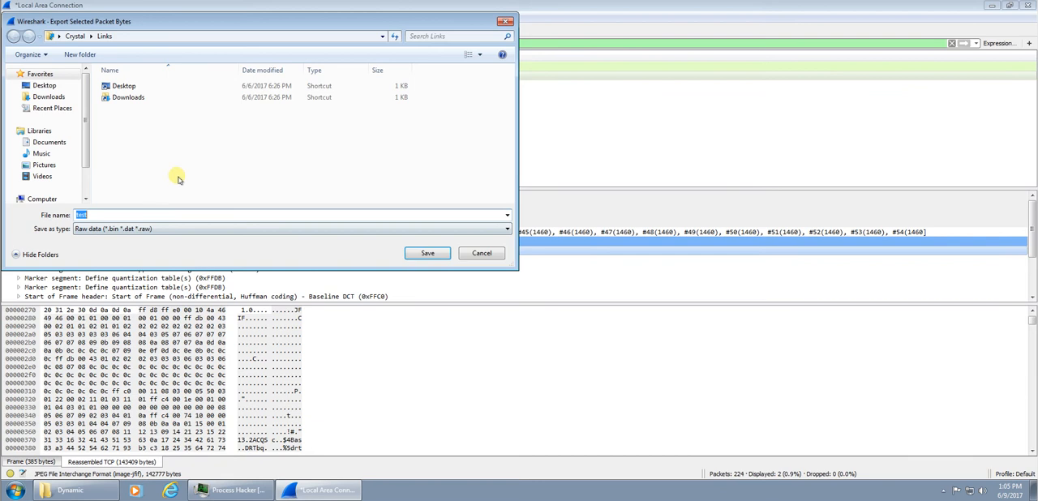
click(44, 86)
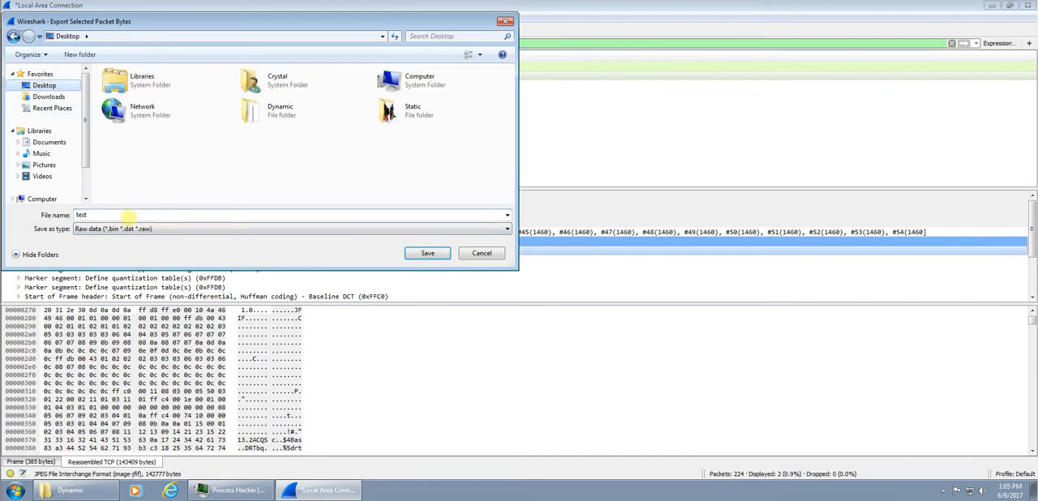
text(.)
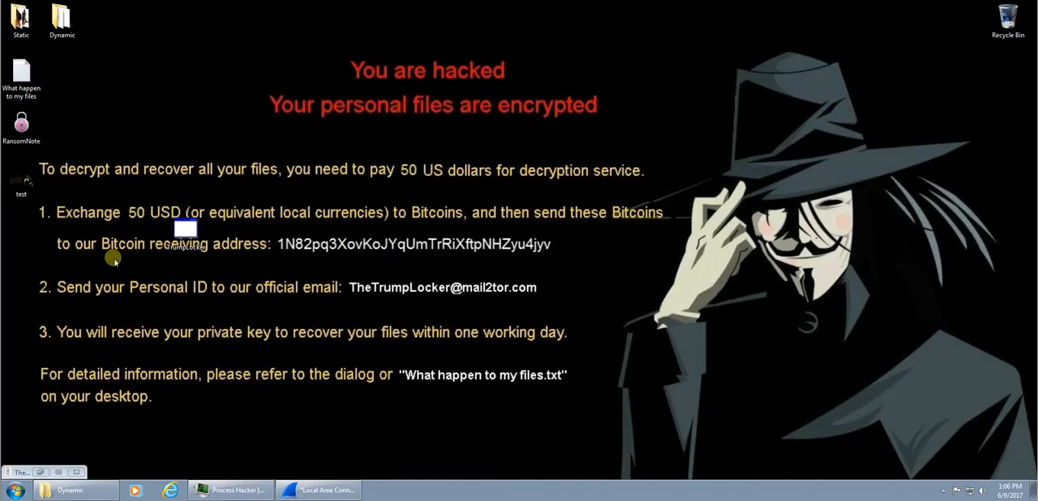
double_click(21, 180)
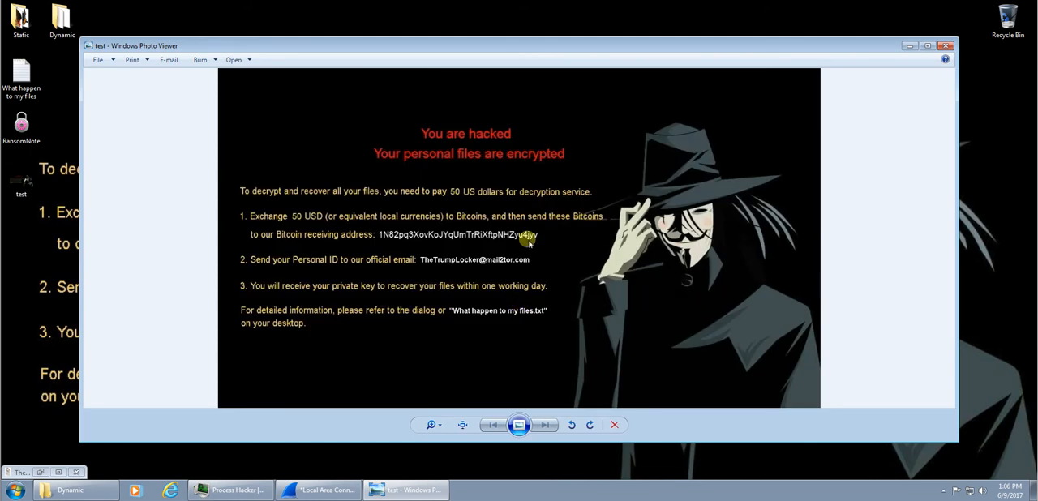
mouse_move(426, 397)
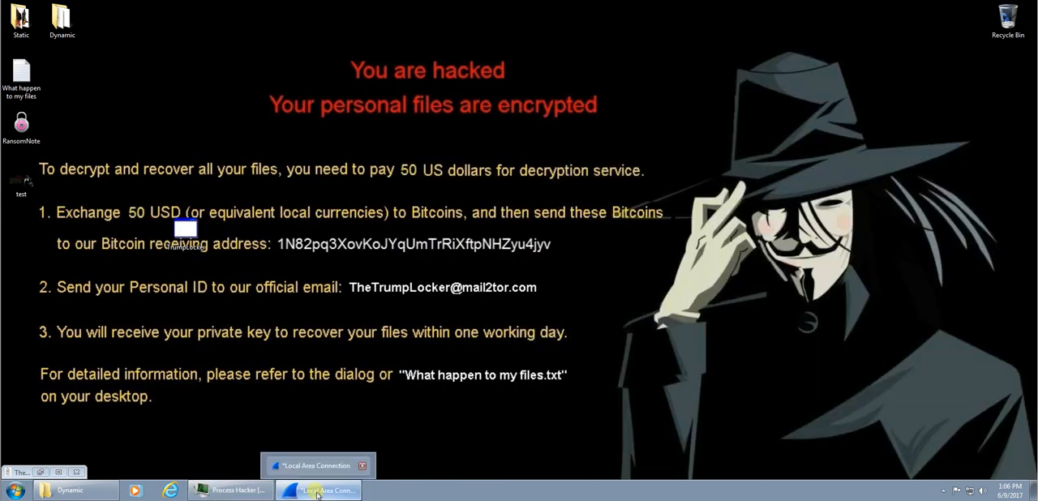
Step: Scroll the TCP packet list and select packet 141, the HTTP/1.1 200 OK JPEG response
click(318, 490)
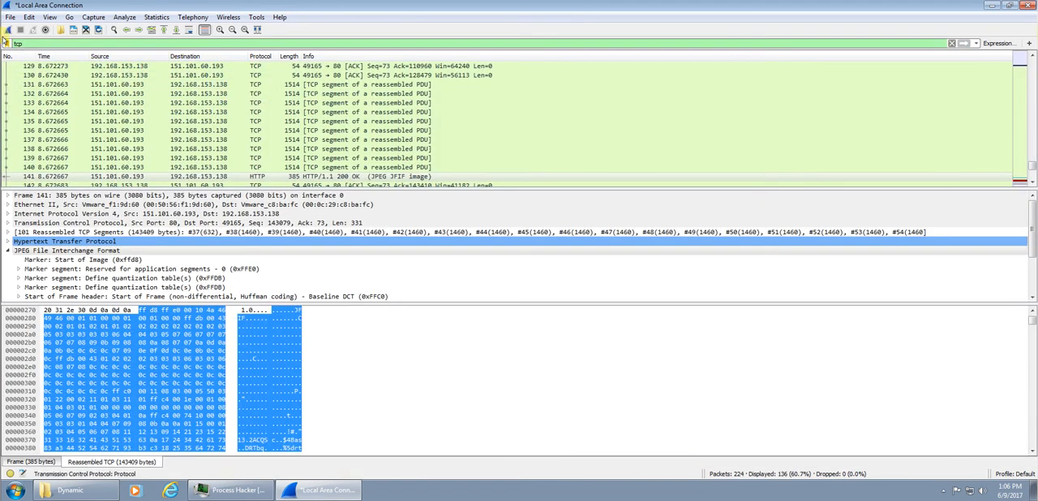
scroll(up, 3)
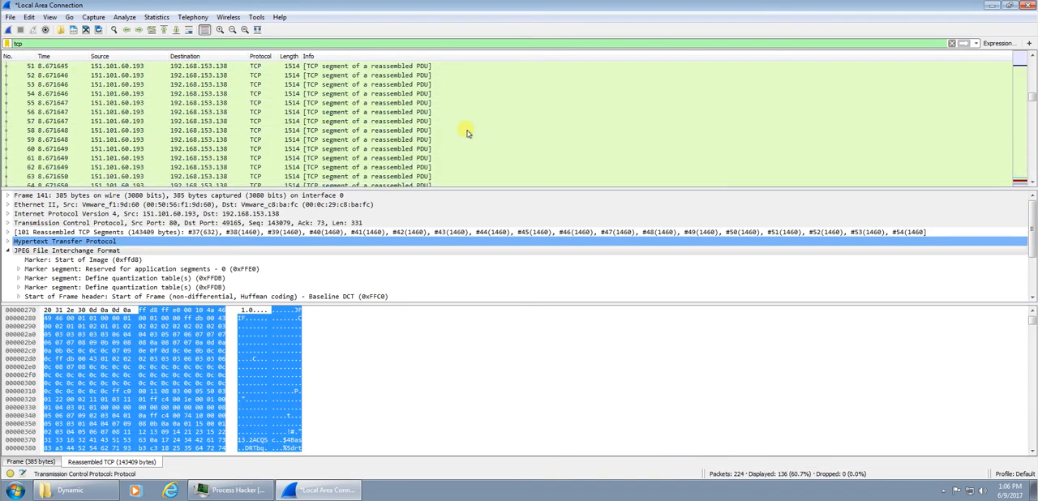
scroll(down, 3)
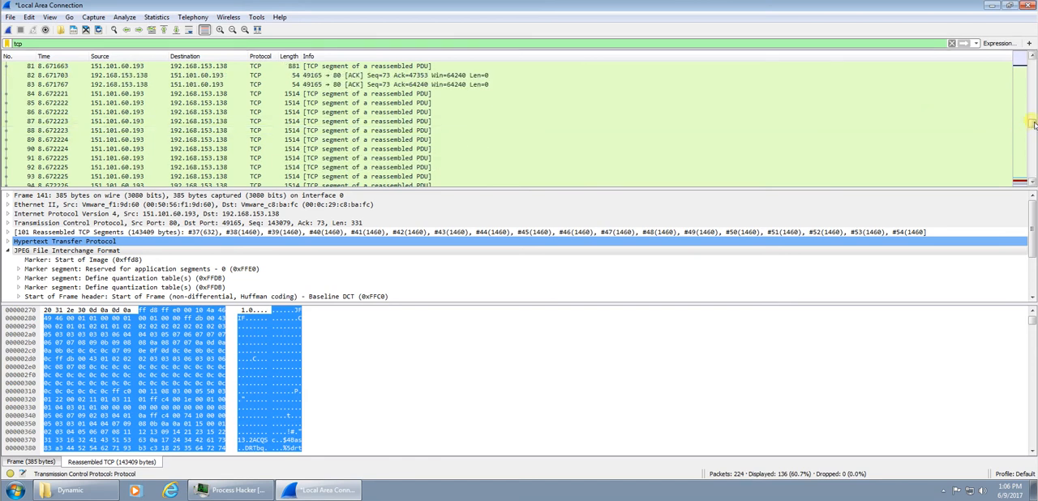
scroll(down, 3)
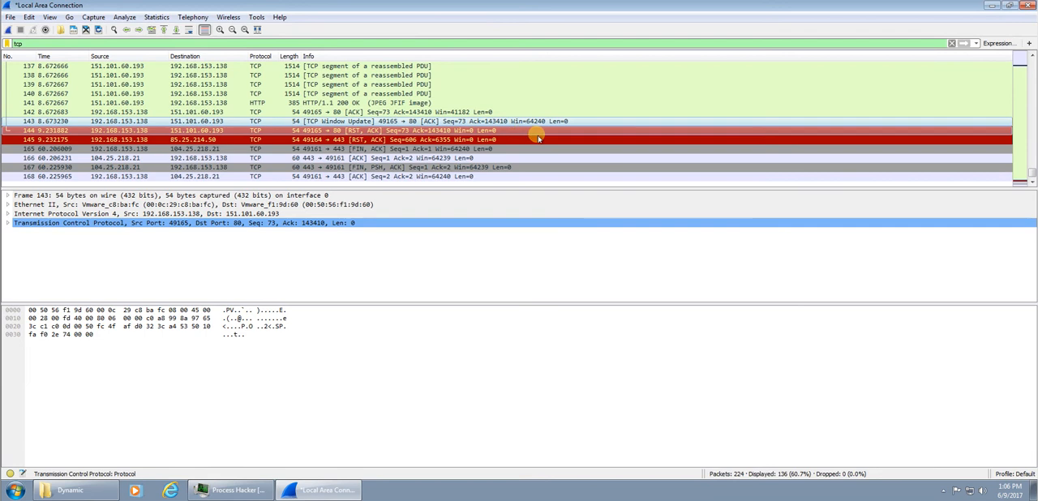
scroll(up, 3)
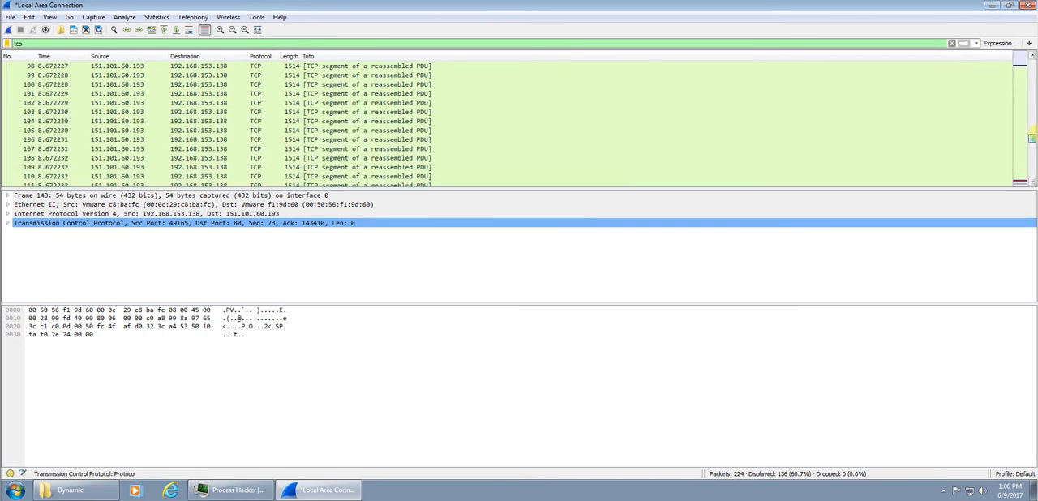
scroll(up, 3)
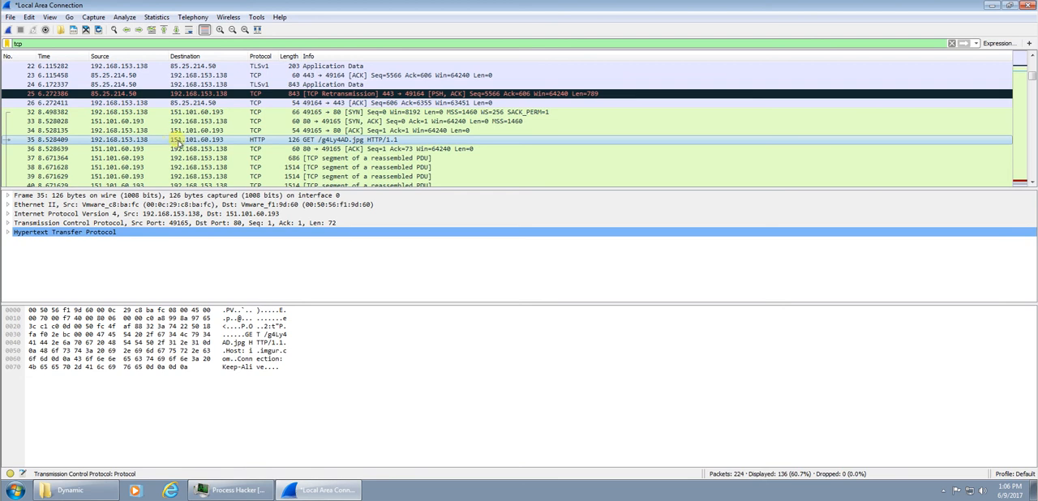
scroll(down, 3)
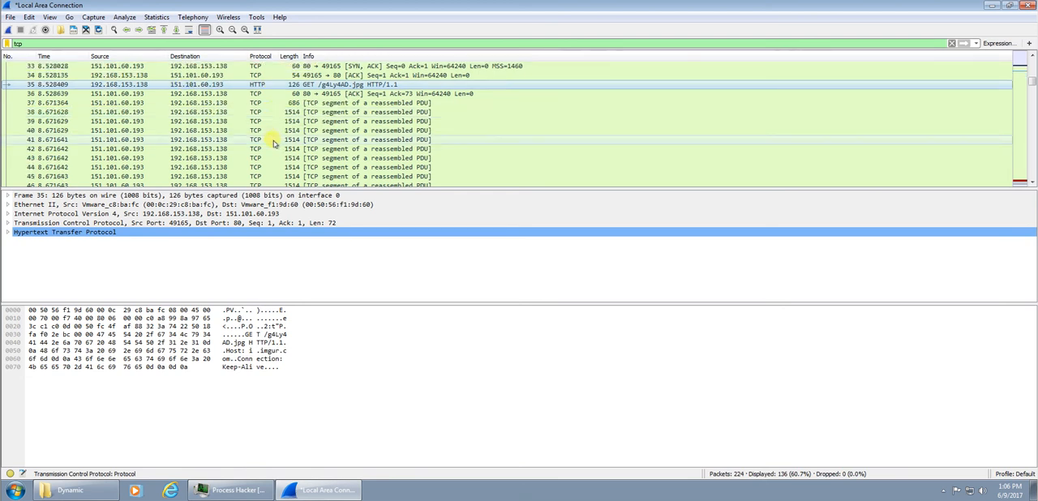
scroll(down, 3)
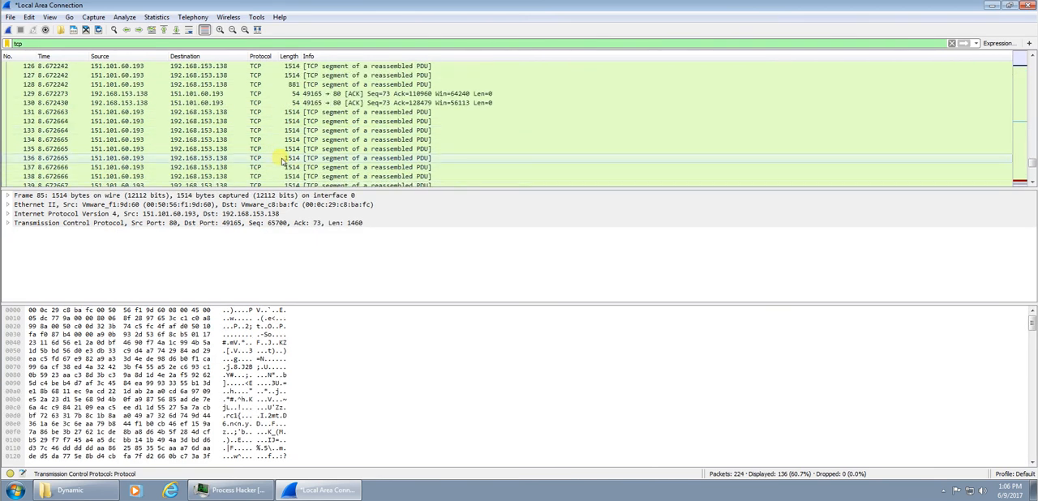
click(365, 149)
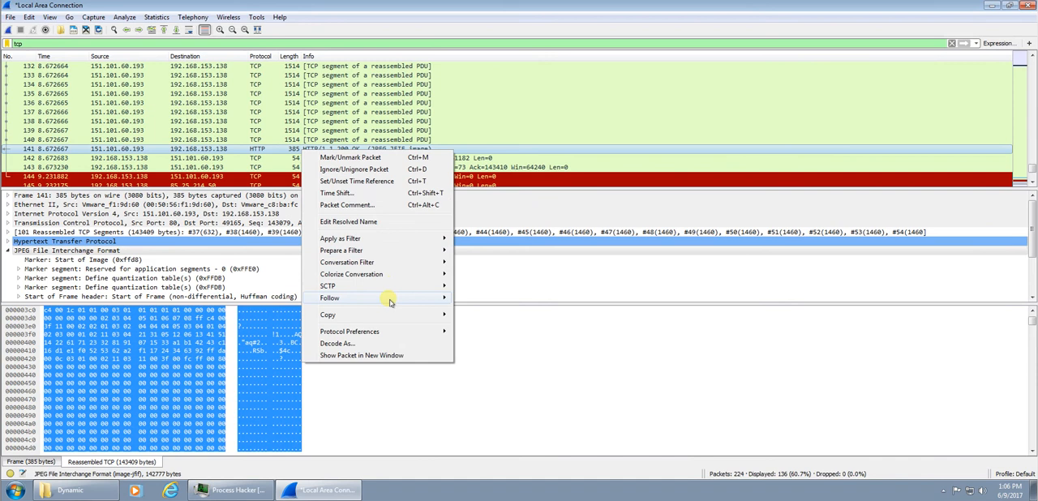
Step: Follow TCP stream 1 and scroll through the imgur GET request, headers and JPEG data
click(329, 297)
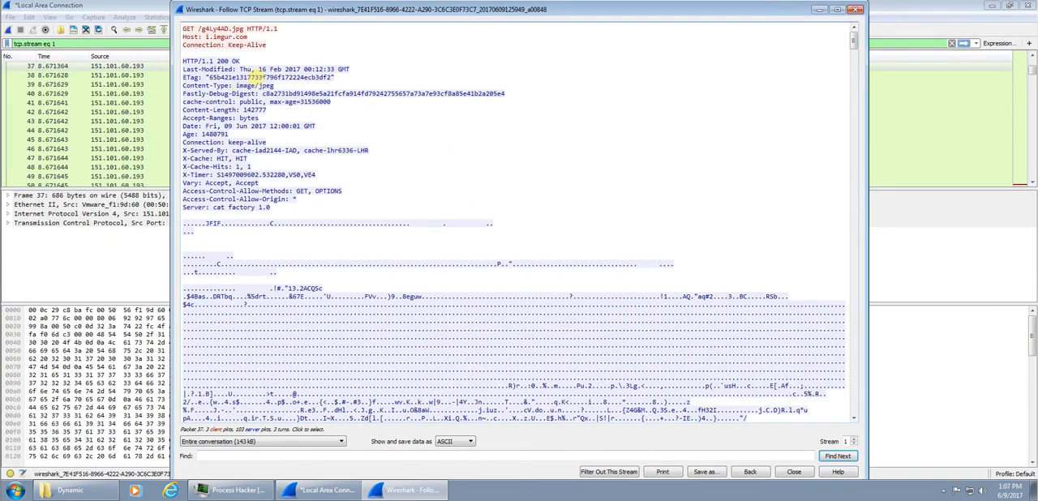
scroll(down, 3)
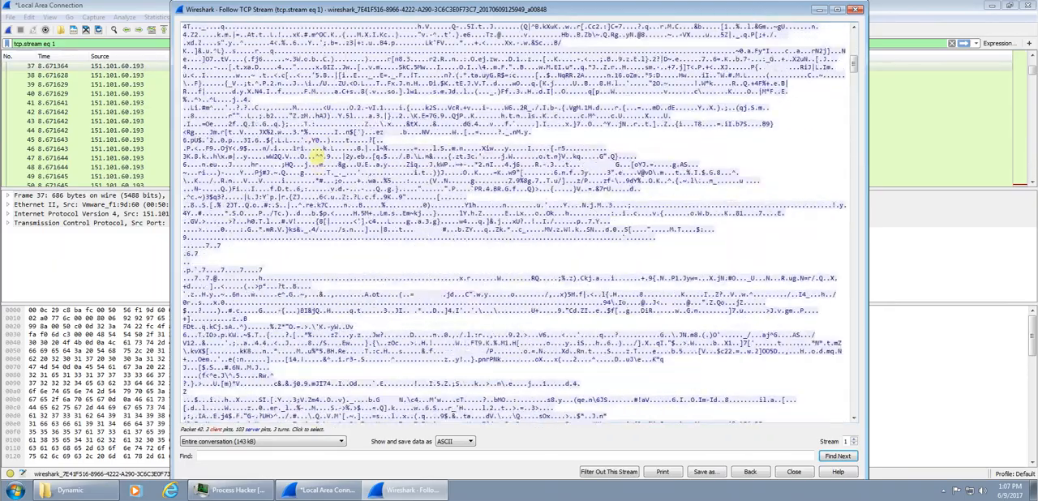
scroll(down, 3)
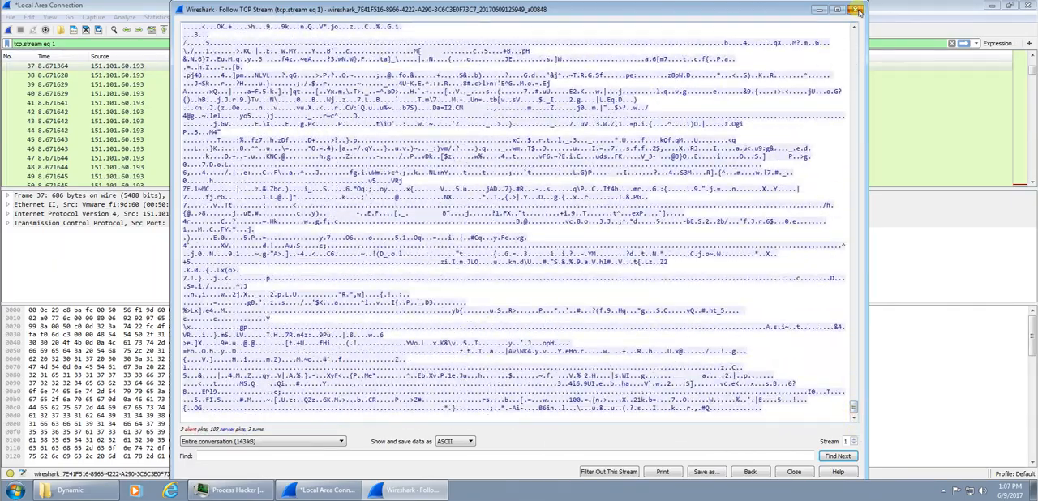
Step: Close the Follow TCP Stream window and select the Dynamic tools folder on the desktop
click(856, 9)
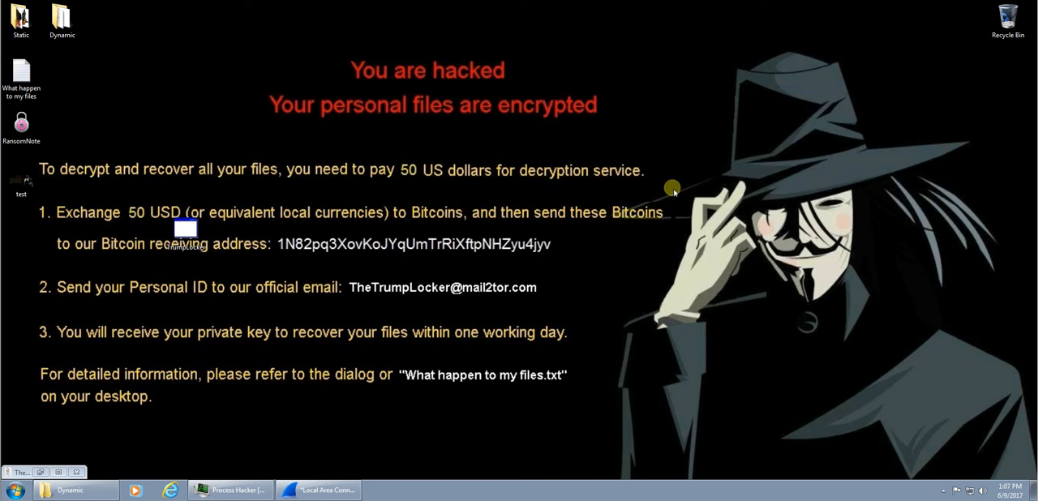
mouse_move(243, 106)
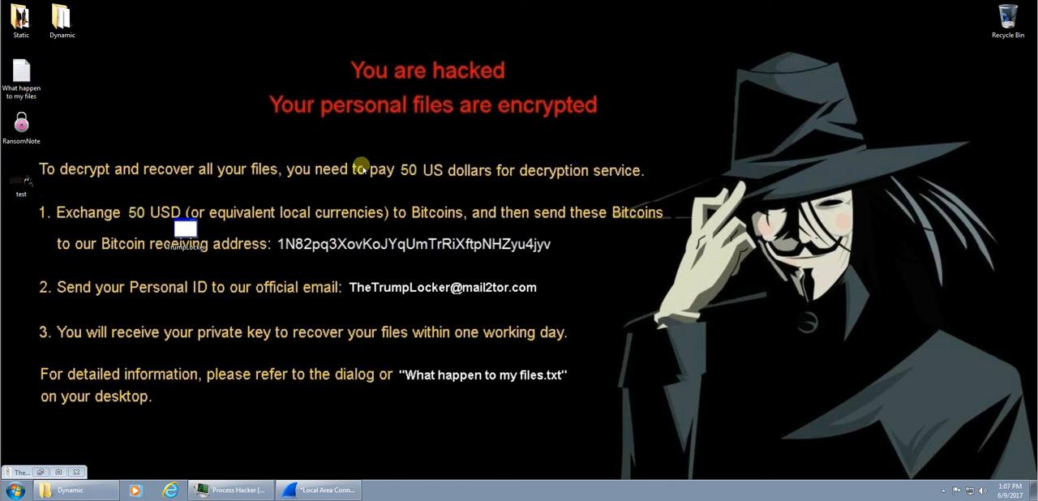
click(21, 73)
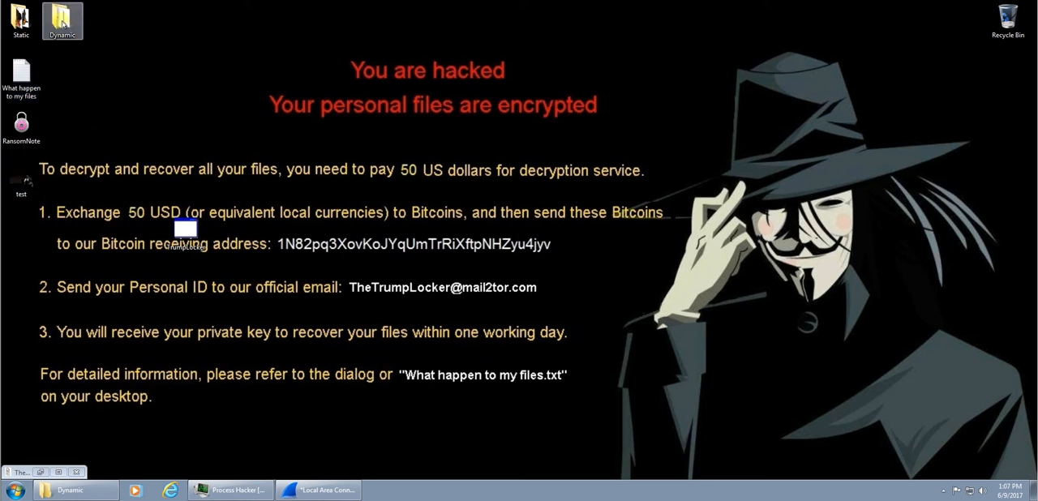
Step: Close the Static tools folder and open the Pictures library from Documents
double_click(21, 16)
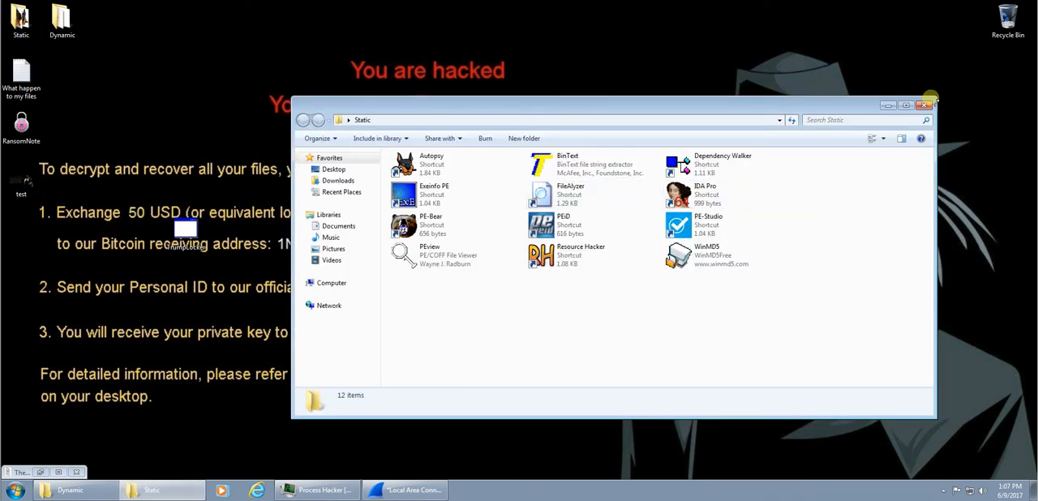
click(14, 490)
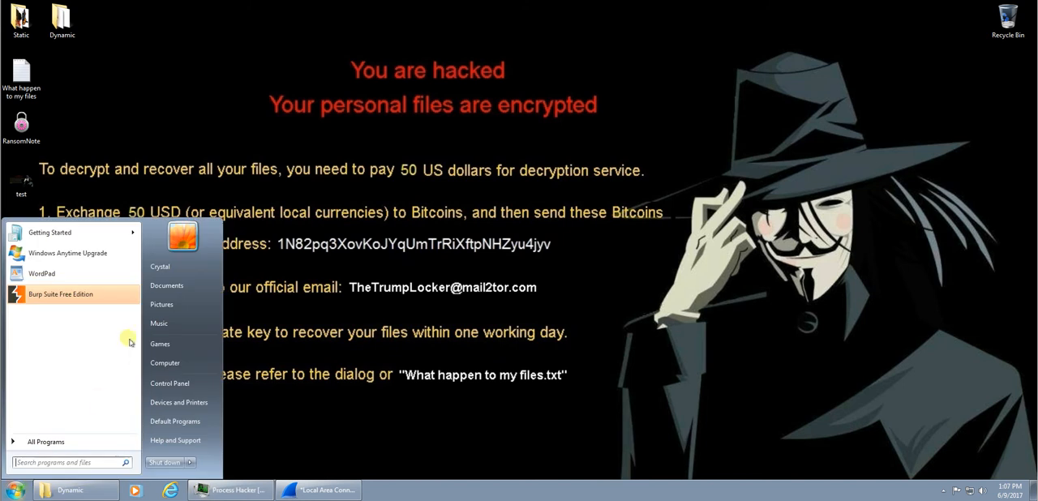
click(167, 285)
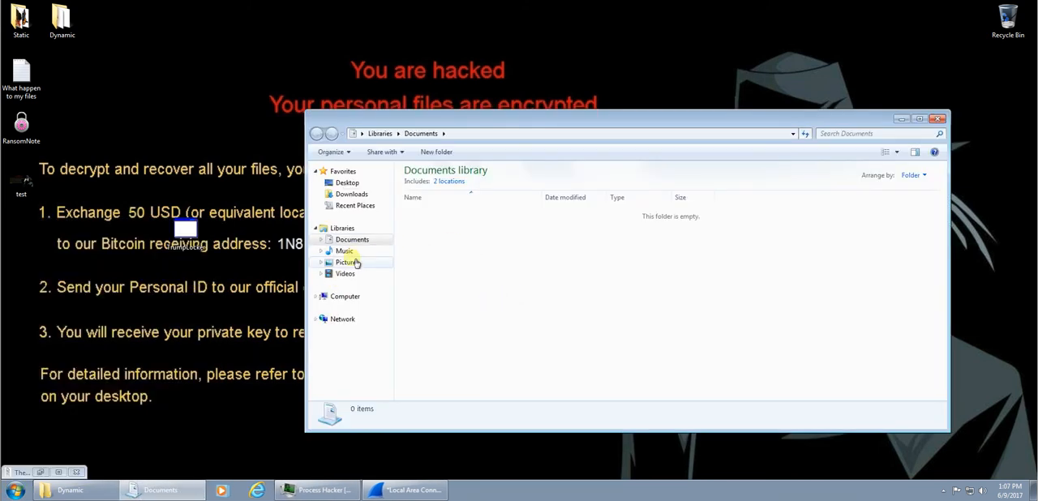
click(347, 262)
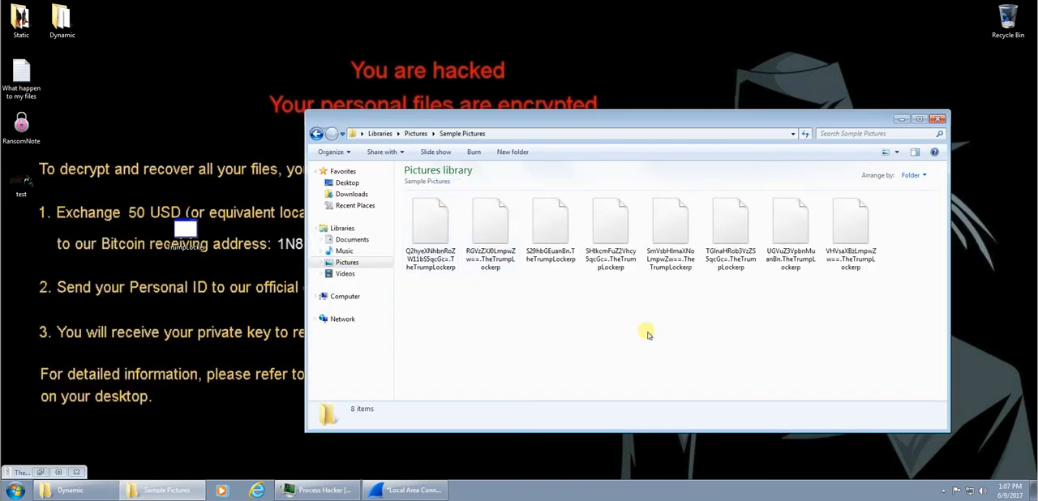
mouse_move(859, 316)
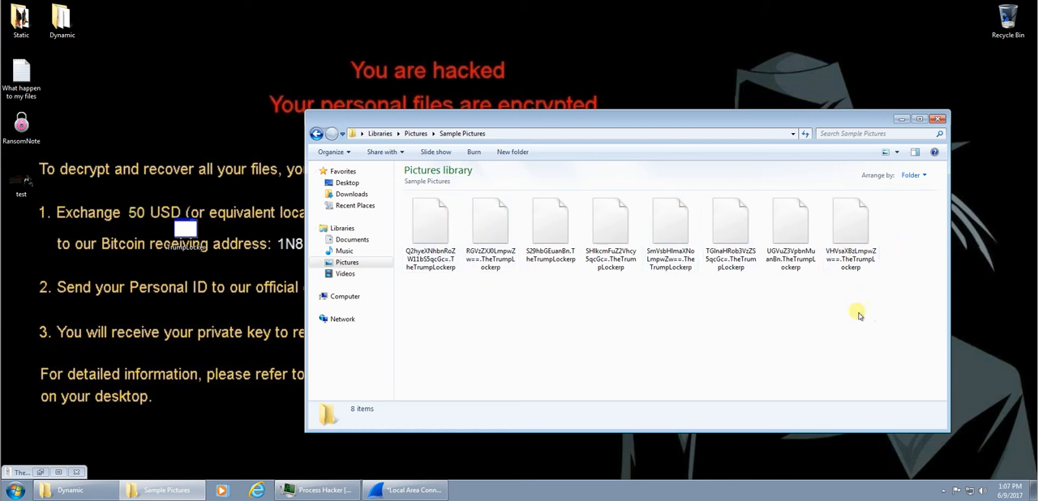
Step: Select the encrypted .TheTrumpLockerp pictures to view their details and sizes
click(611, 231)
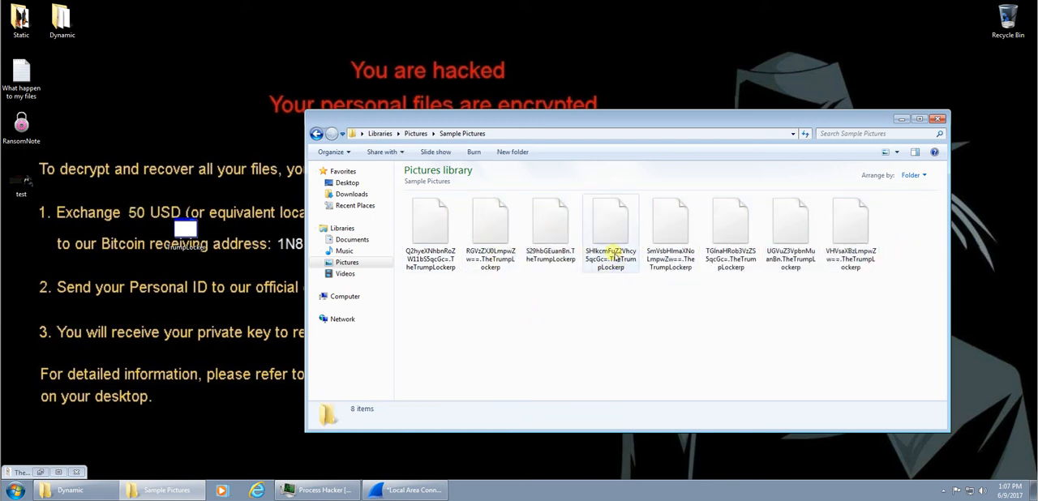
click(490, 227)
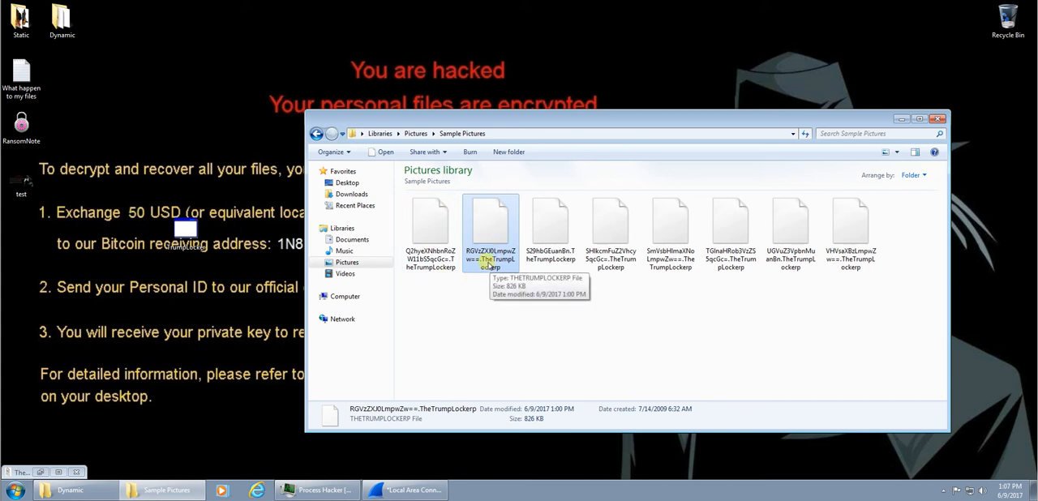
click(489, 231)
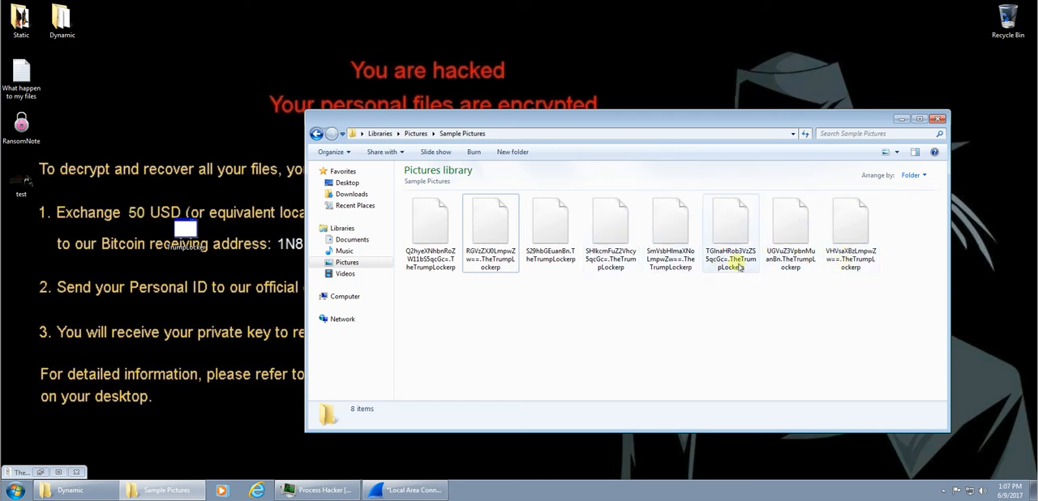
click(490, 223)
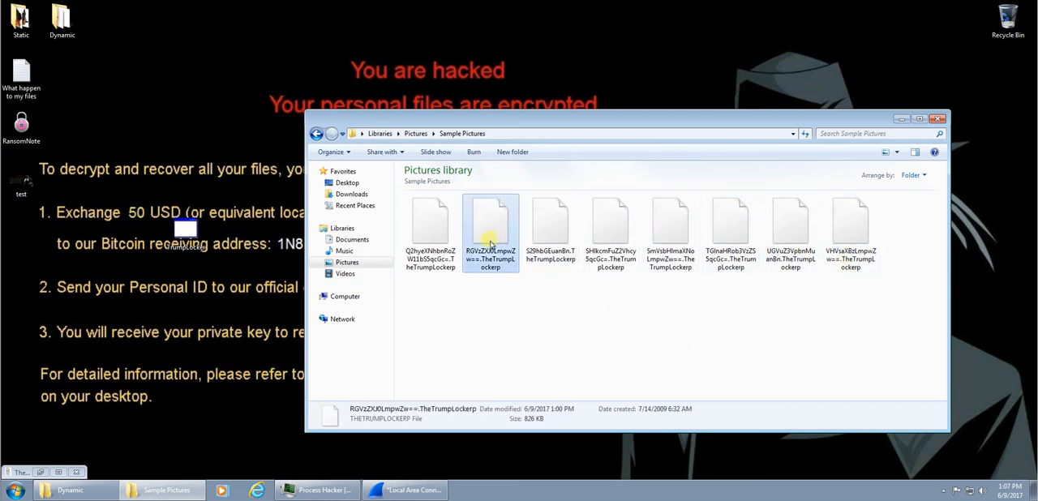
click(490, 231)
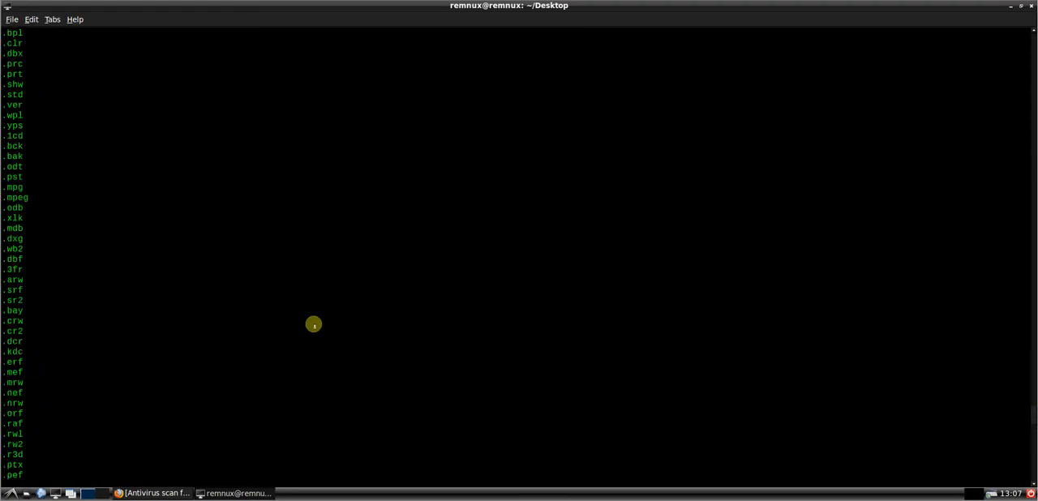
scroll(down, 3)
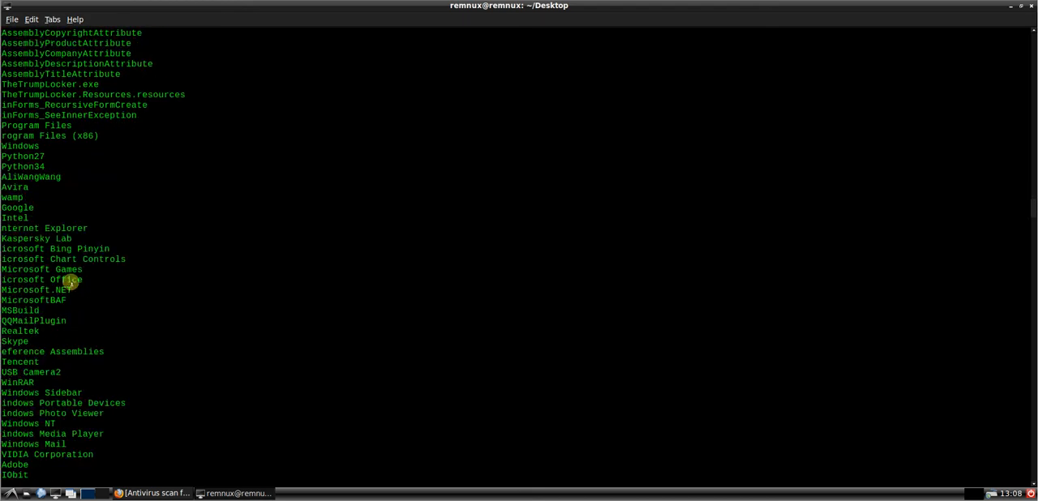
click(41, 393)
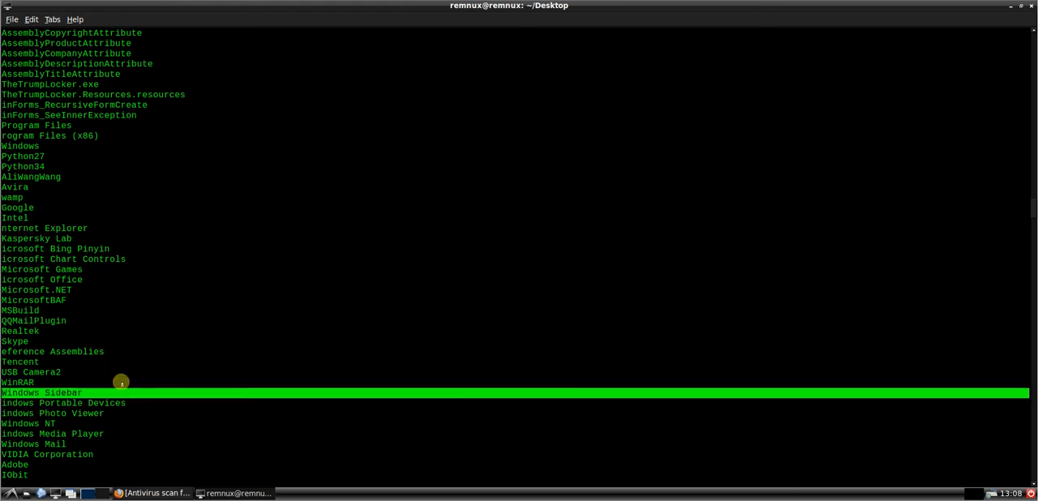
scroll(down, 3)
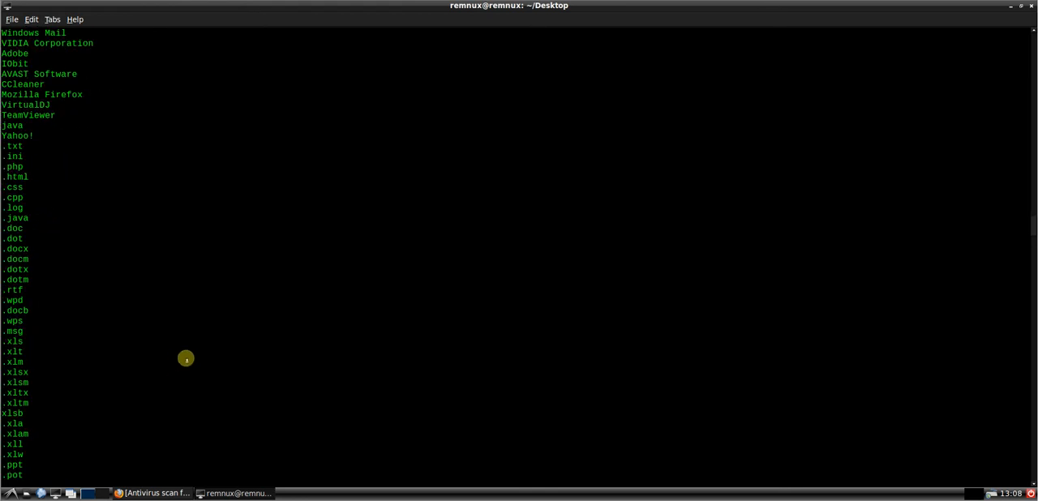
drag(185, 359, 103, 290)
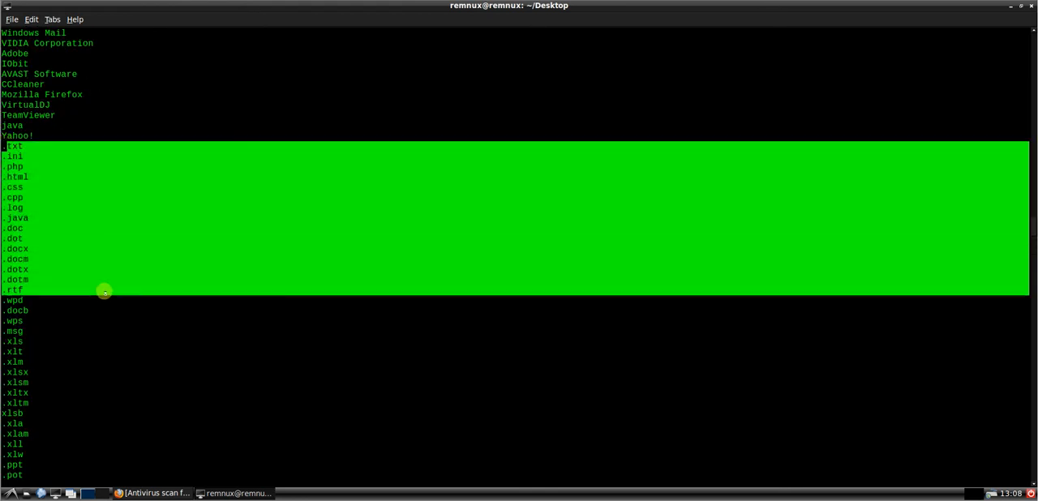
scroll(down, 3)
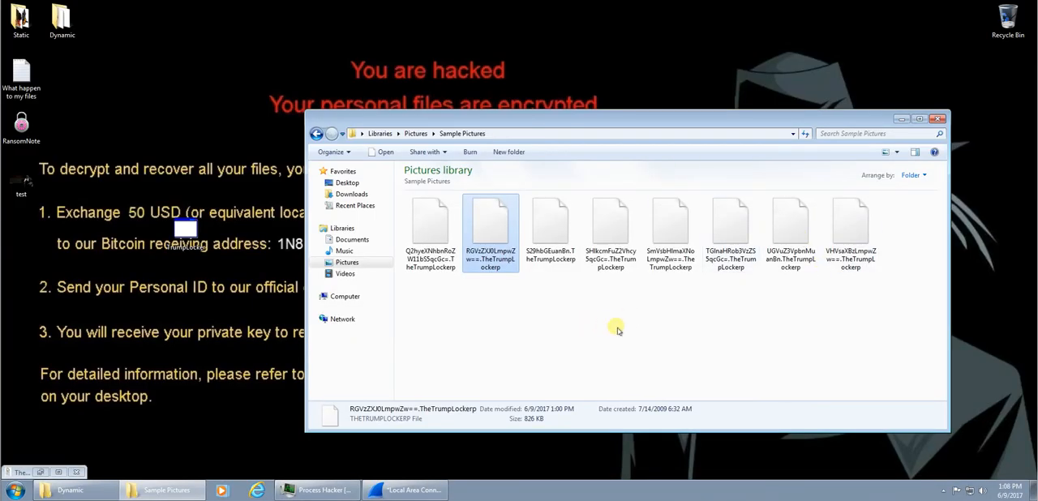
mouse_move(622, 337)
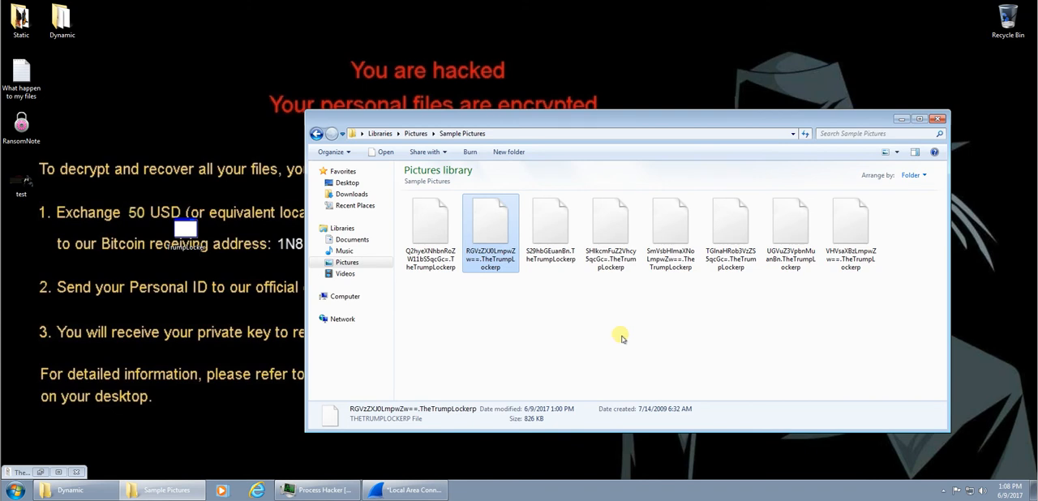
mouse_move(634, 349)
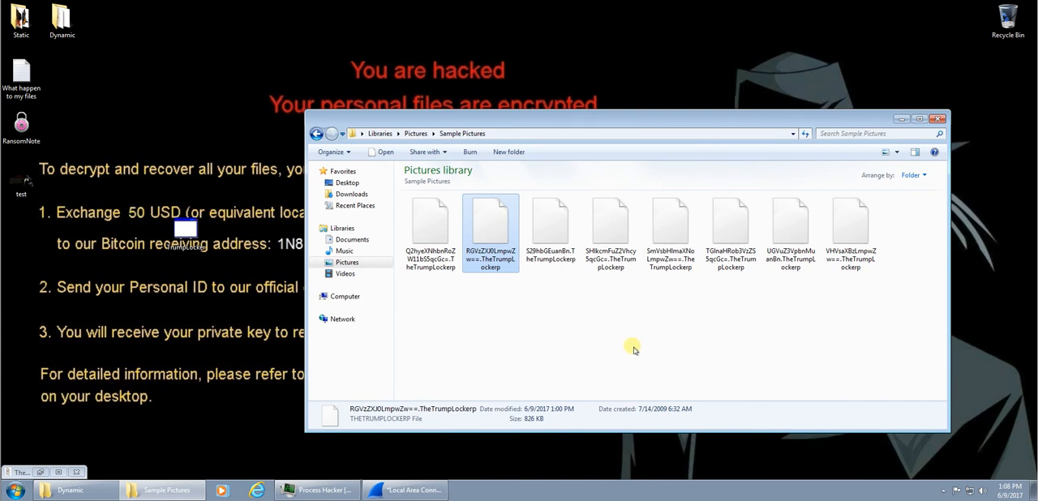
mouse_move(580, 282)
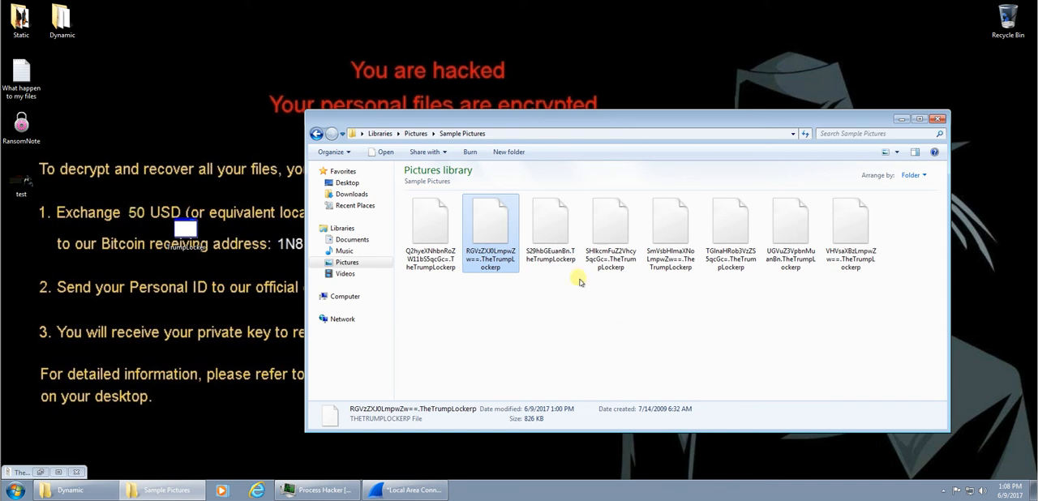
mouse_move(582, 307)
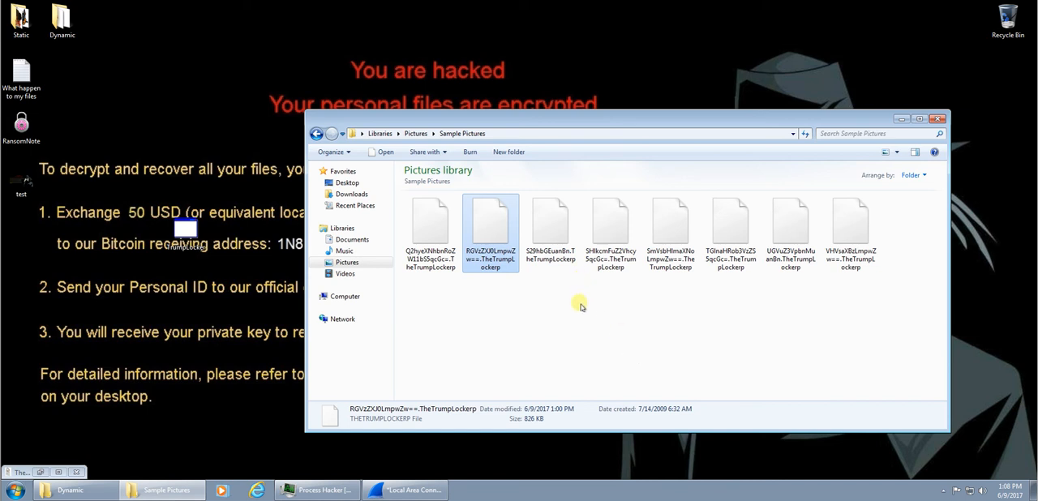
mouse_move(597, 372)
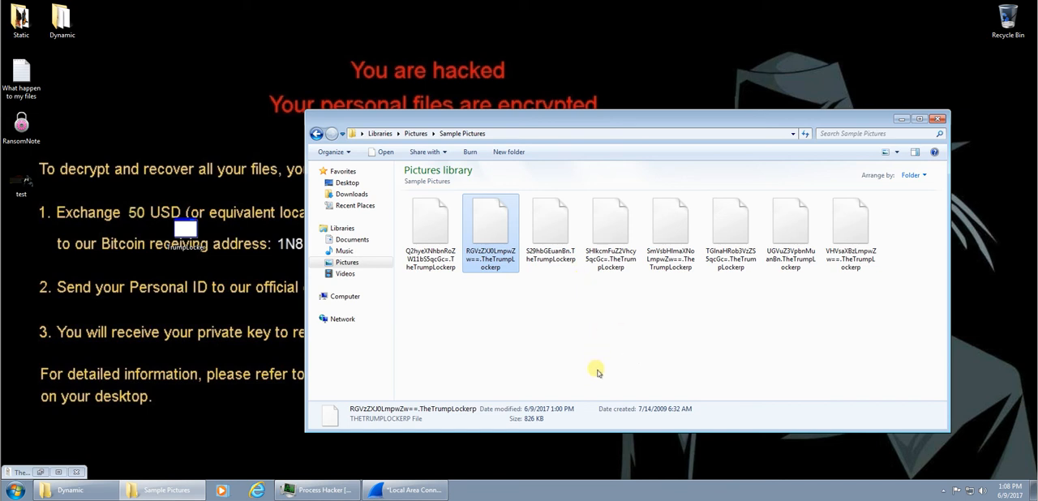
mouse_move(208, 65)
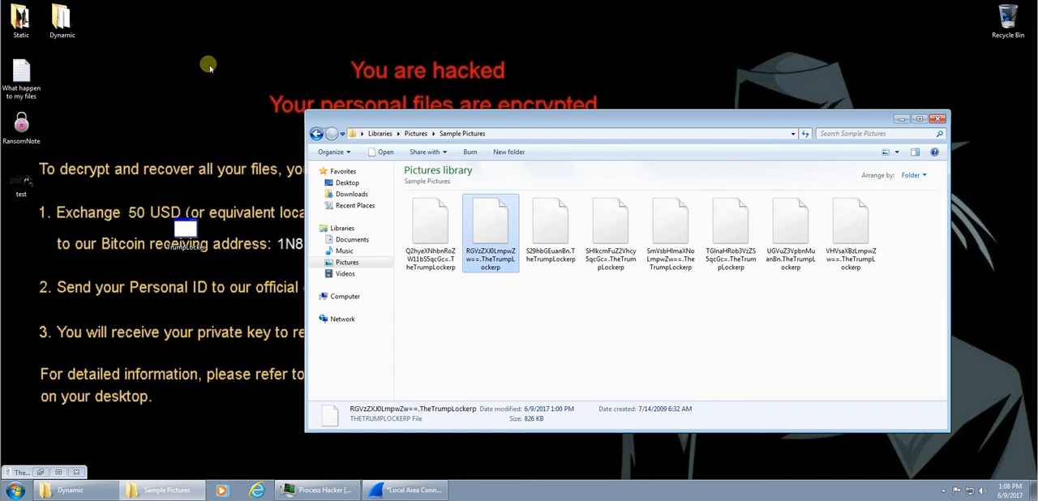
mouse_move(63, 57)
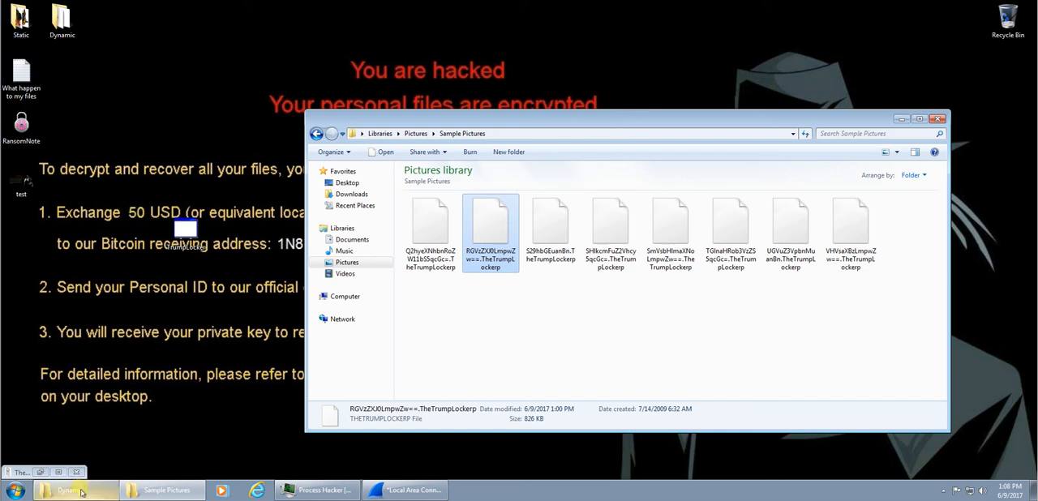
Step: Check the encrypted file in Sample Videos, then open Local Disk (C:)
click(345, 273)
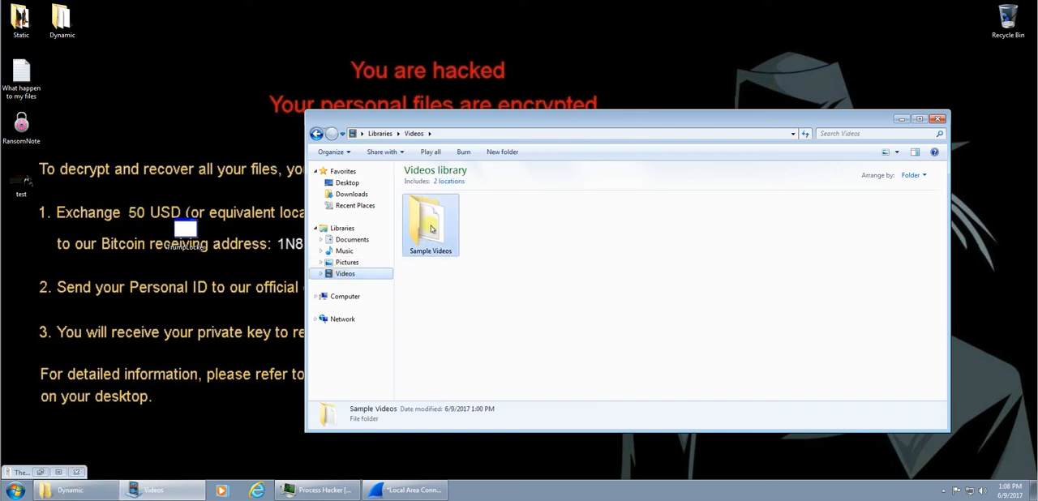
double_click(430, 221)
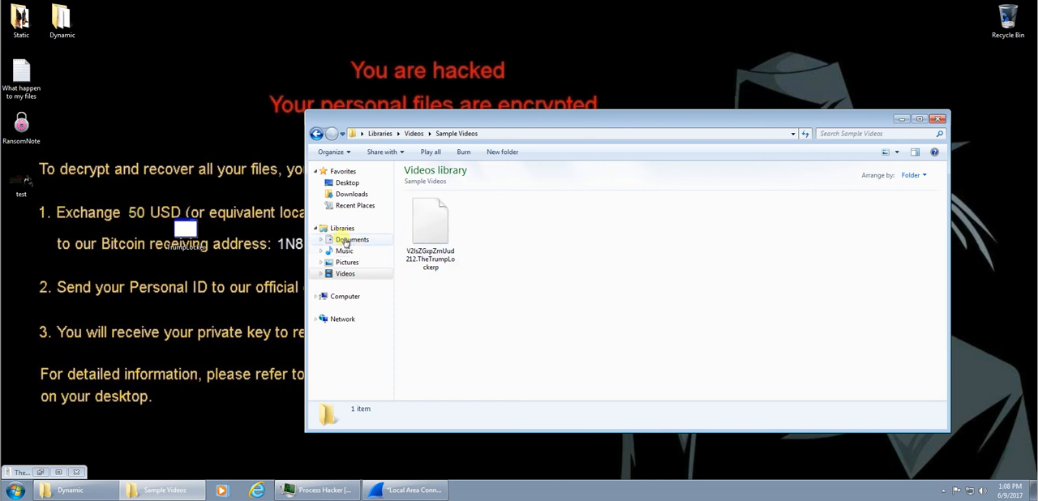
click(345, 296)
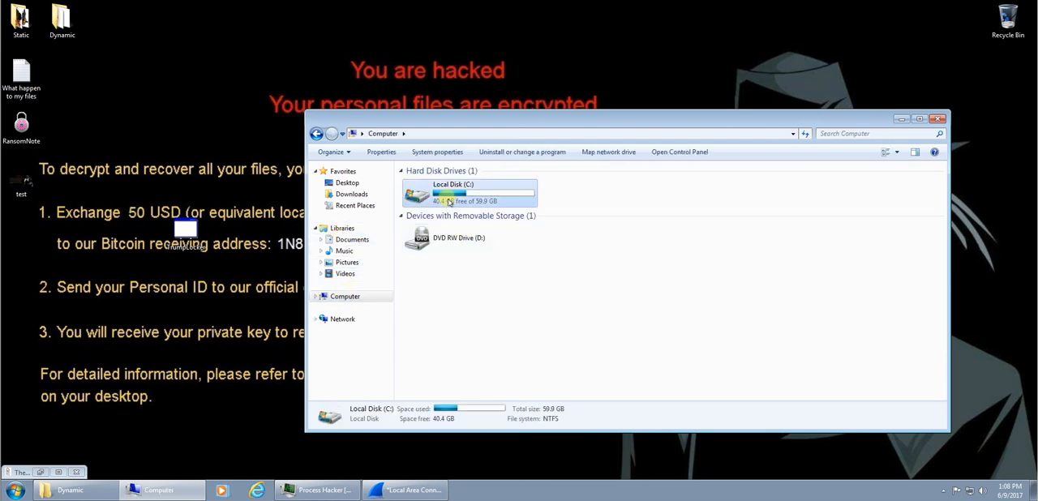
double_click(452, 192)
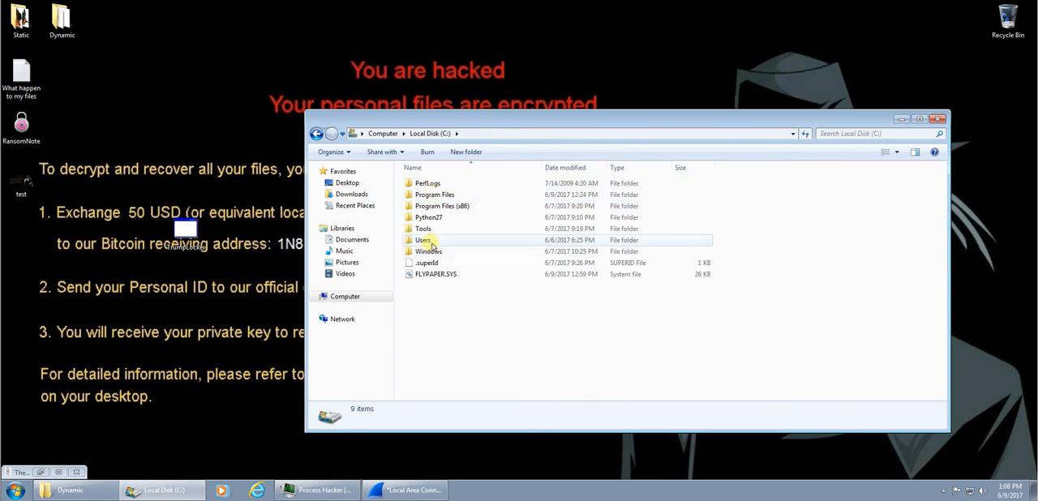
double_click(422, 240)
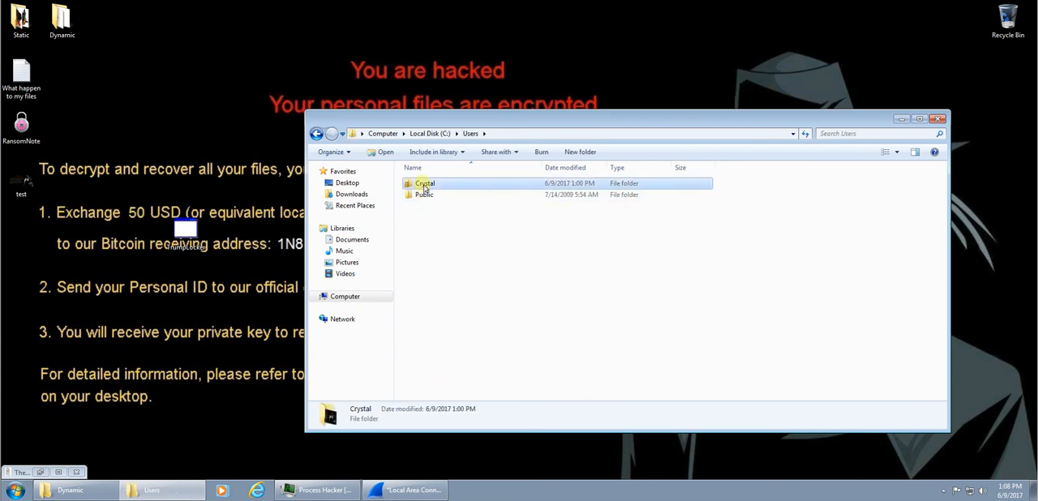
double_click(425, 183)
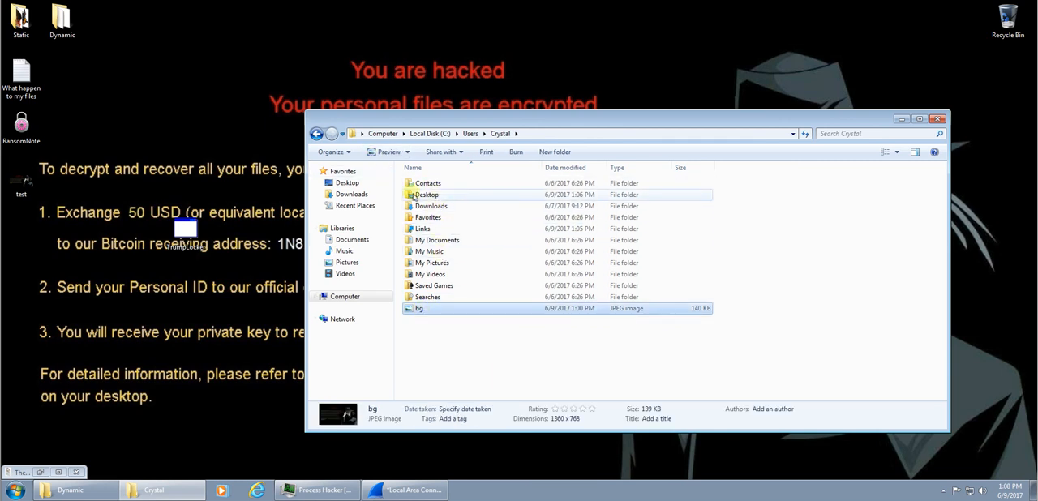
click(318, 133)
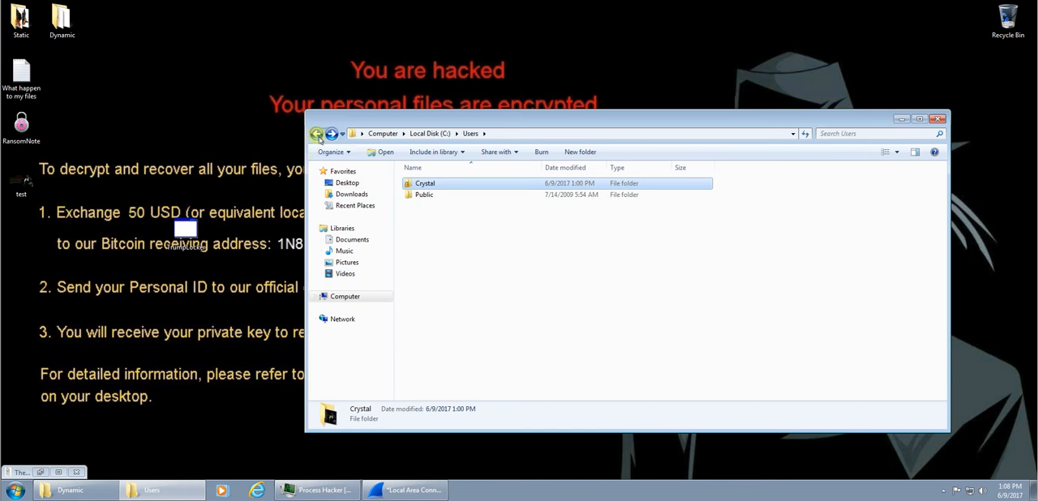
click(317, 133)
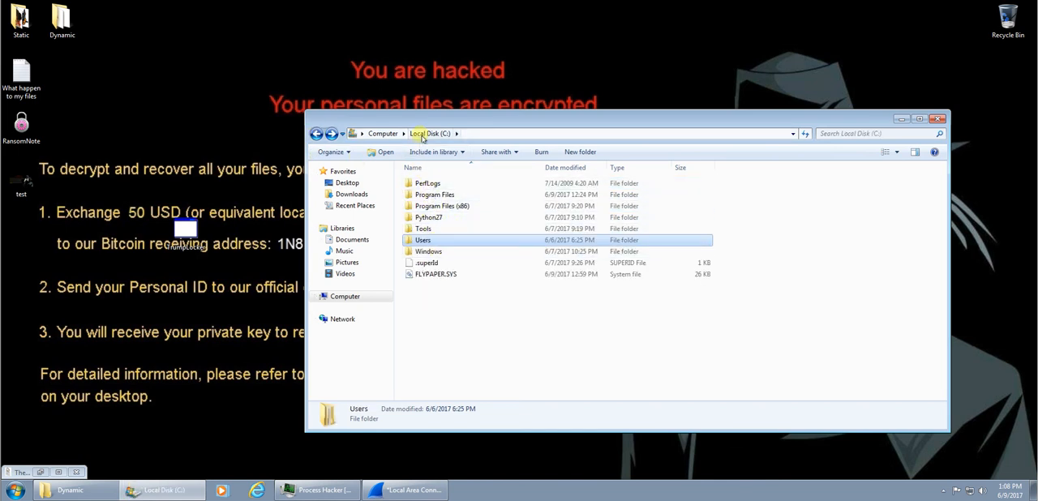
Step: Open C:\Windows\System32 and scroll through its 2,618 unencrypted items
double_click(429, 252)
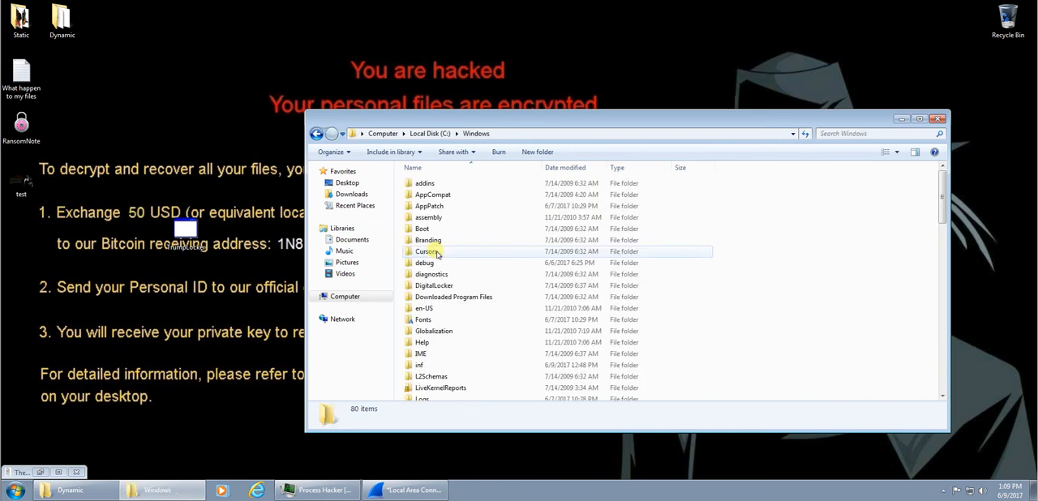
scroll(down, 3)
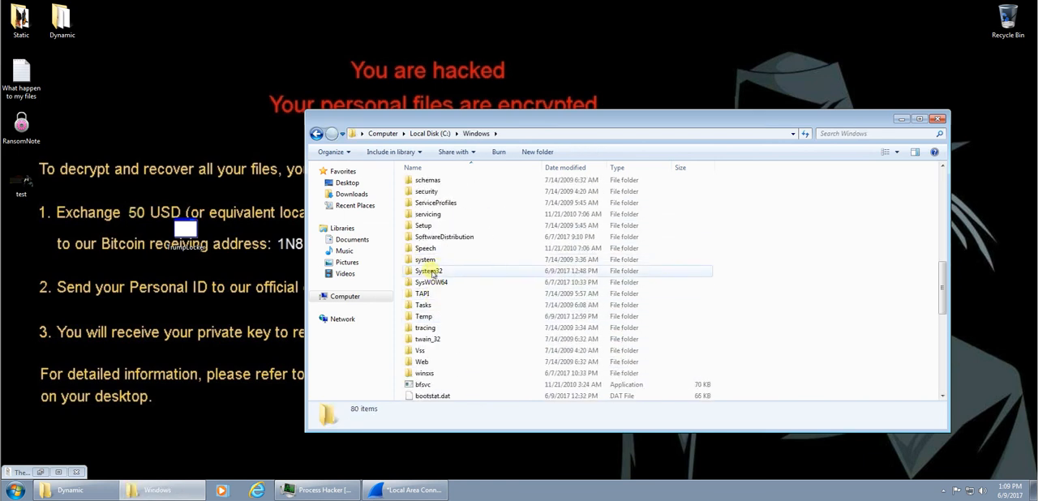
double_click(429, 271)
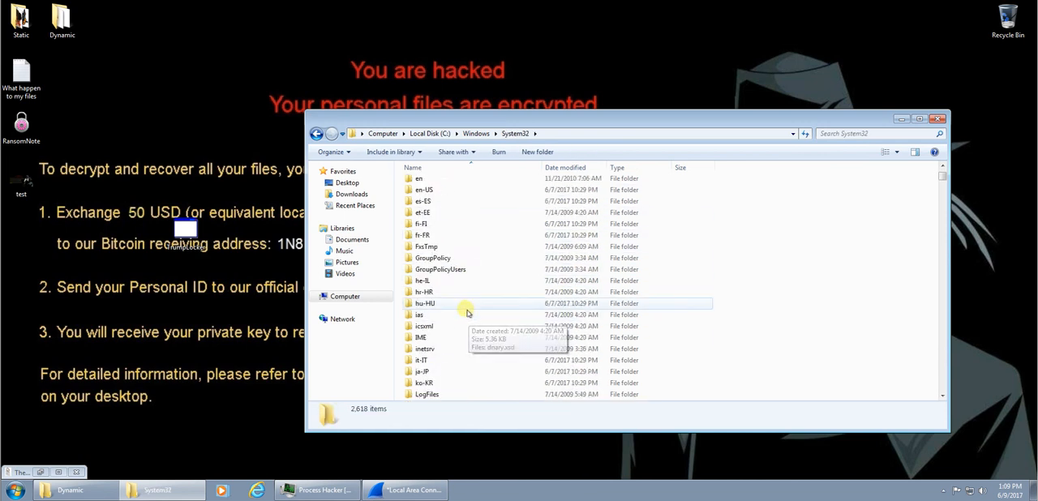
scroll(down, 3)
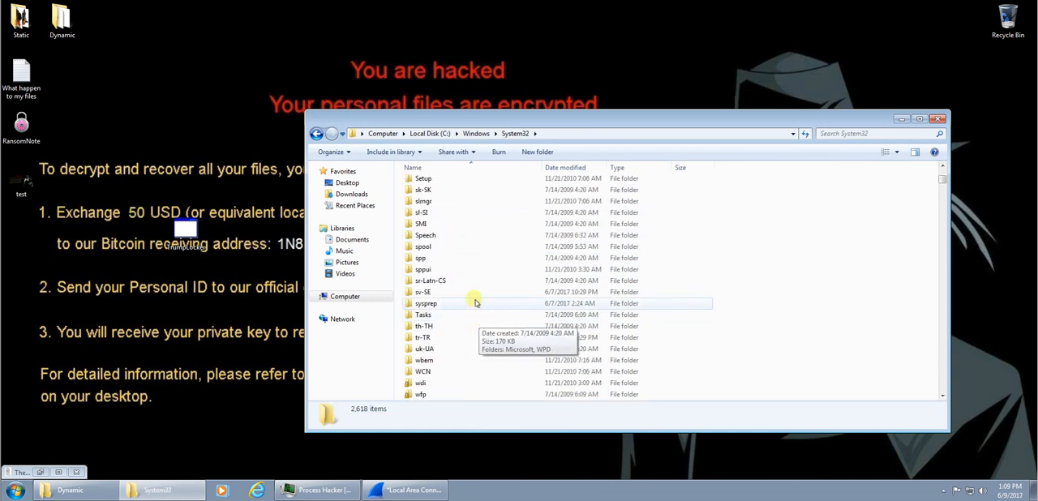
scroll(up, 3)
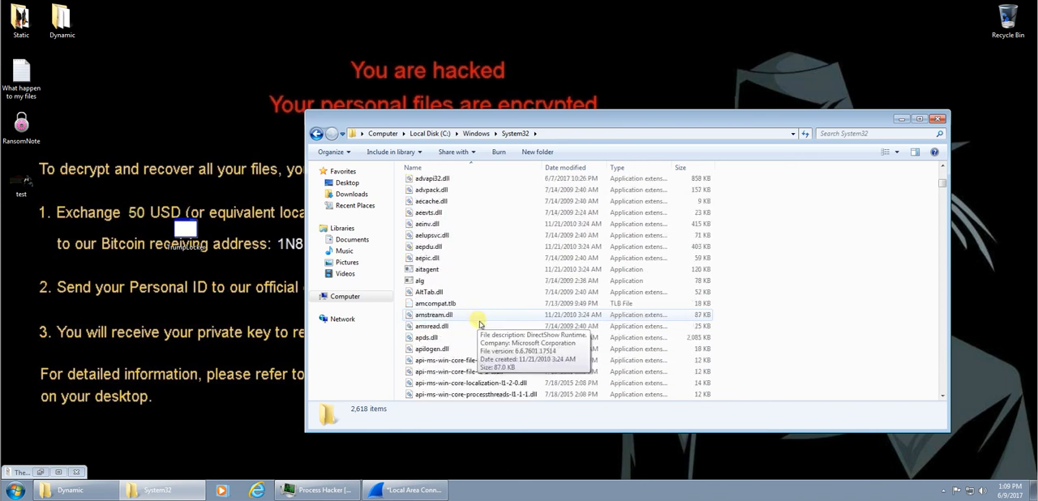
scroll(down, 3)
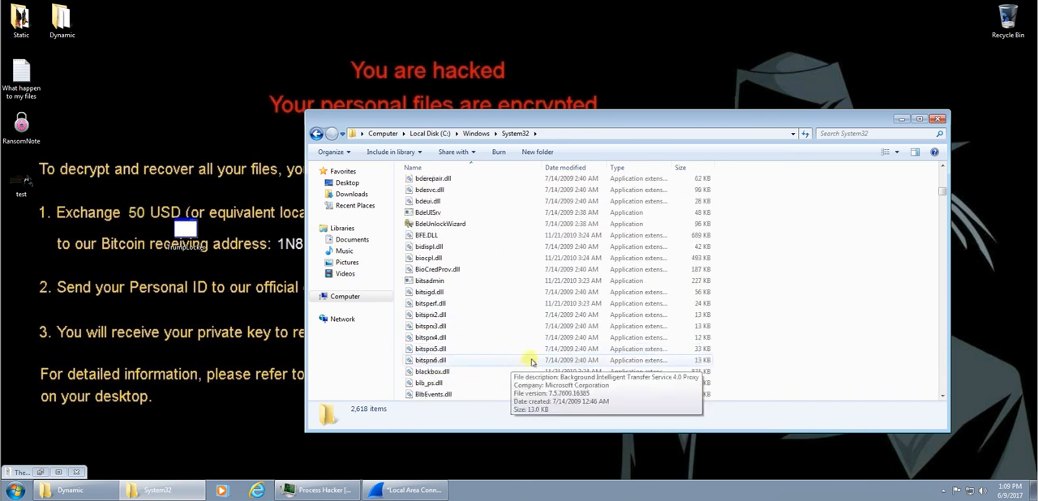
scroll(down, 3)
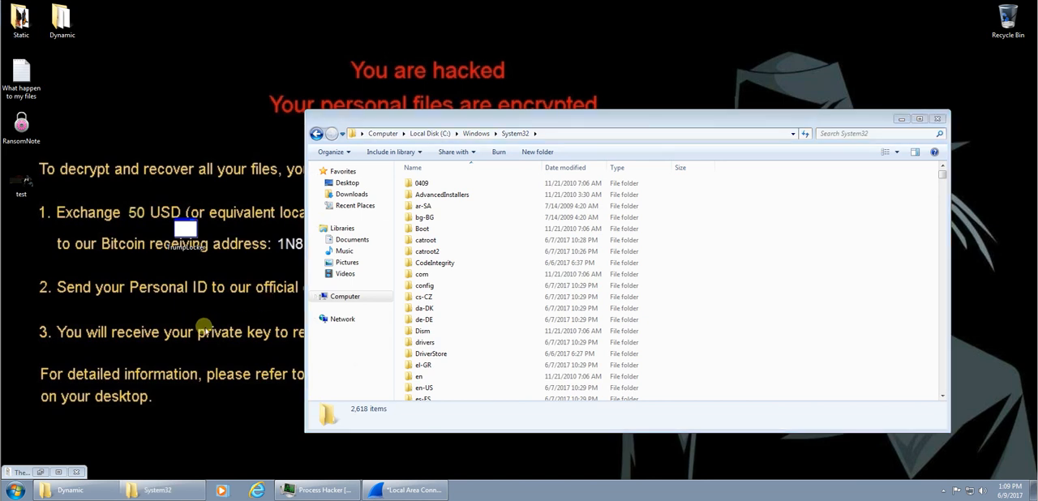
mouse_move(933, 114)
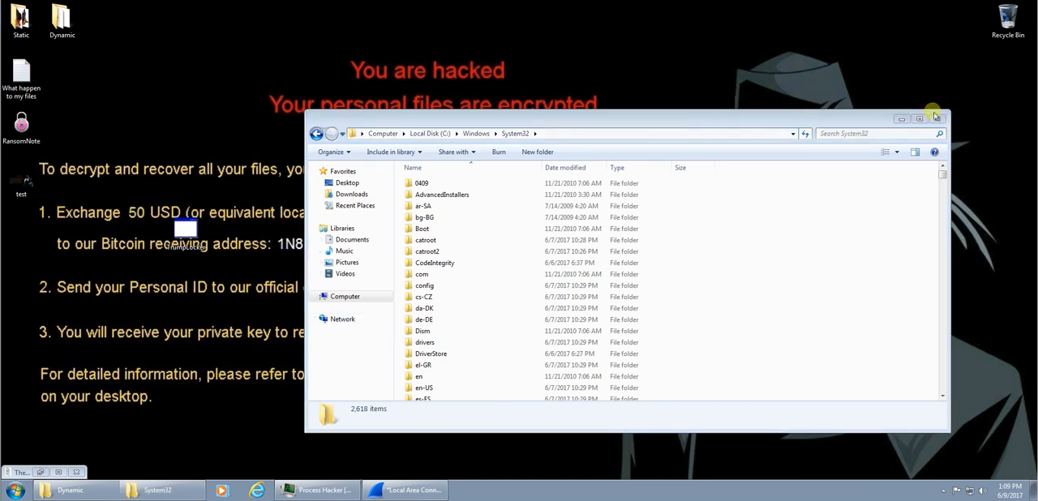
Step: Close the System32 folder and move the 'test' desktop image to the Recycle Bin
click(936, 118)
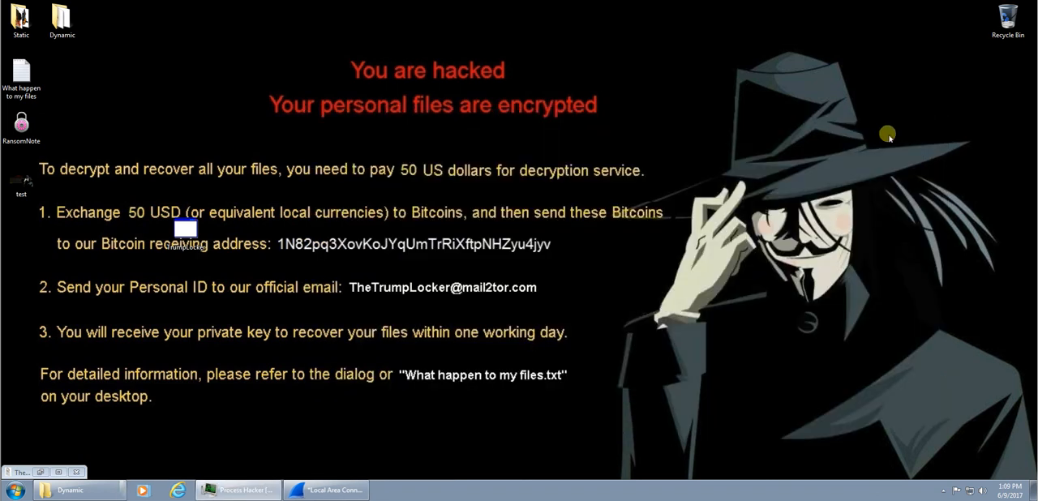
mouse_move(44, 153)
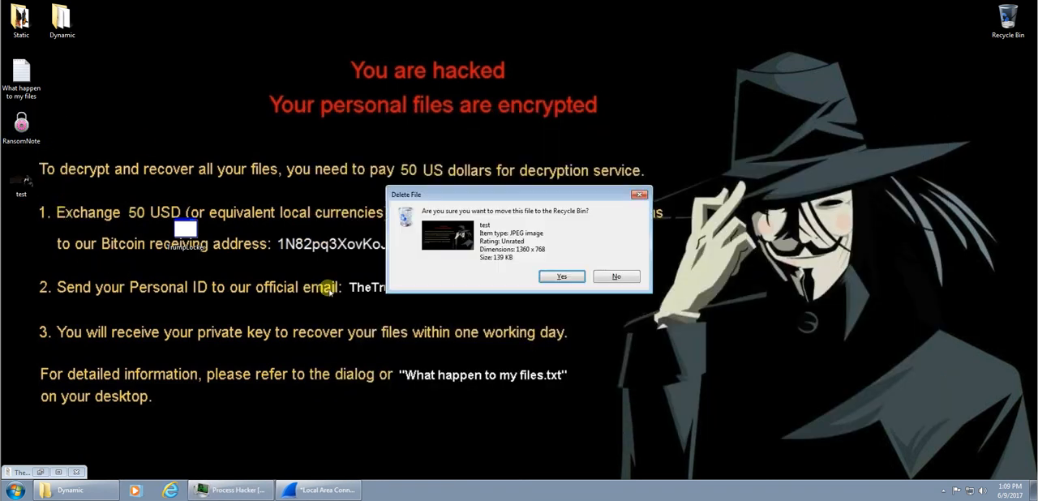
click(561, 276)
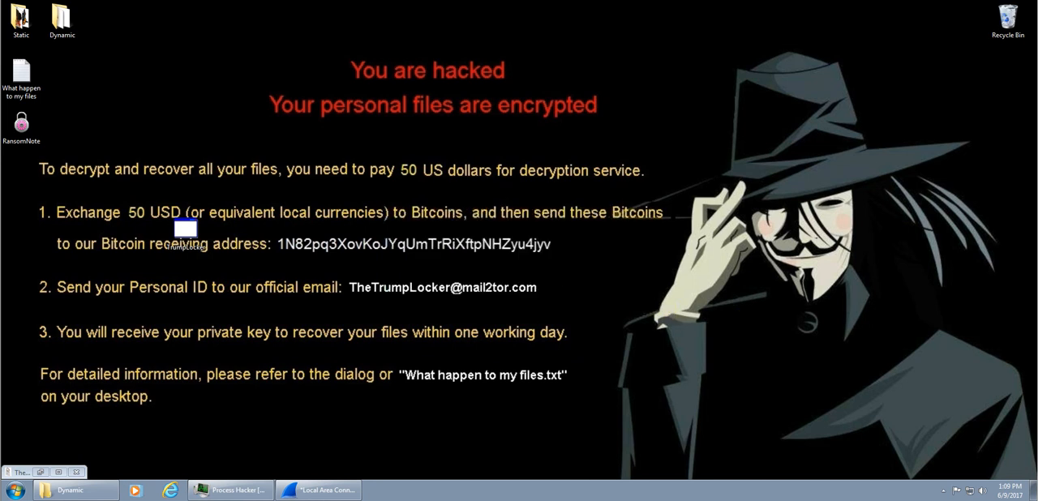